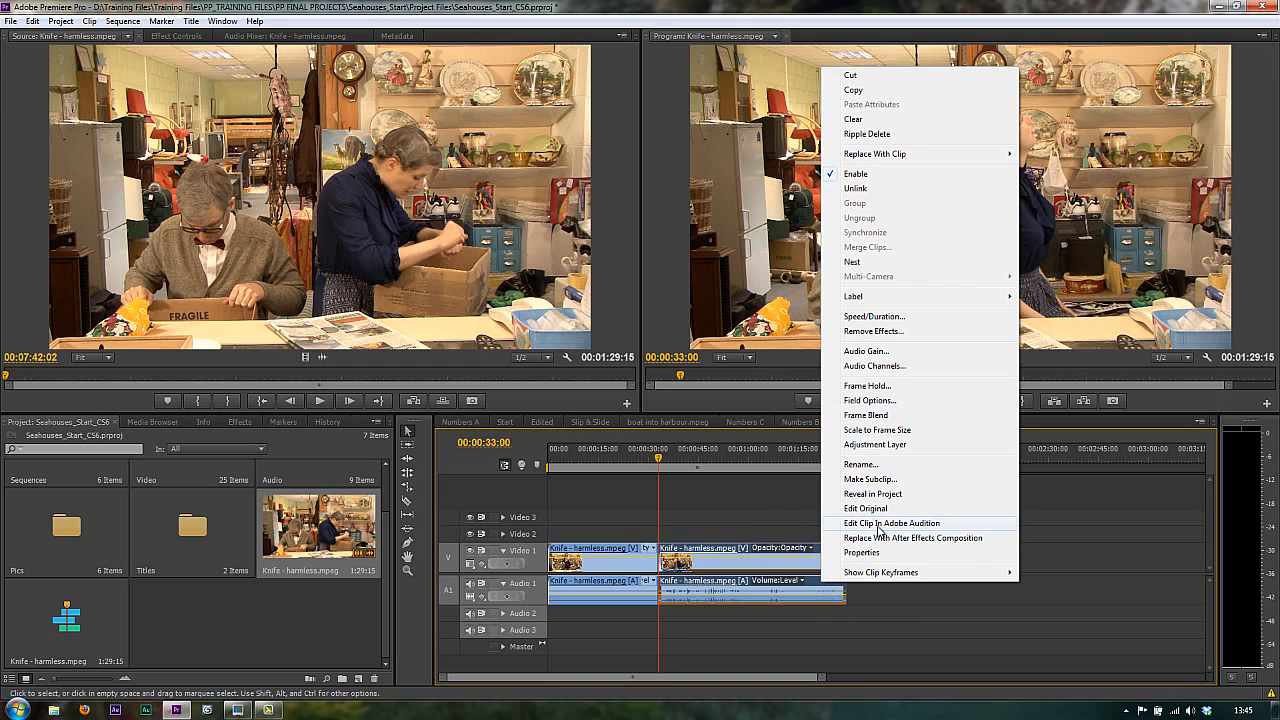
Send the knife clip to Audition and check the new Extracted audio copy back in Premiere
left_click(892, 524)
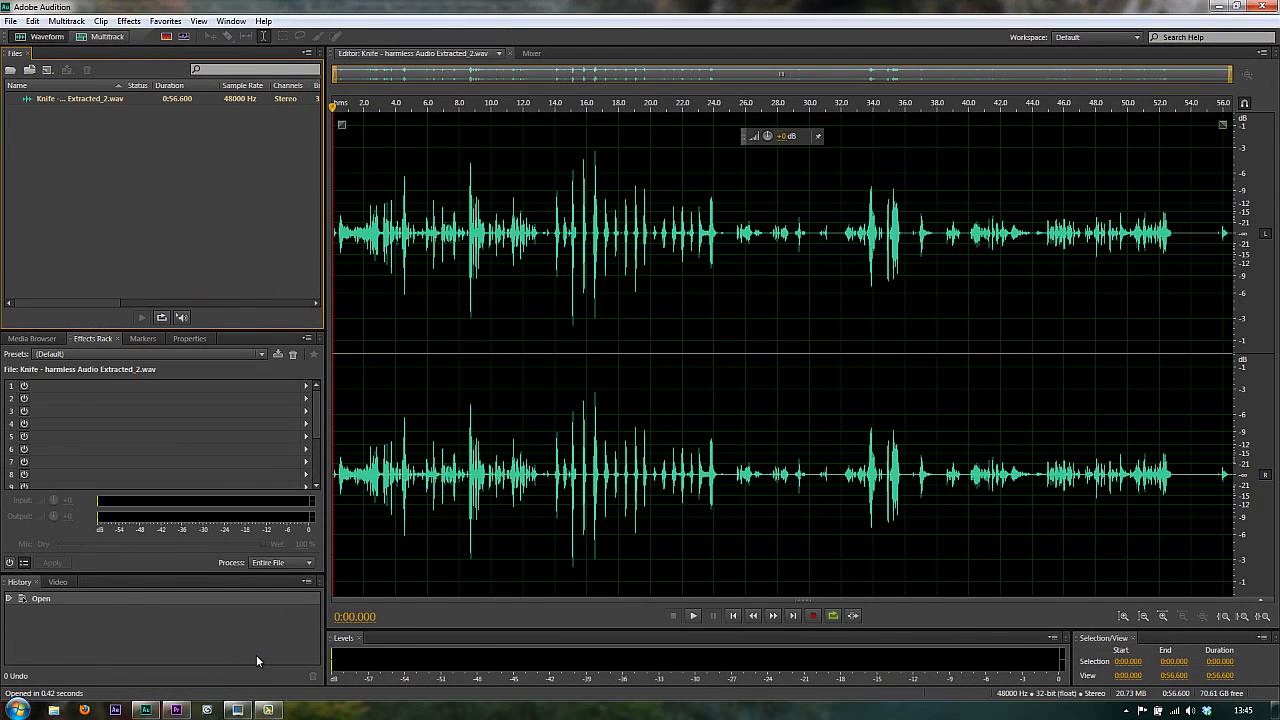
left_click(174, 706)
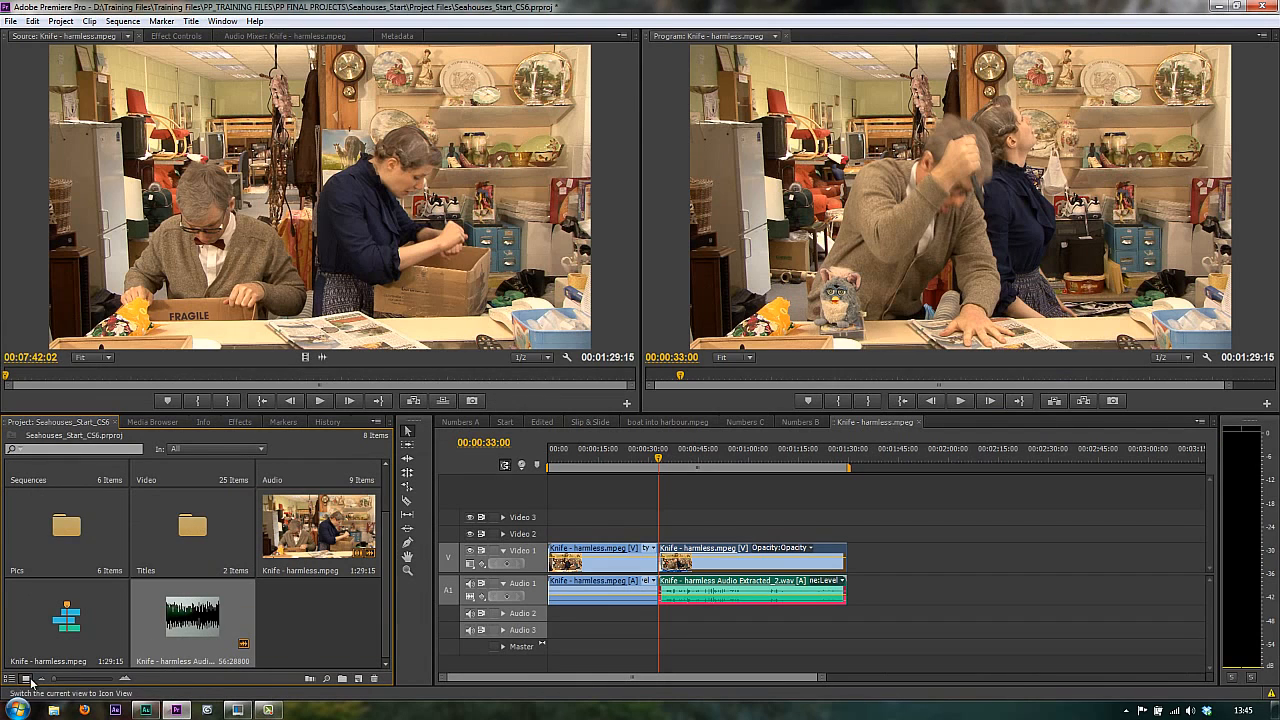
left_click(24, 676)
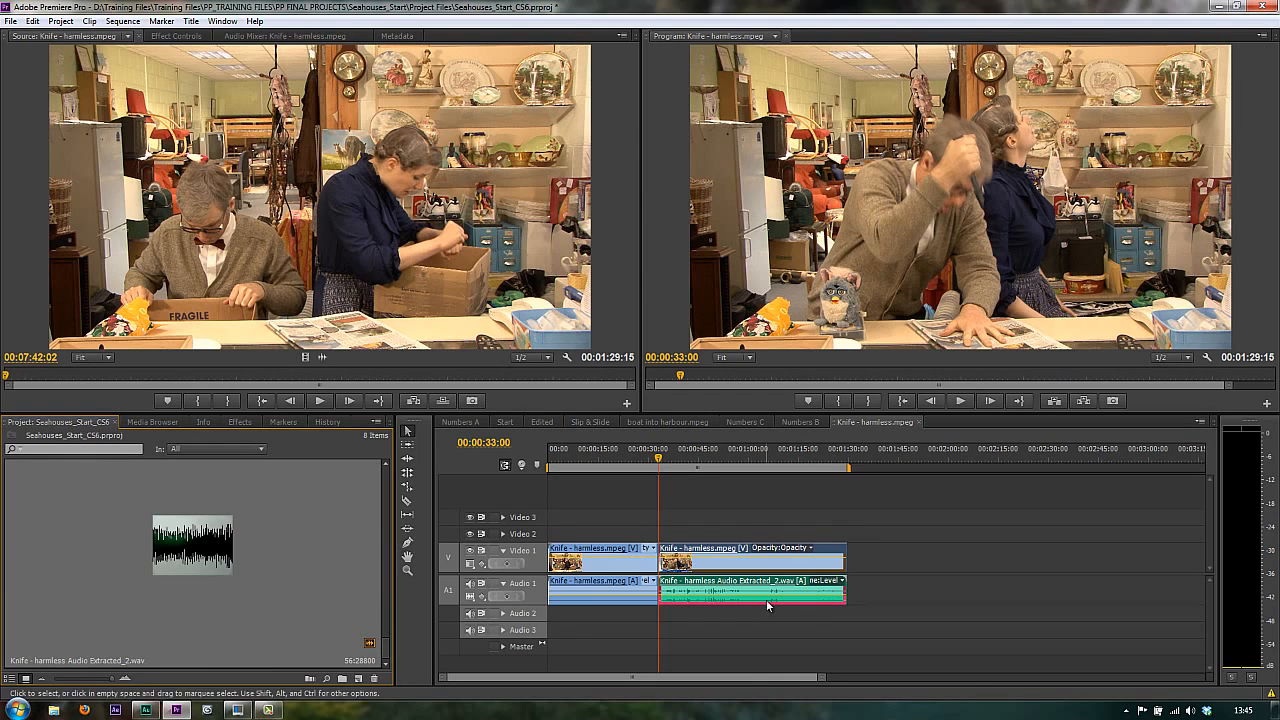
mouse_move(766, 600)
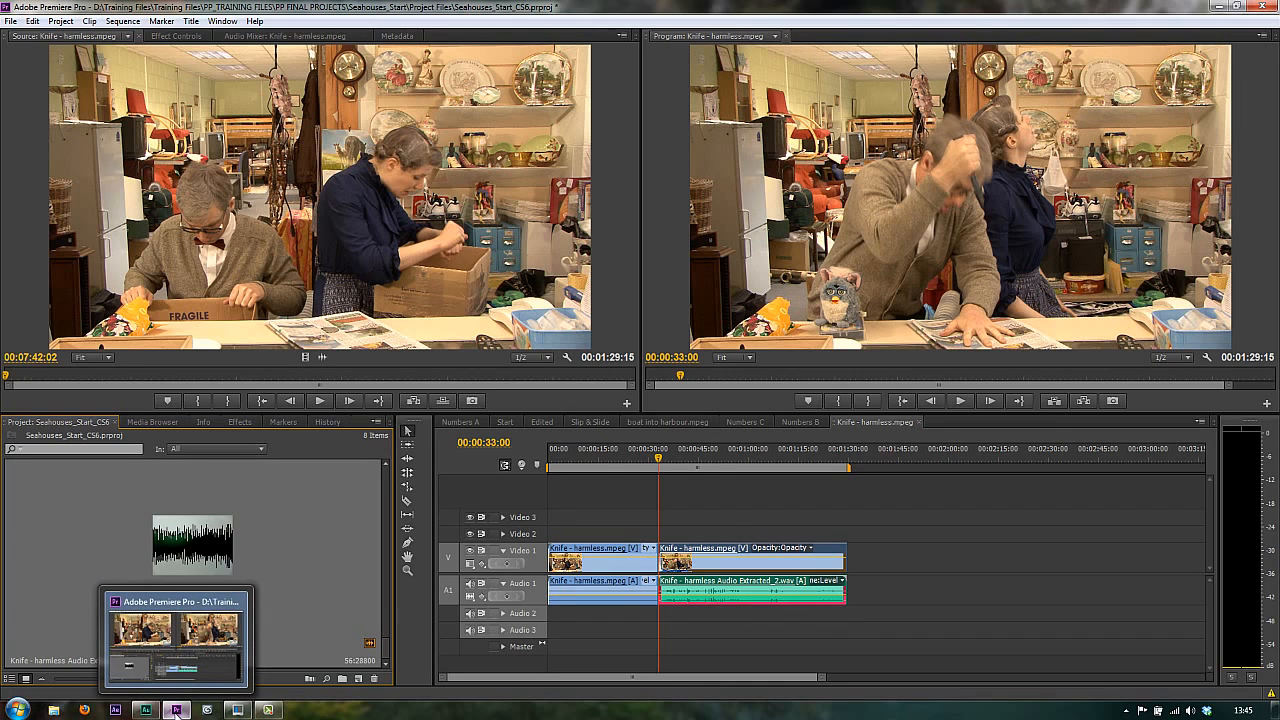
Switch to Audition and browse the Effects menu for the extracted knife audio
left_click(148, 712)
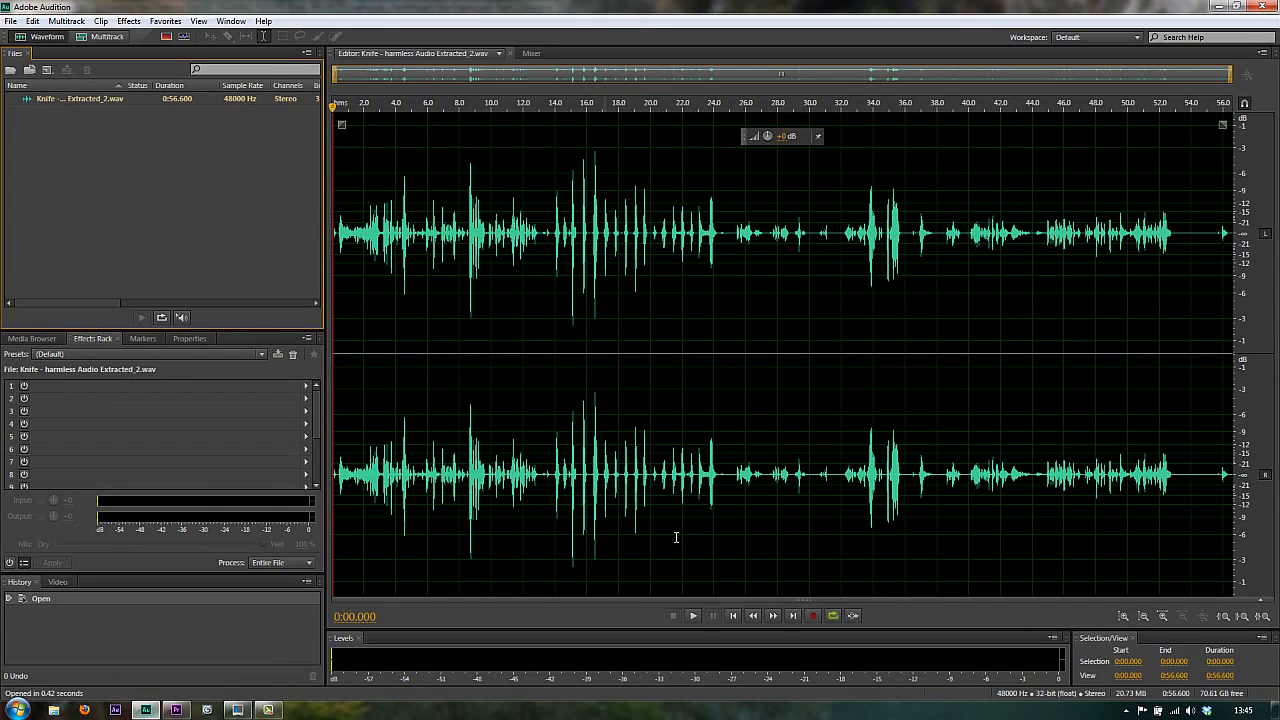
mouse_move(680, 536)
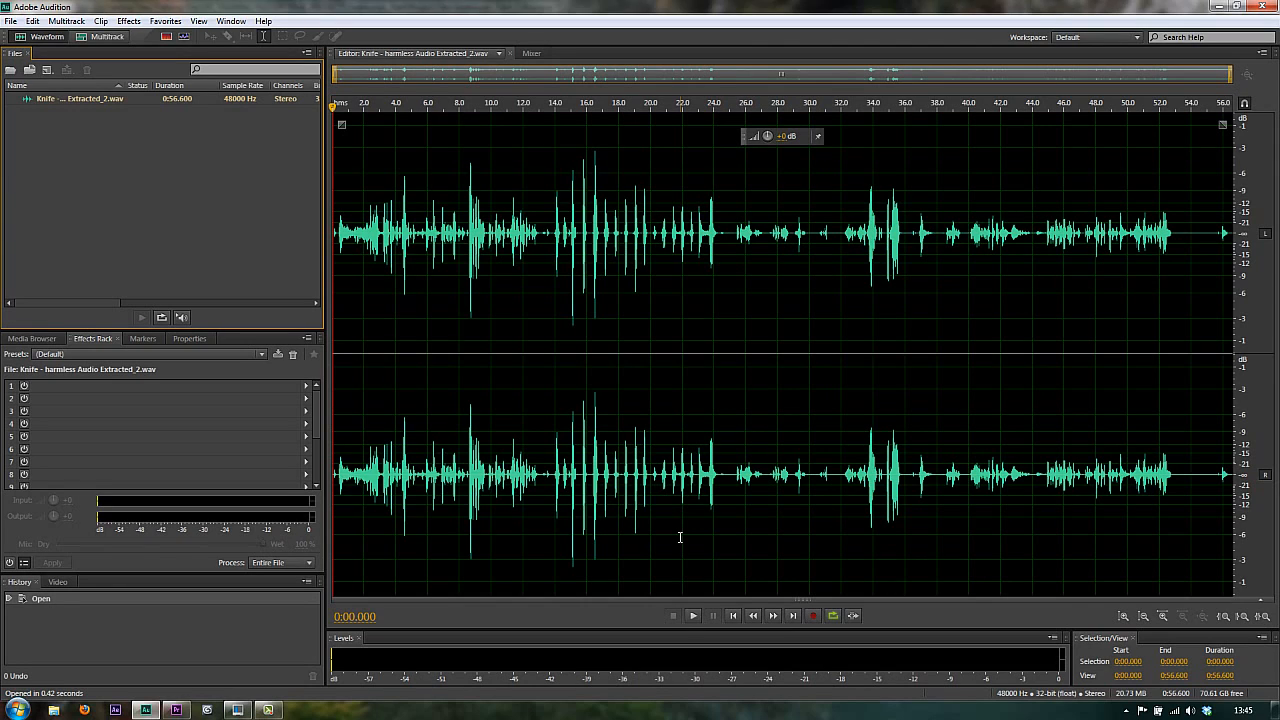
mouse_move(680, 544)
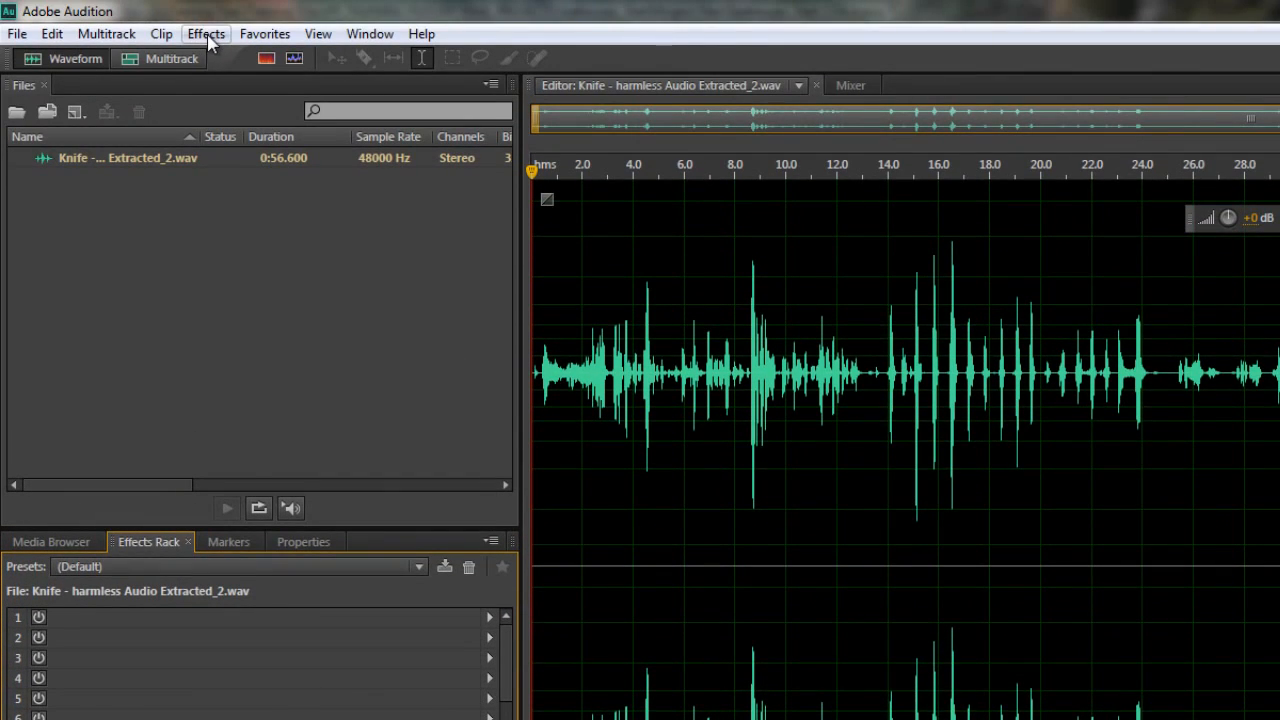
left_click(204, 32)
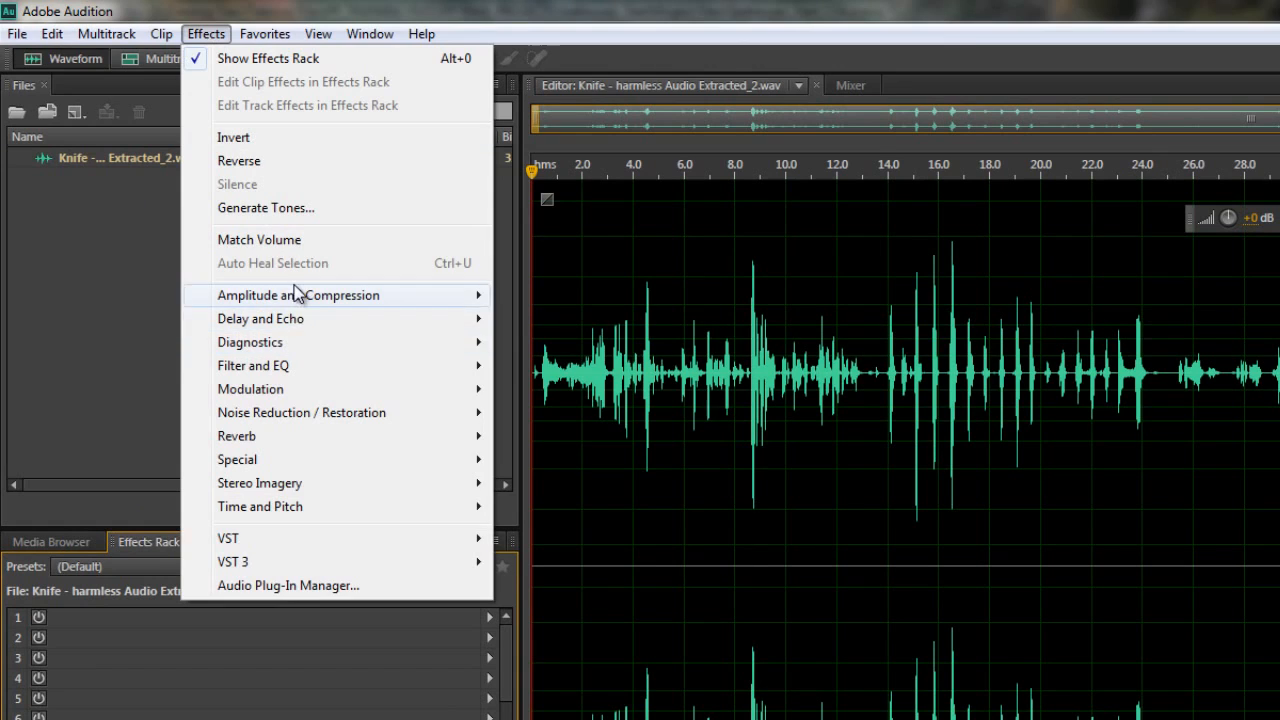
mouse_move(302, 524)
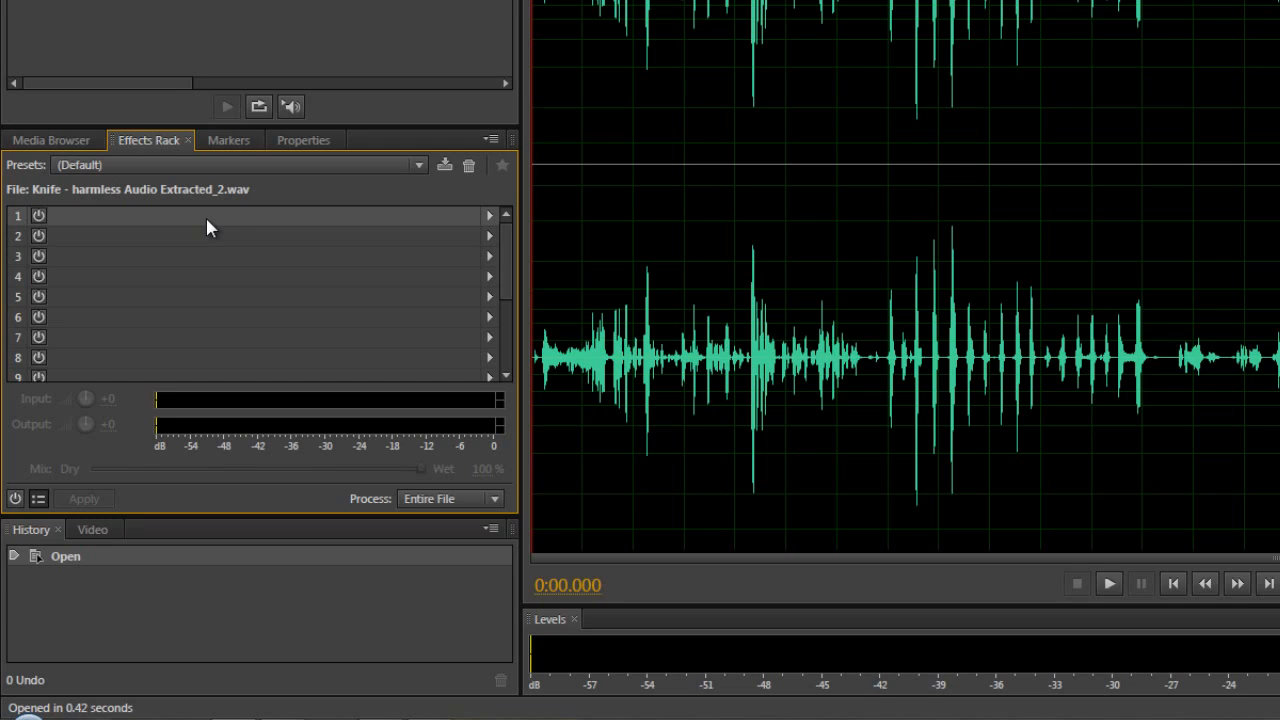
mouse_move(254, 236)
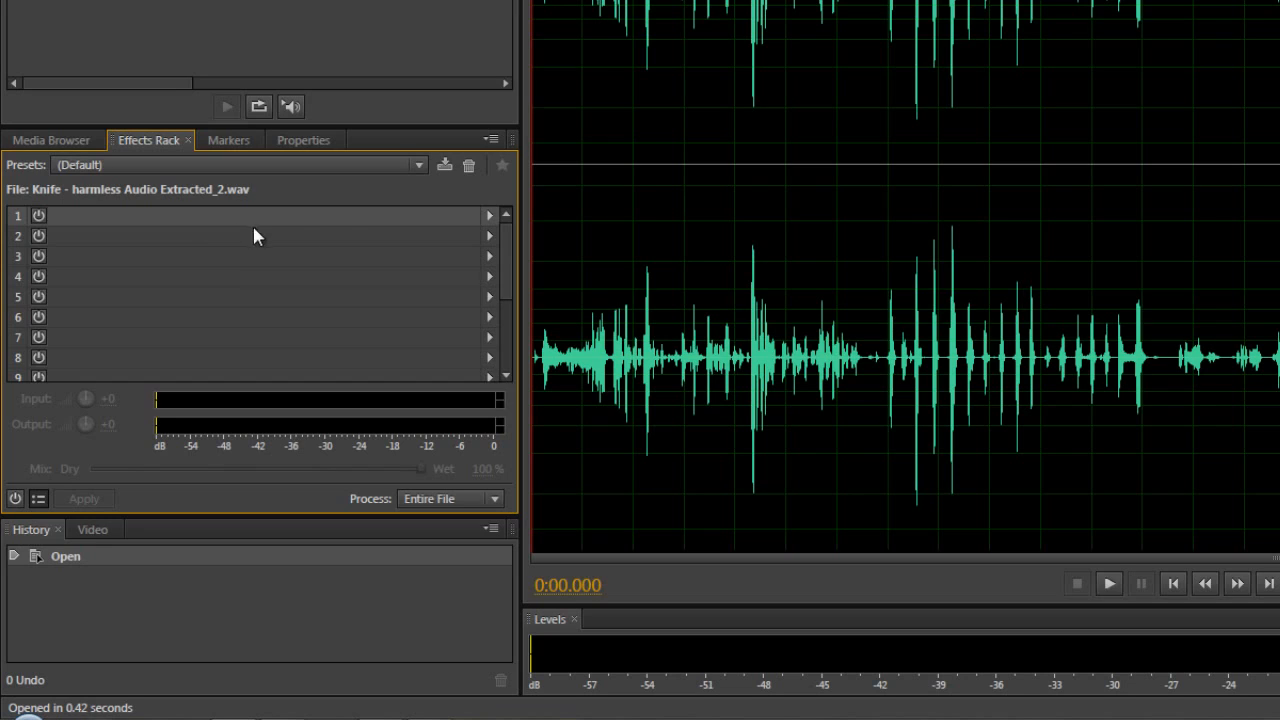
Put a Graphic Equalizer (10 Bands) in rack slot 1 and close its settings window
left_click(490, 216)
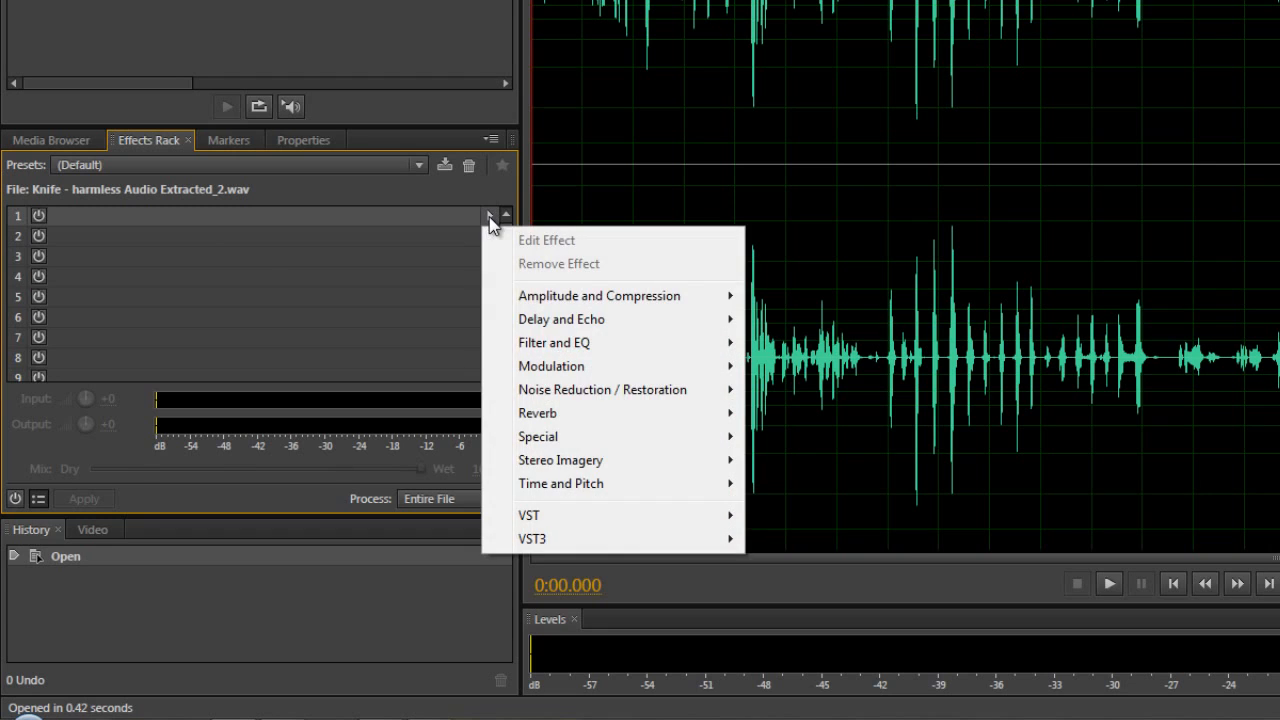
mouse_move(568, 342)
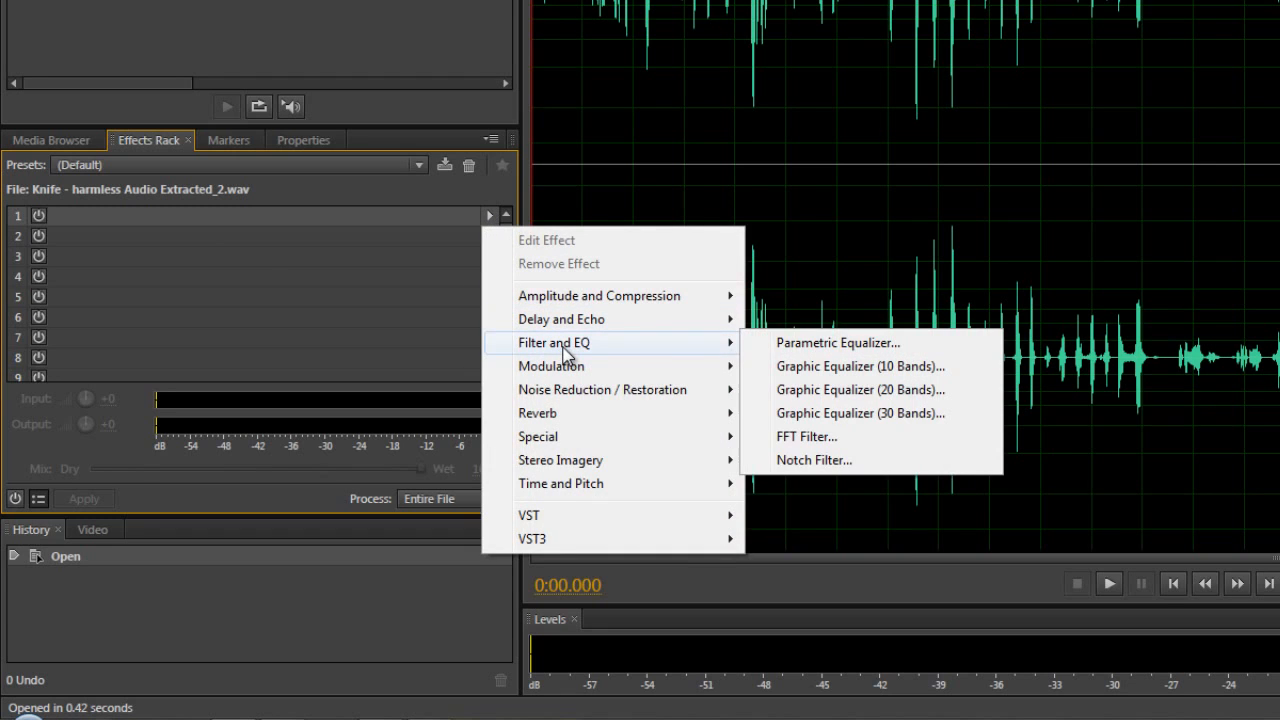
mouse_move(820, 366)
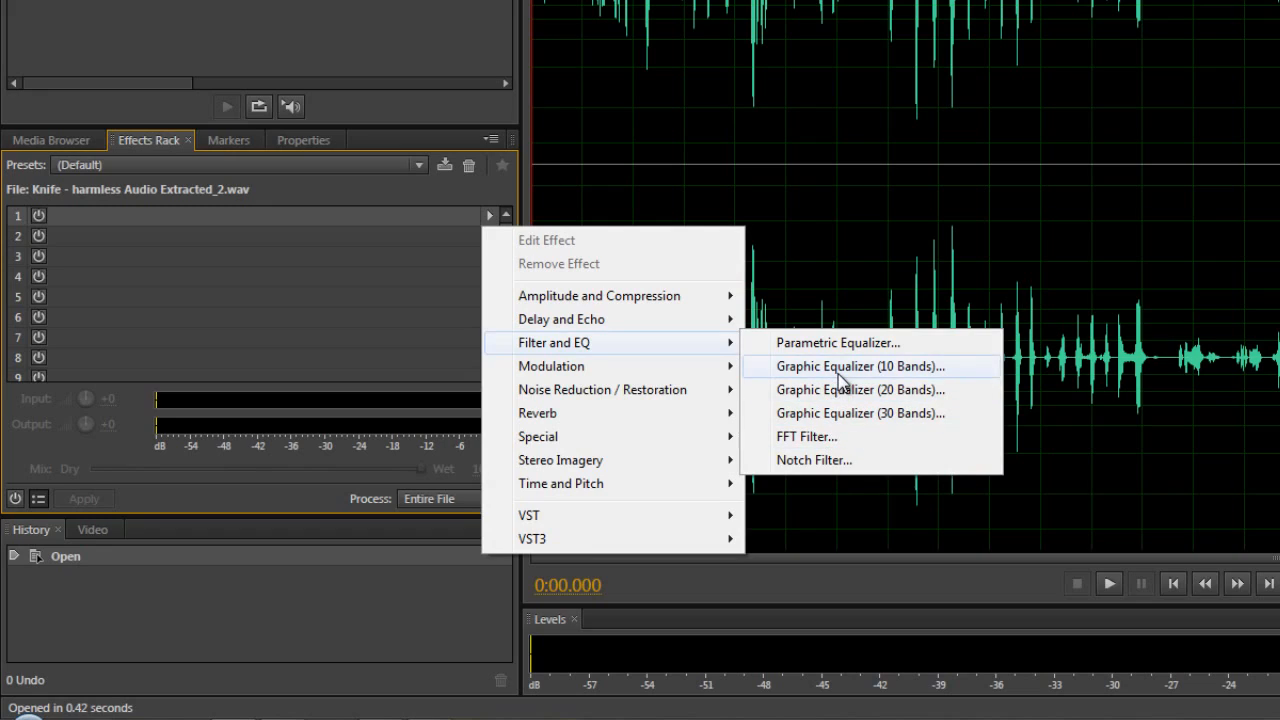
left_click(860, 366)
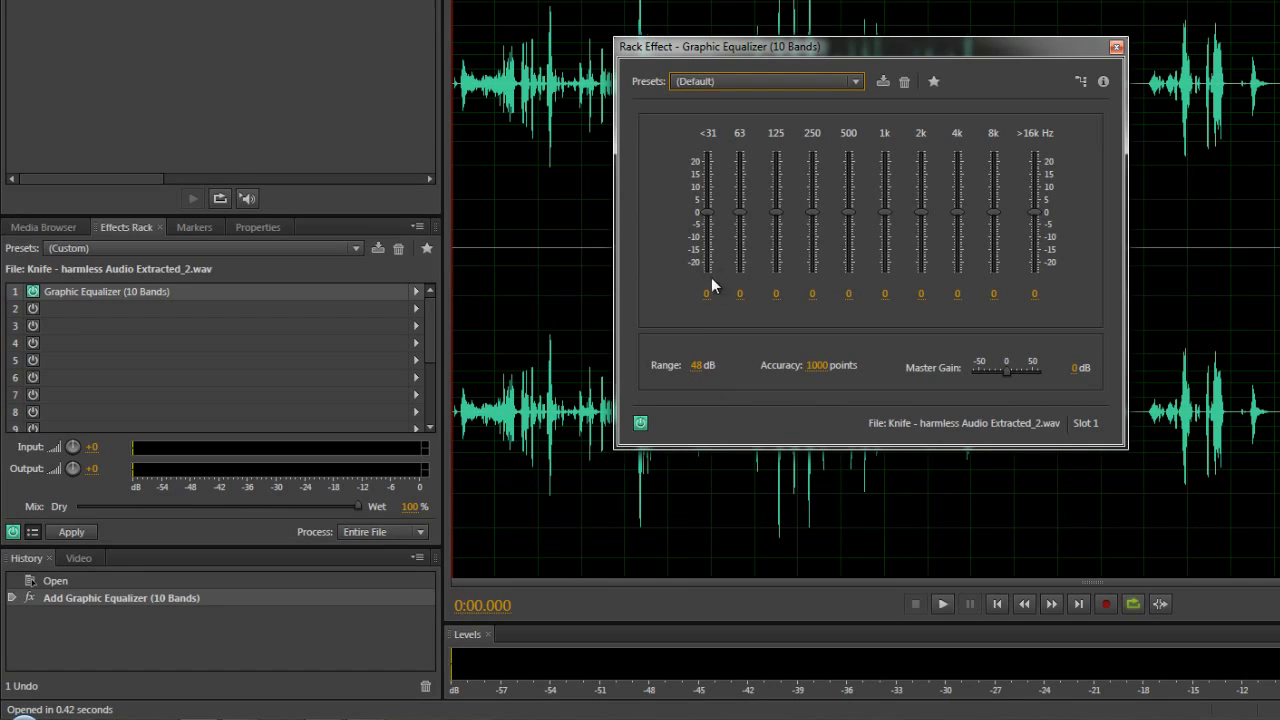
mouse_move(1032, 168)
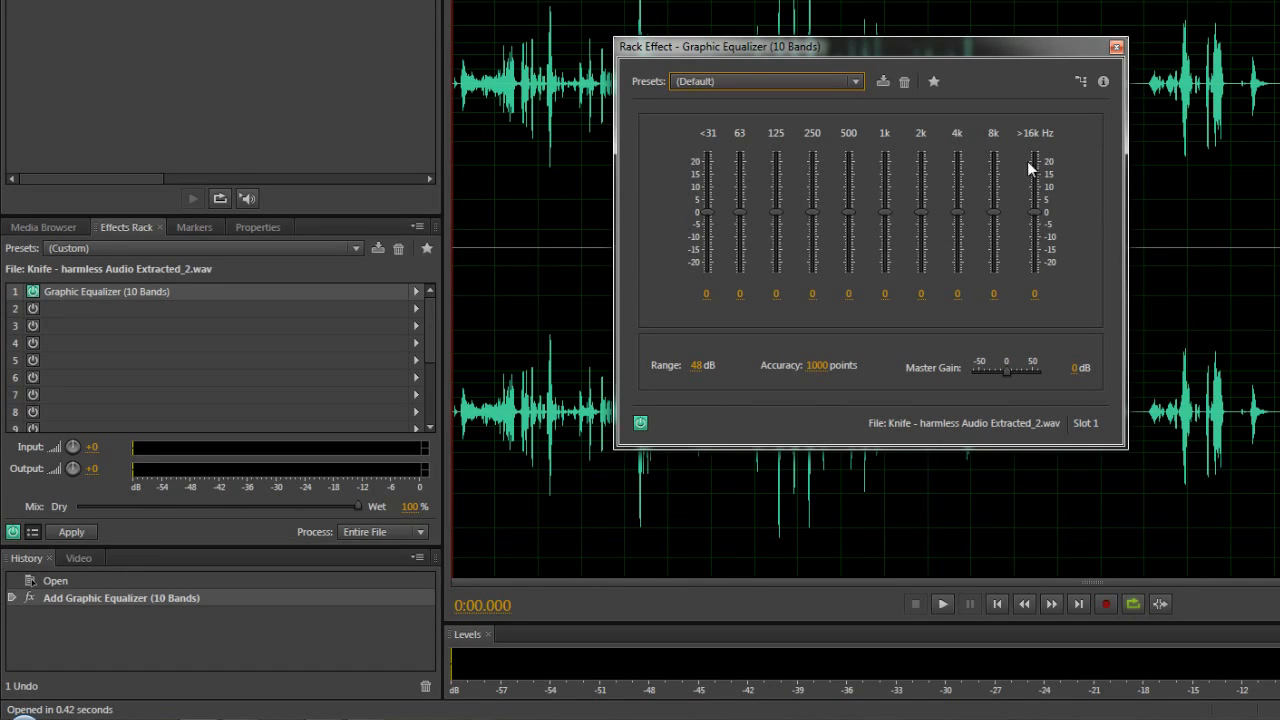
mouse_move(758, 260)
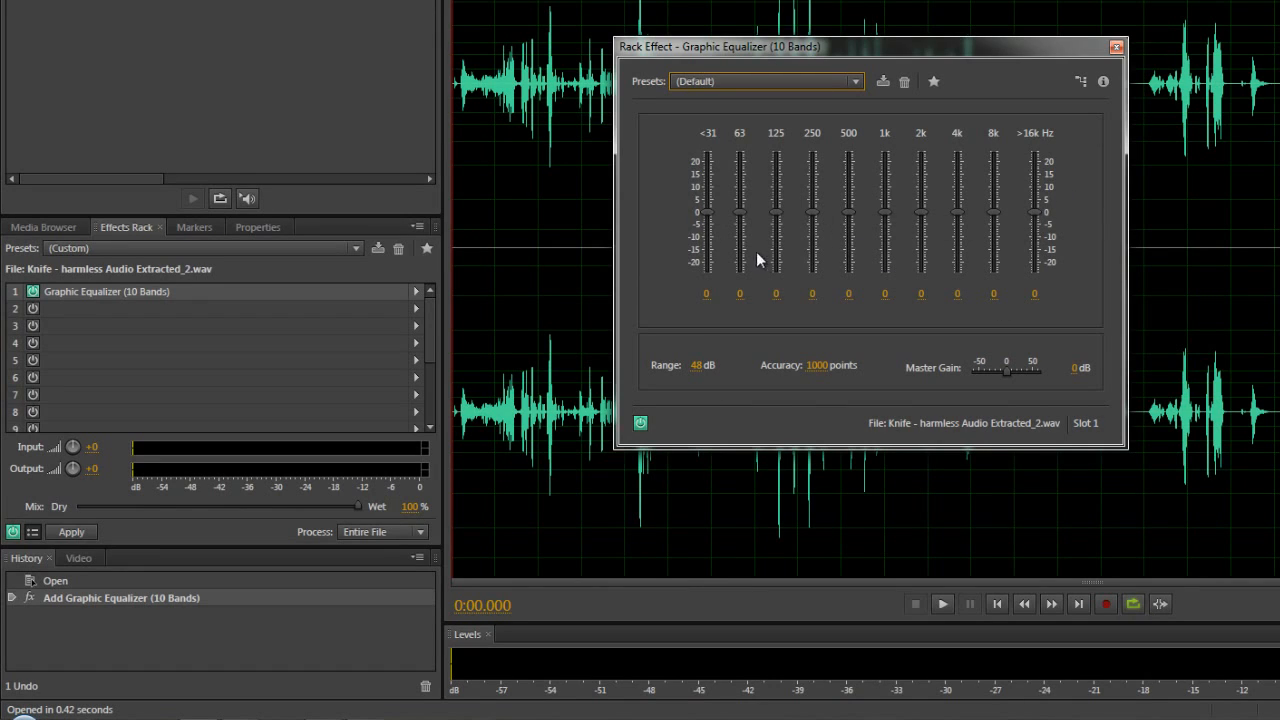
mouse_move(736, 218)
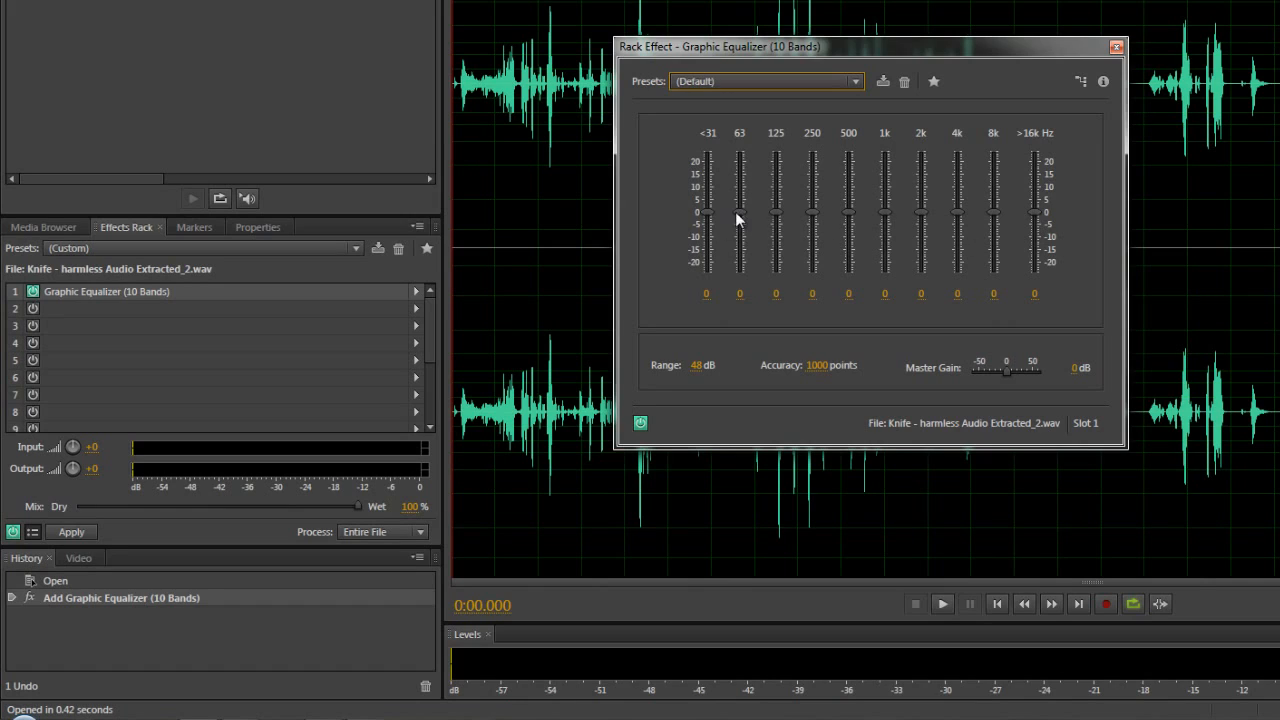
mouse_move(956, 344)
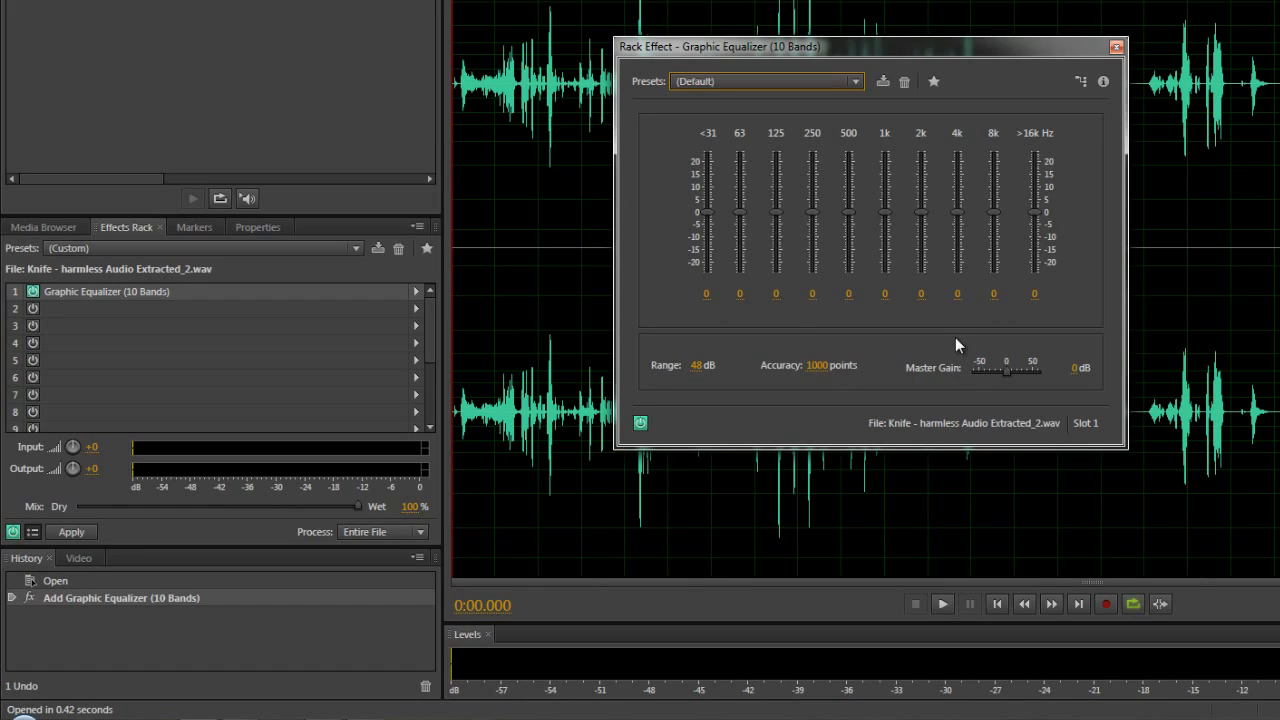
mouse_move(1012, 272)
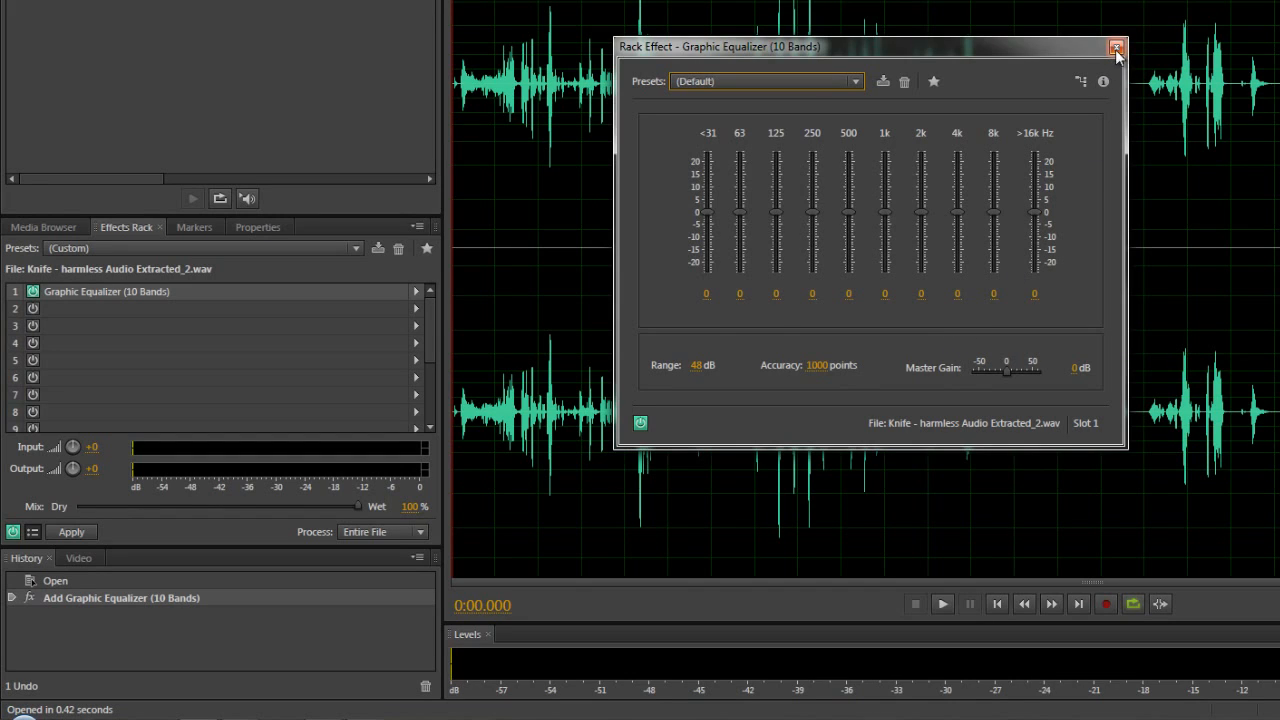
left_click(1116, 44)
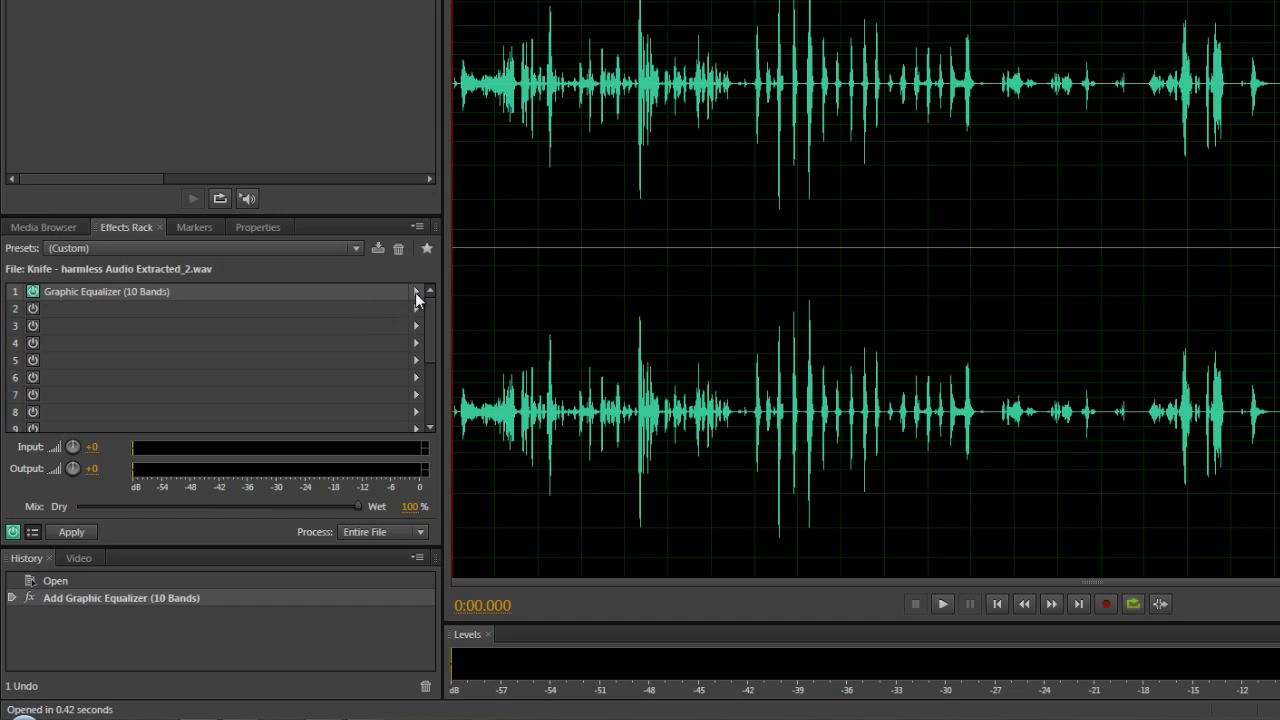
Swap slot 1's graphic equalizer for a Parametric Equalizer
left_click(416, 292)
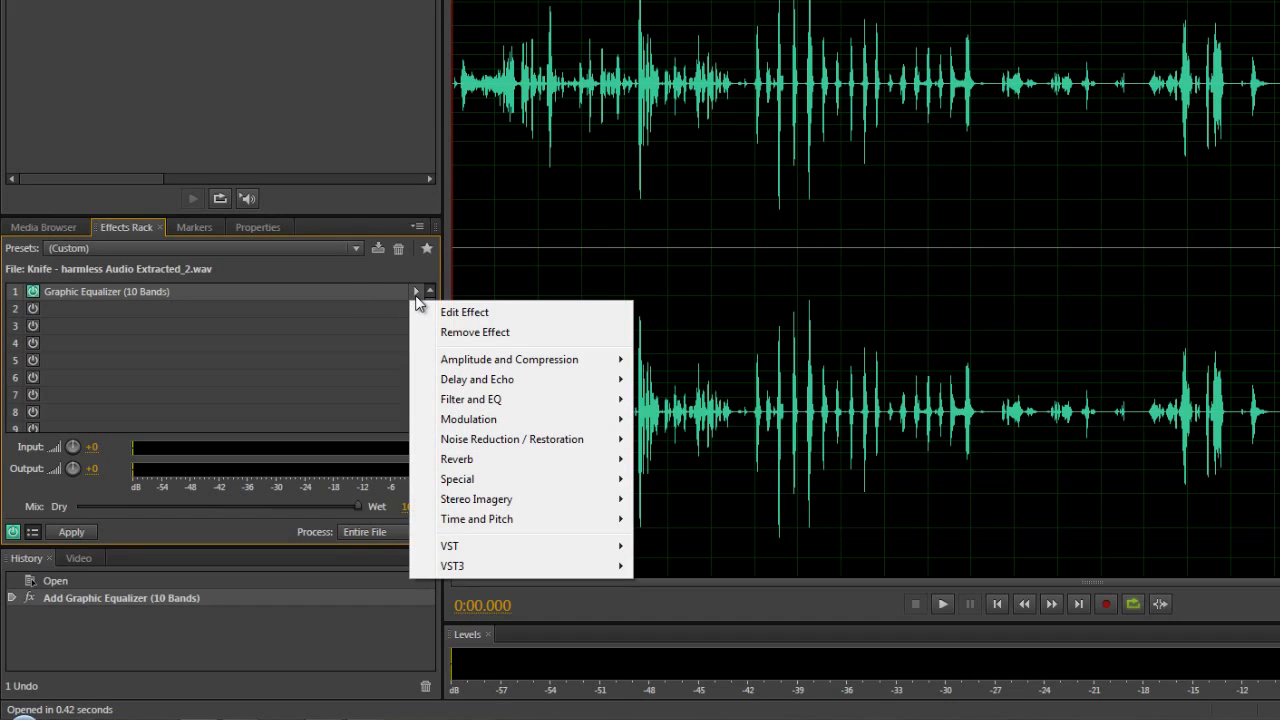
mouse_move(494, 464)
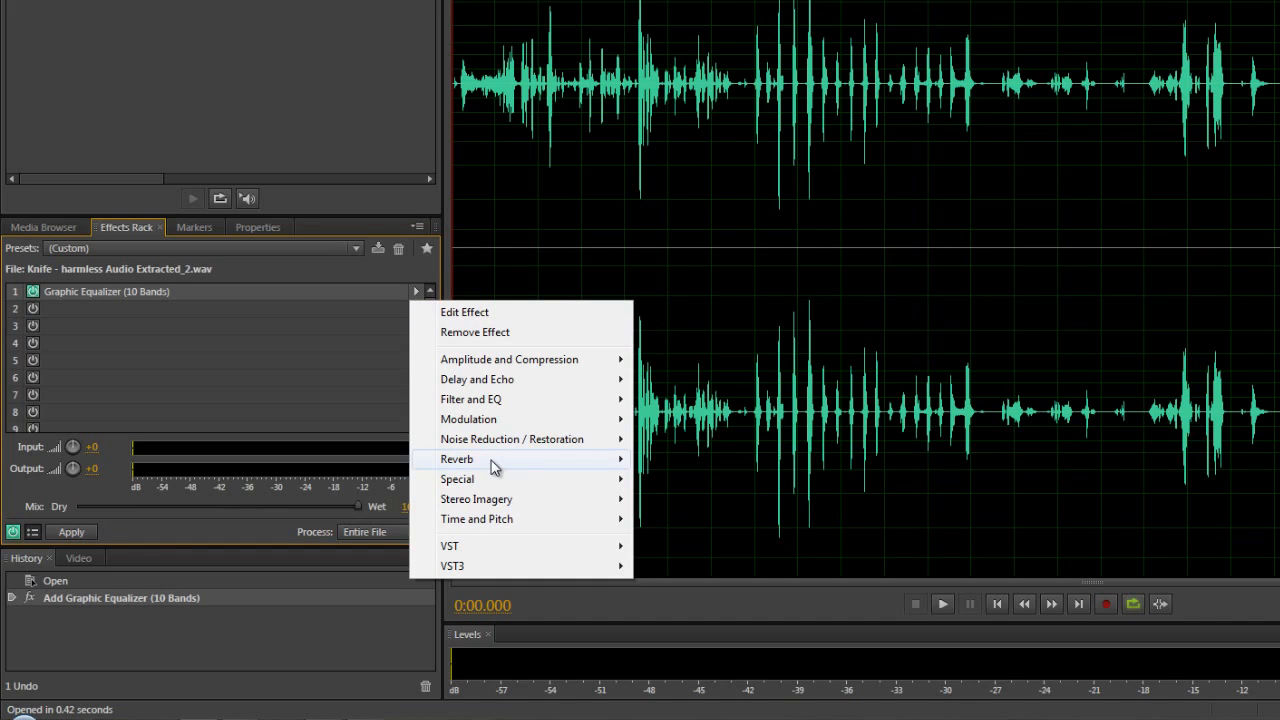
mouse_move(500, 400)
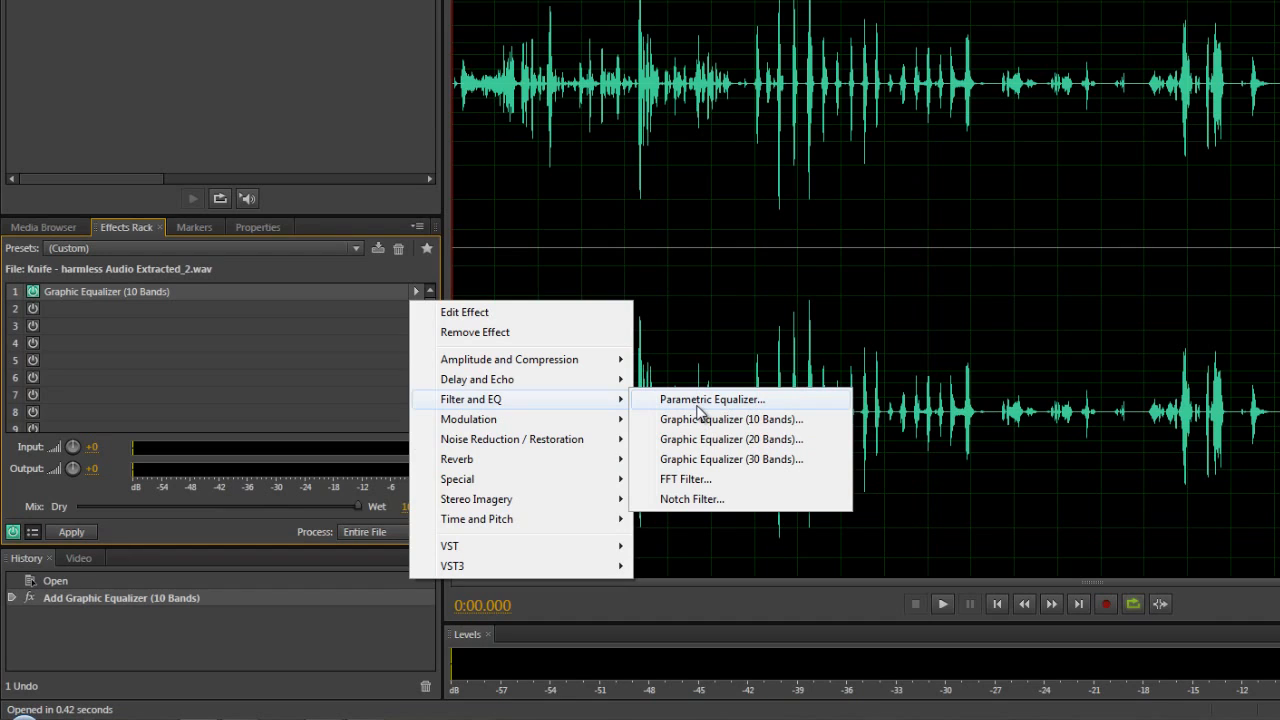
left_click(712, 400)
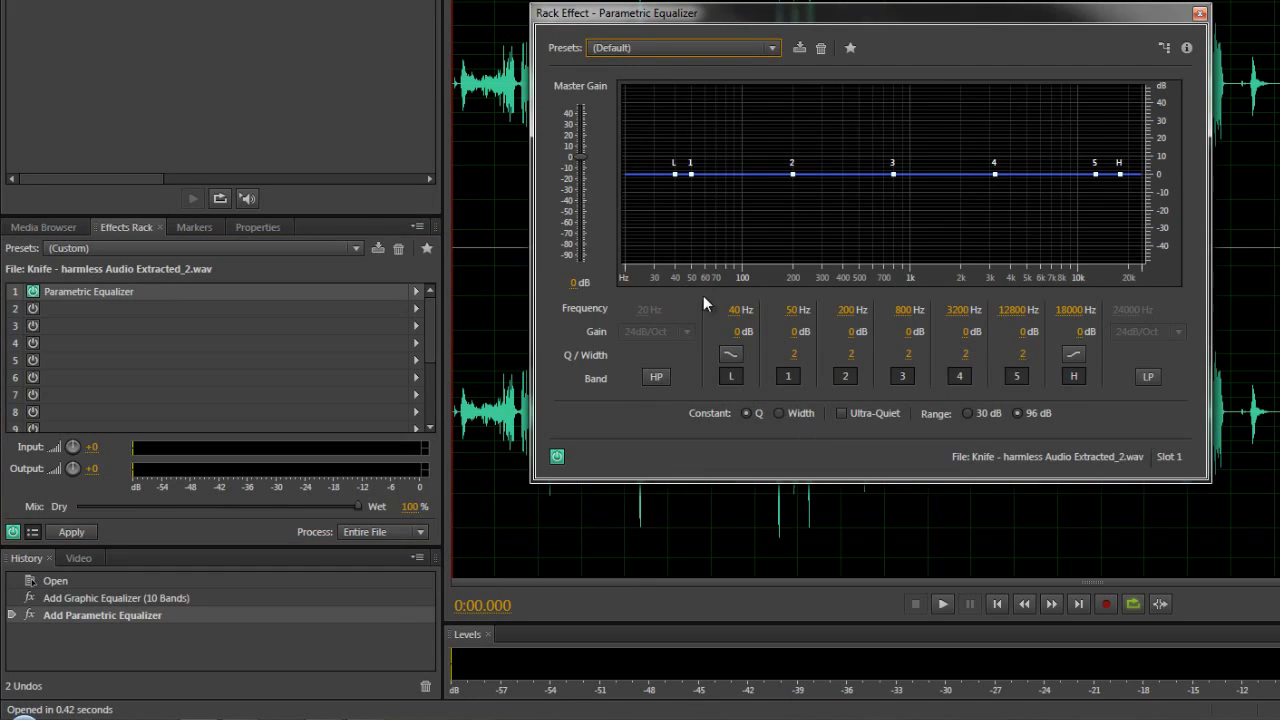
mouse_move(1100, 190)
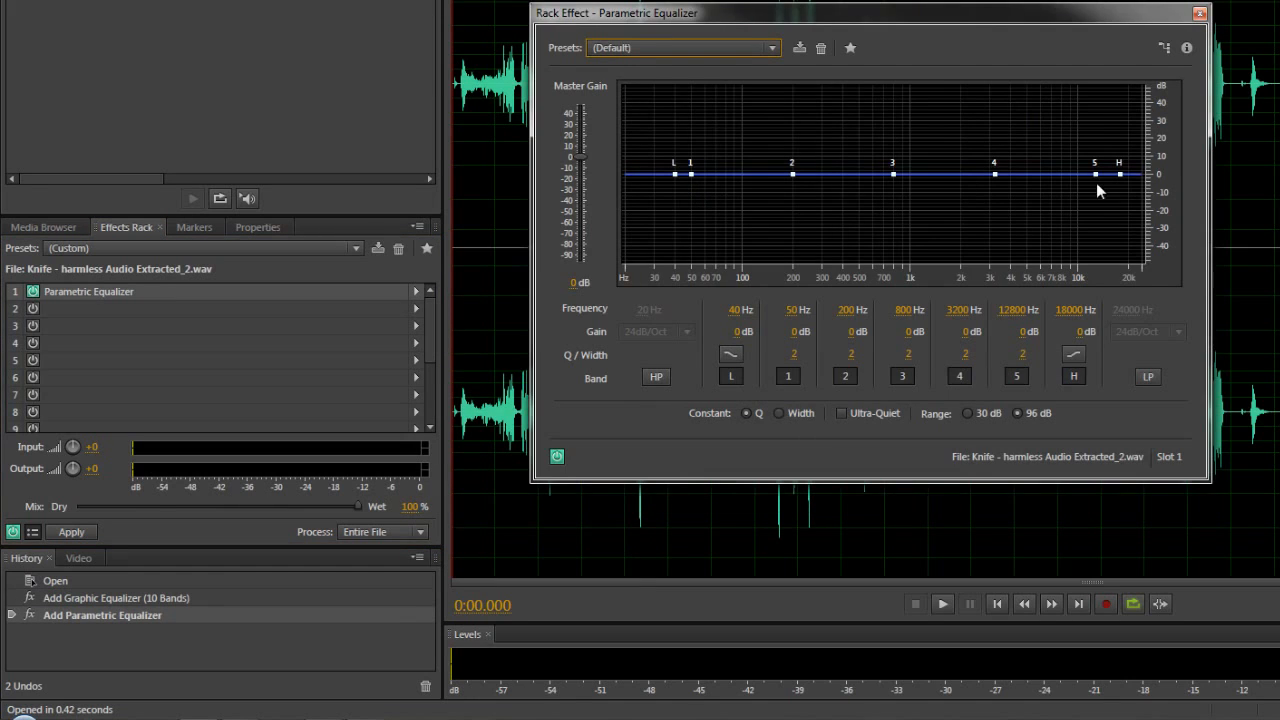
mouse_move(696, 200)
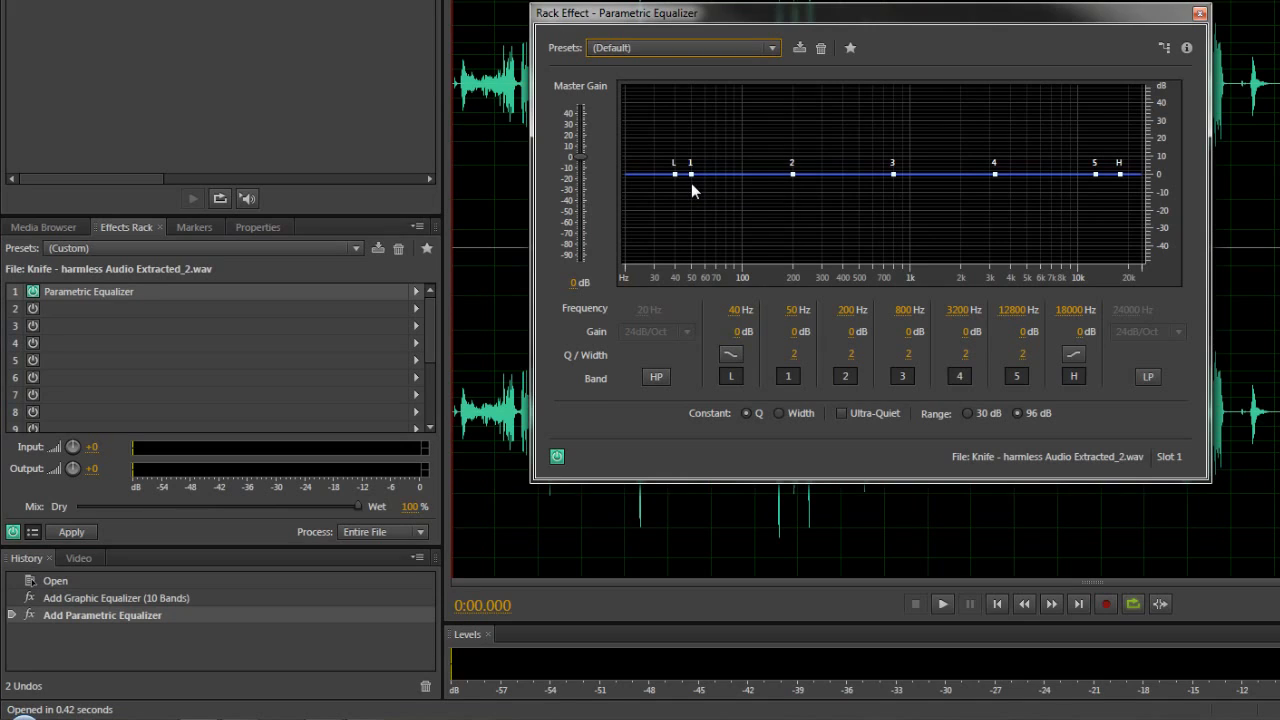
mouse_move(1070, 202)
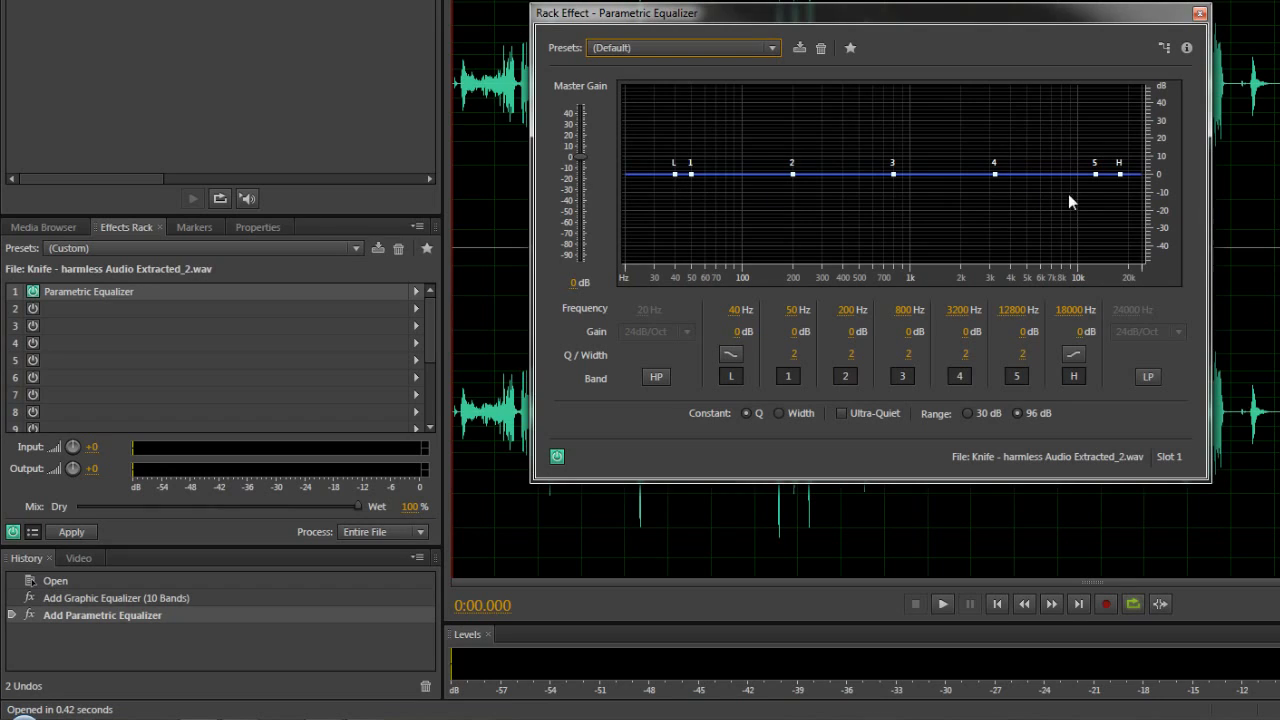
mouse_move(1084, 208)
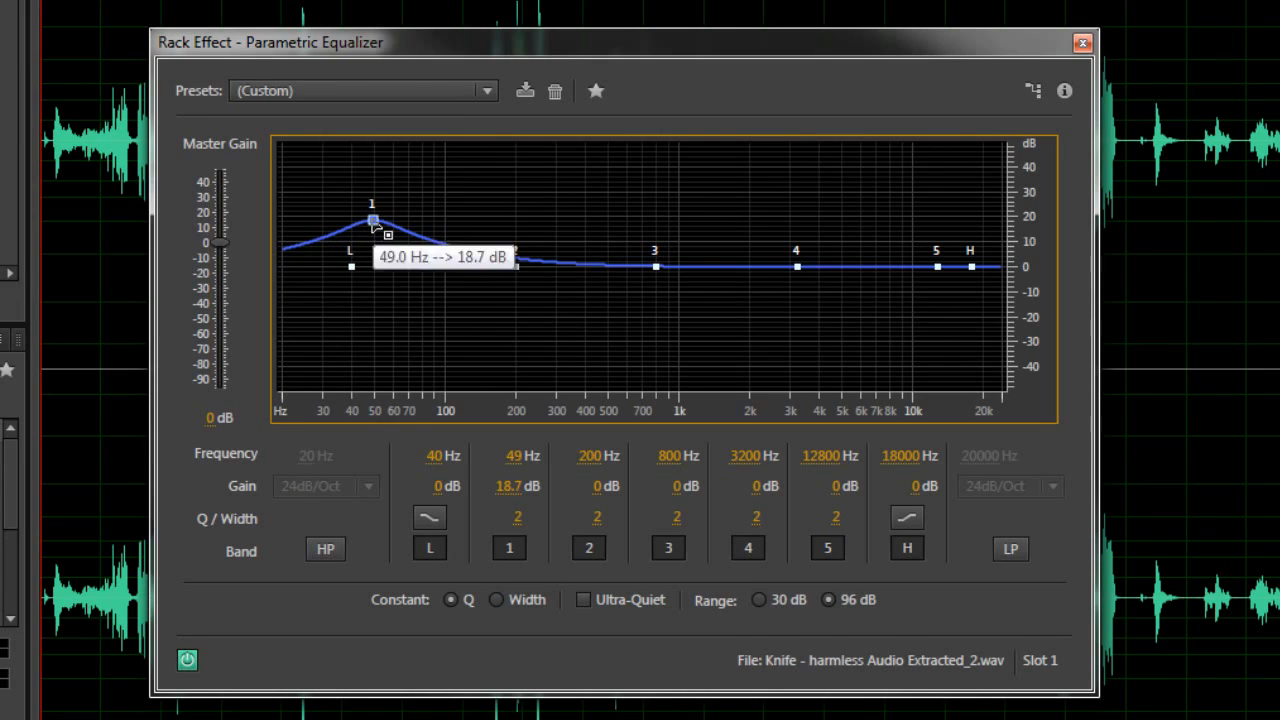
Boost the highs near 12.4 kHz to about 25.8 dB, dip band 3 to -1 dB and set the high shelf to -5.3 dB
left_click_drag(936, 266, 936, 248)
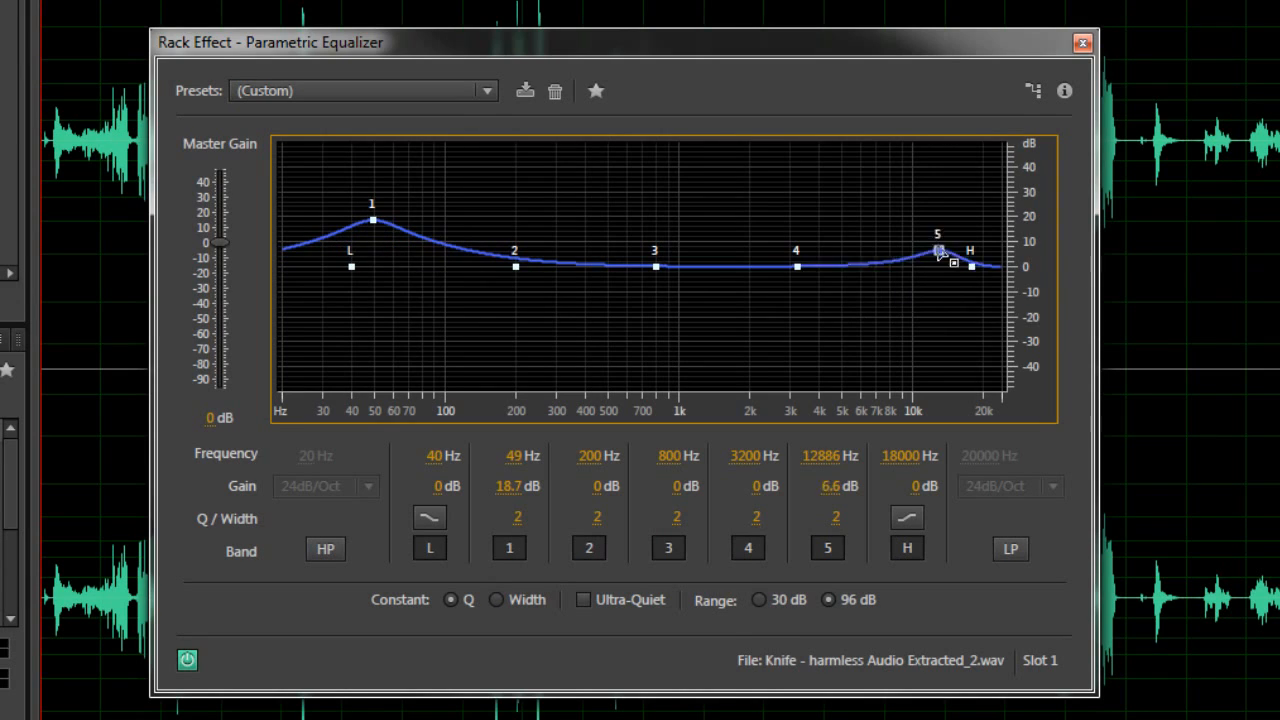
left_click_drag(936, 248, 932, 200)
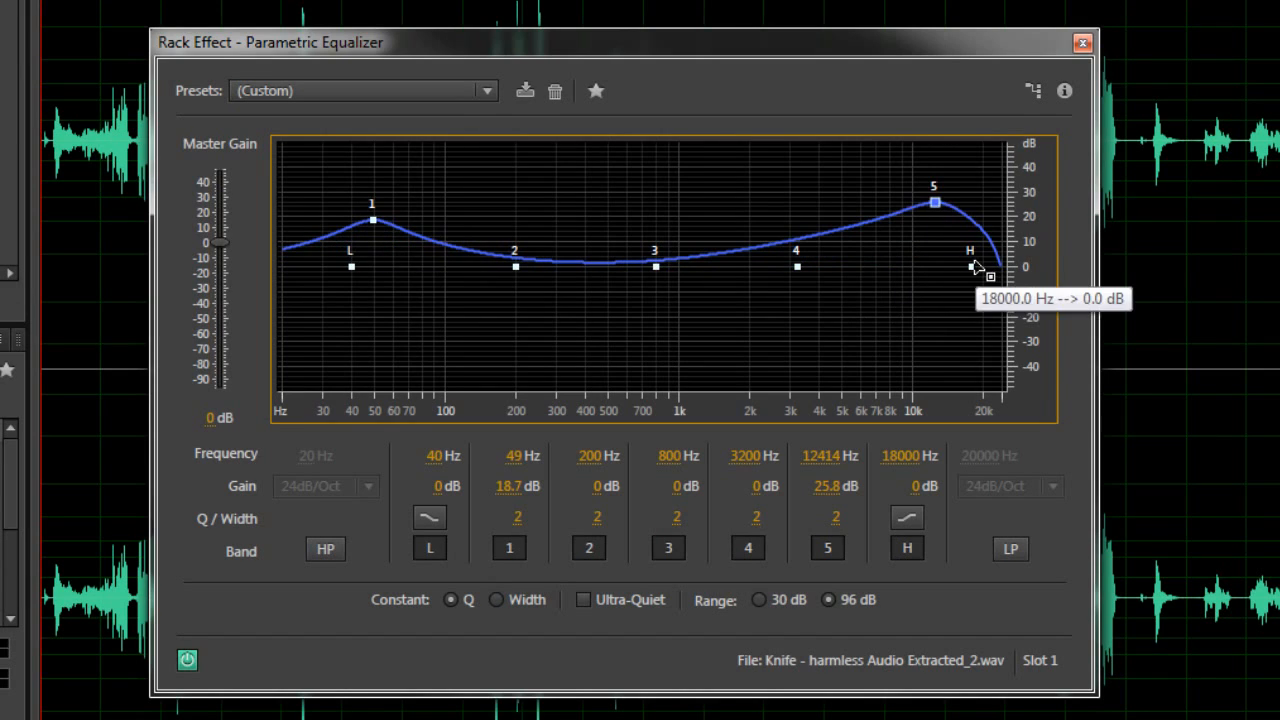
left_click_drag(988, 276, 976, 310)
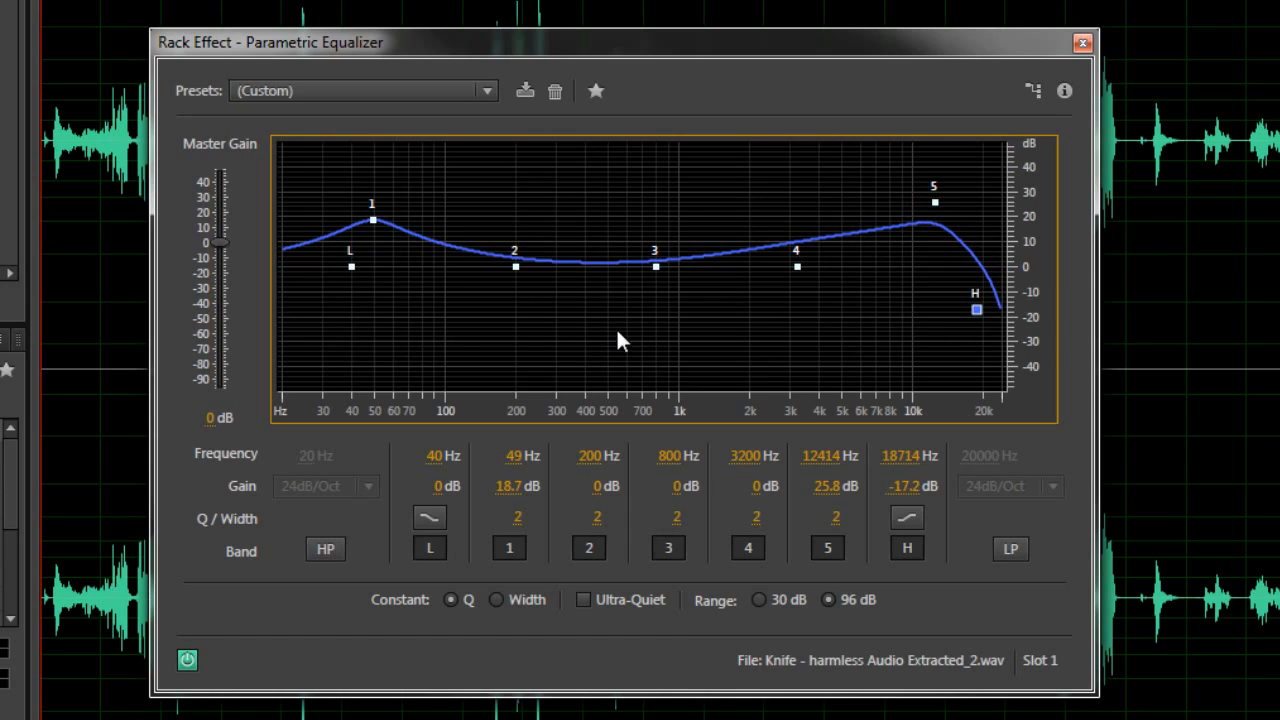
mouse_move(652, 278)
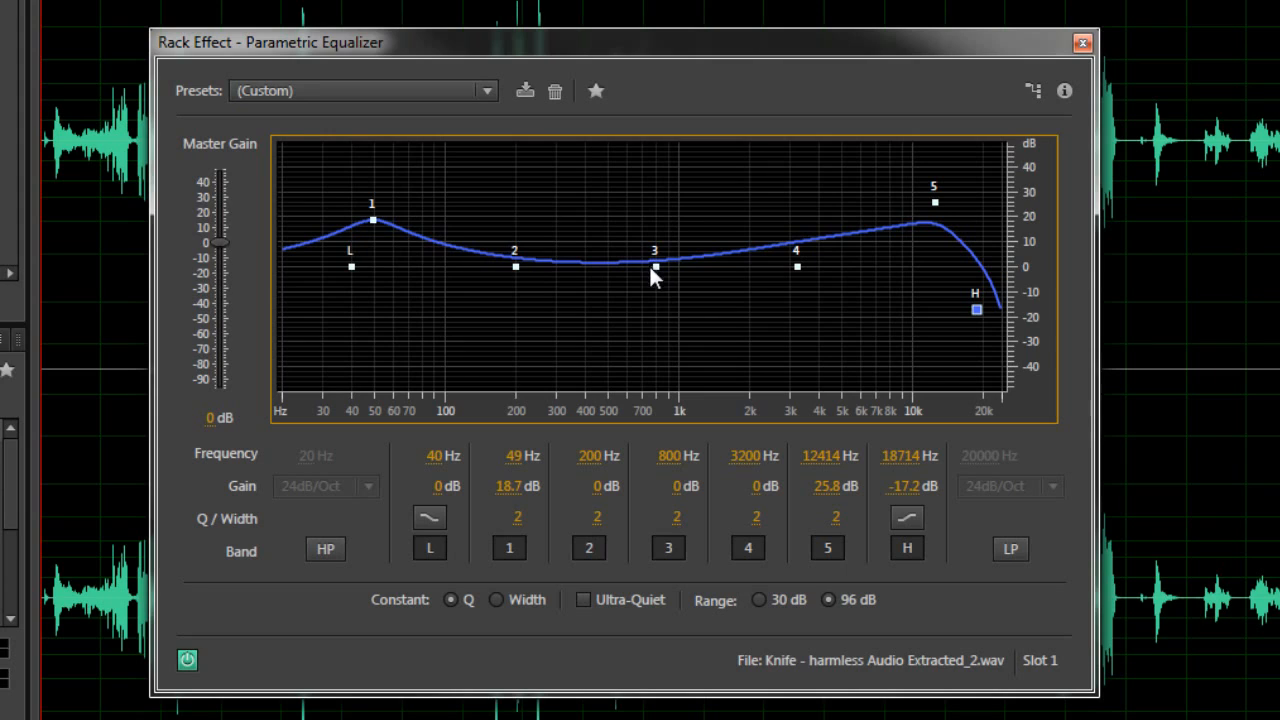
left_click_drag(654, 270, 656, 272)
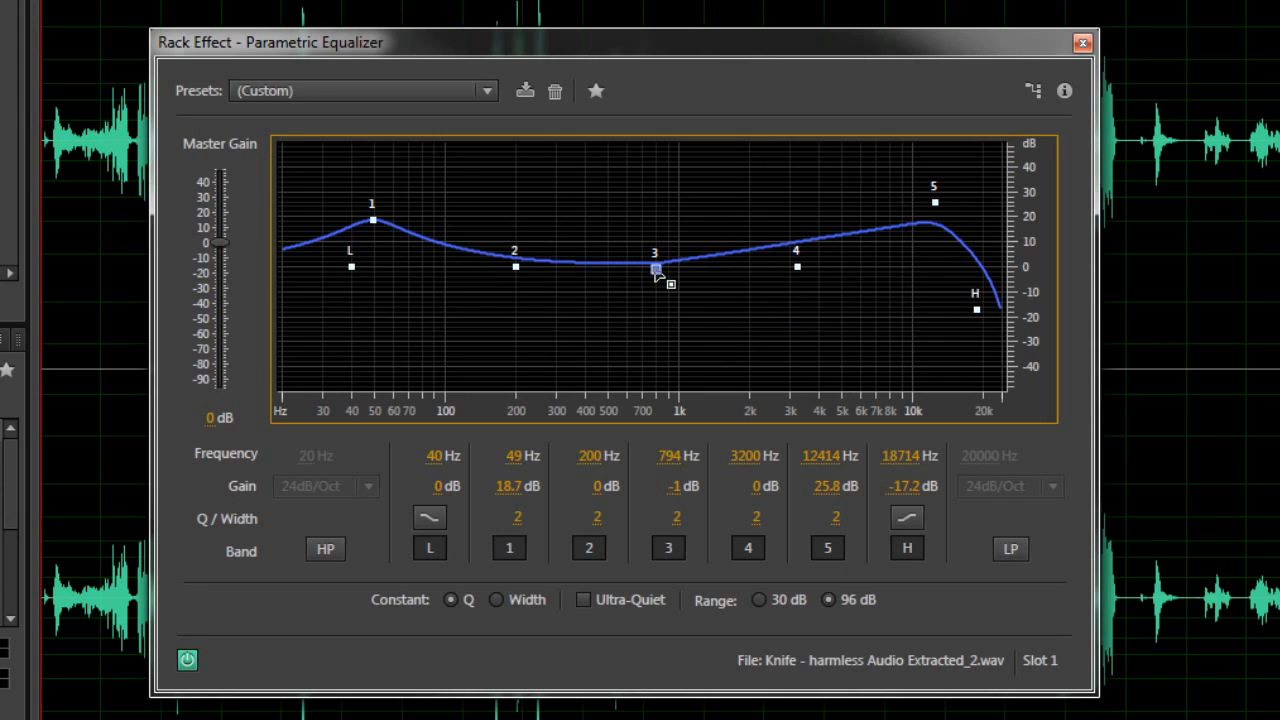
mouse_move(552, 296)
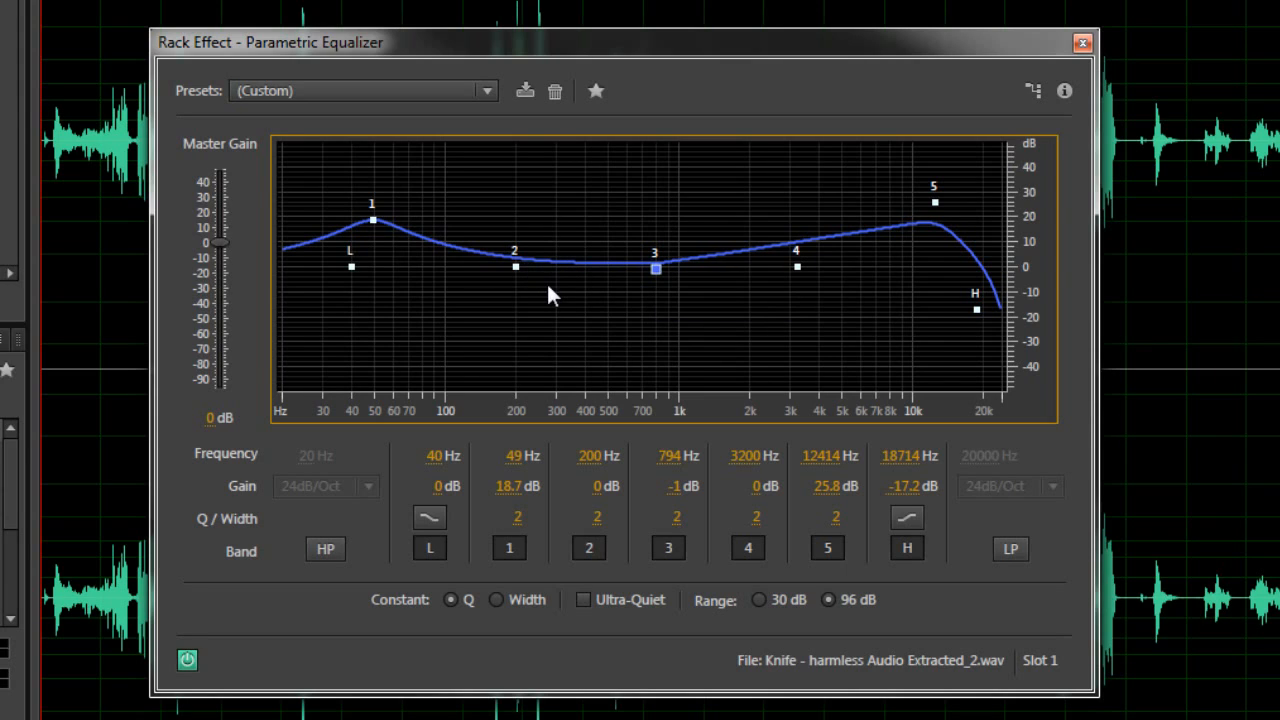
mouse_move(1036, 340)
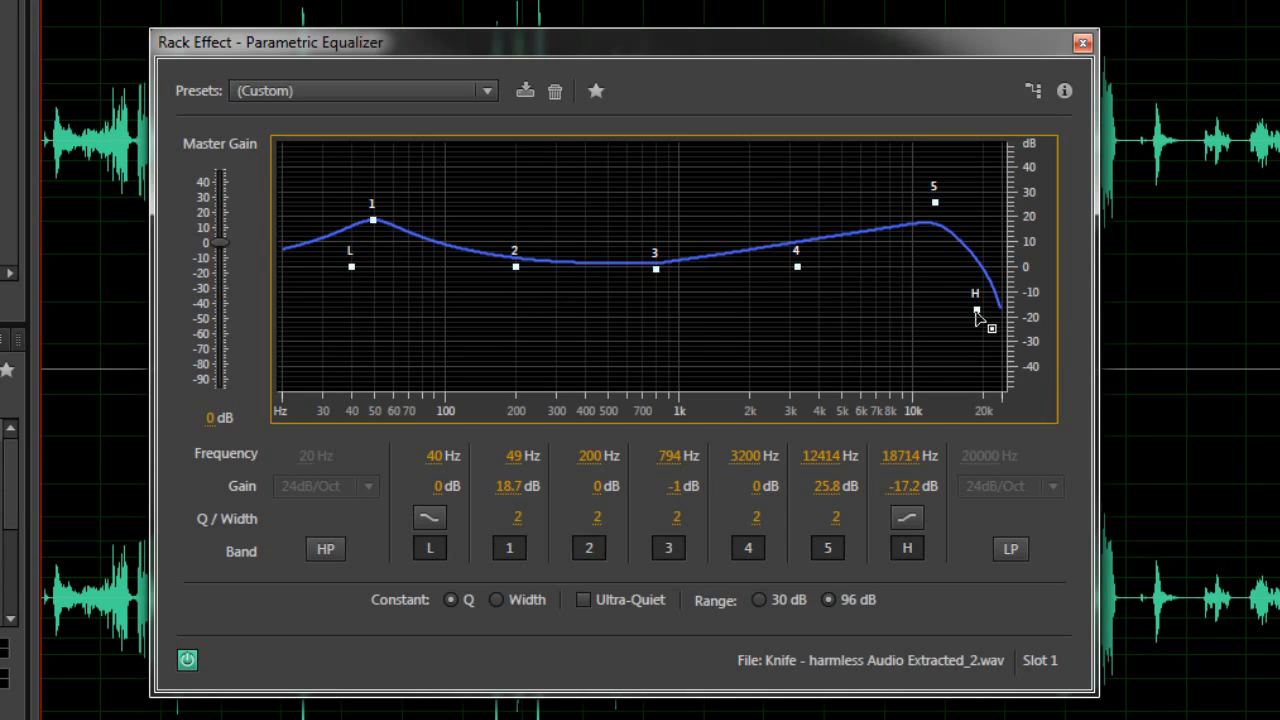
left_click_drag(976, 310, 980, 280)
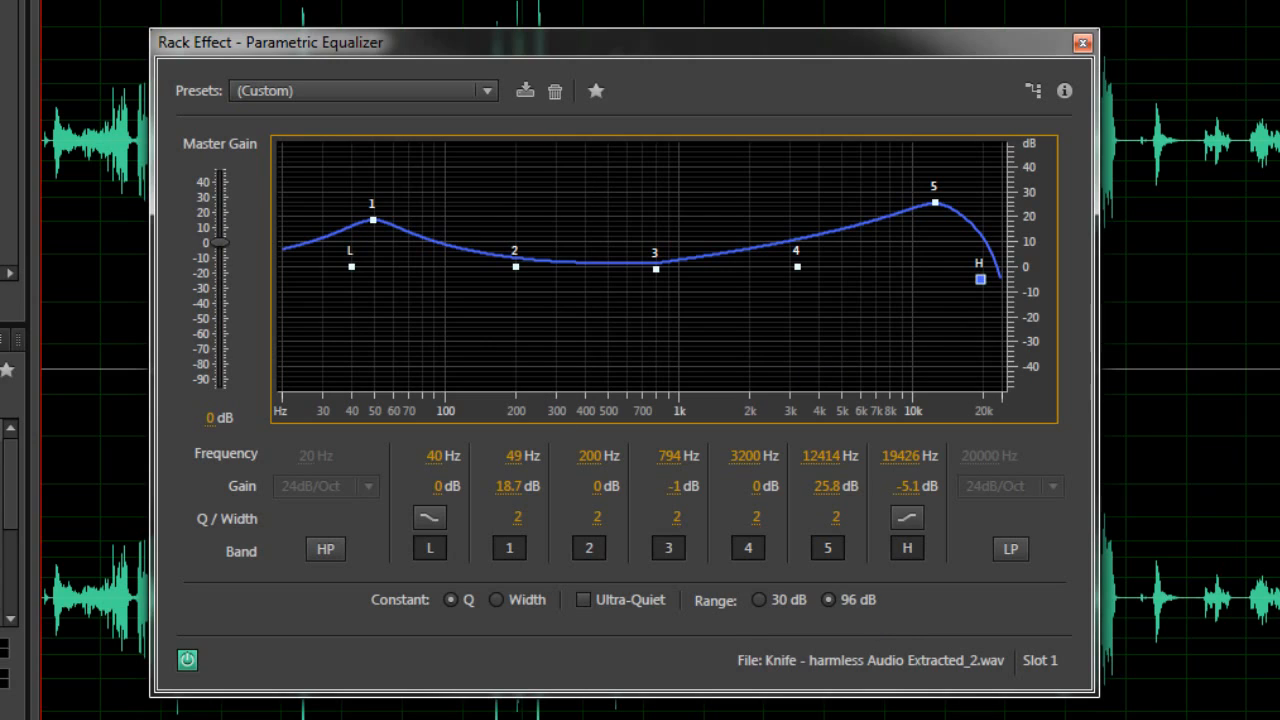
mouse_move(1148, 420)
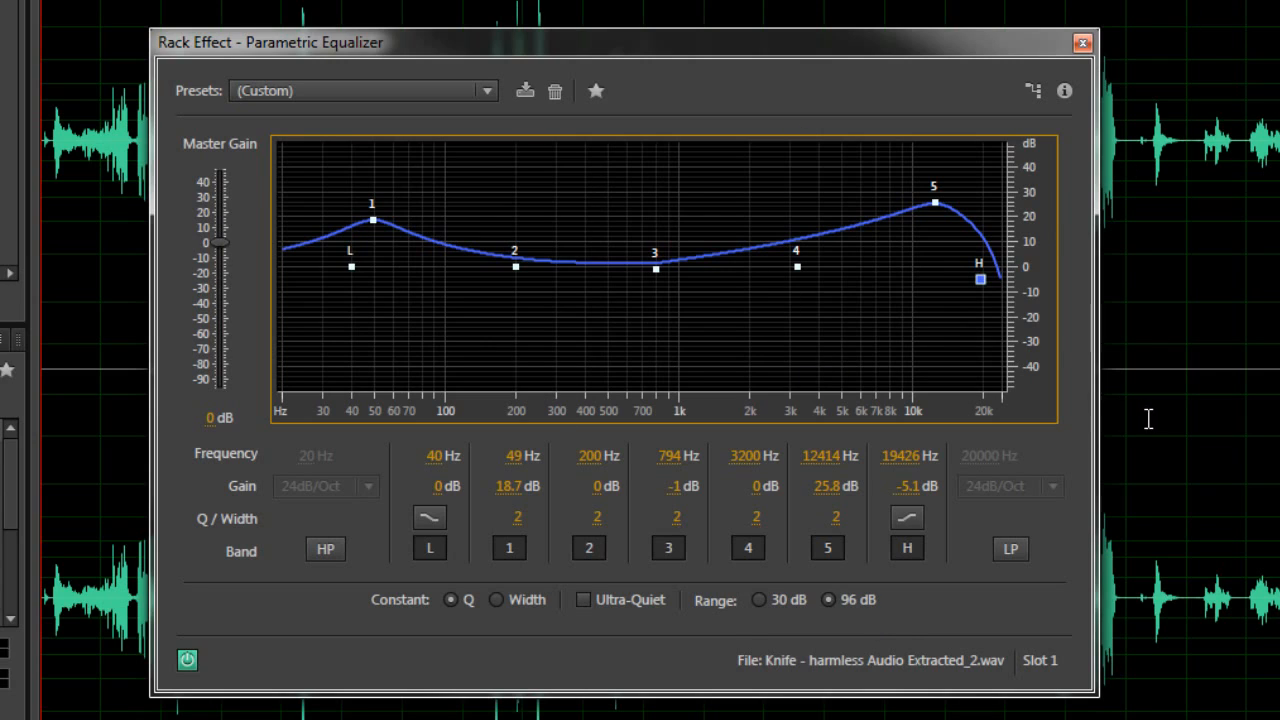
mouse_move(1192, 418)
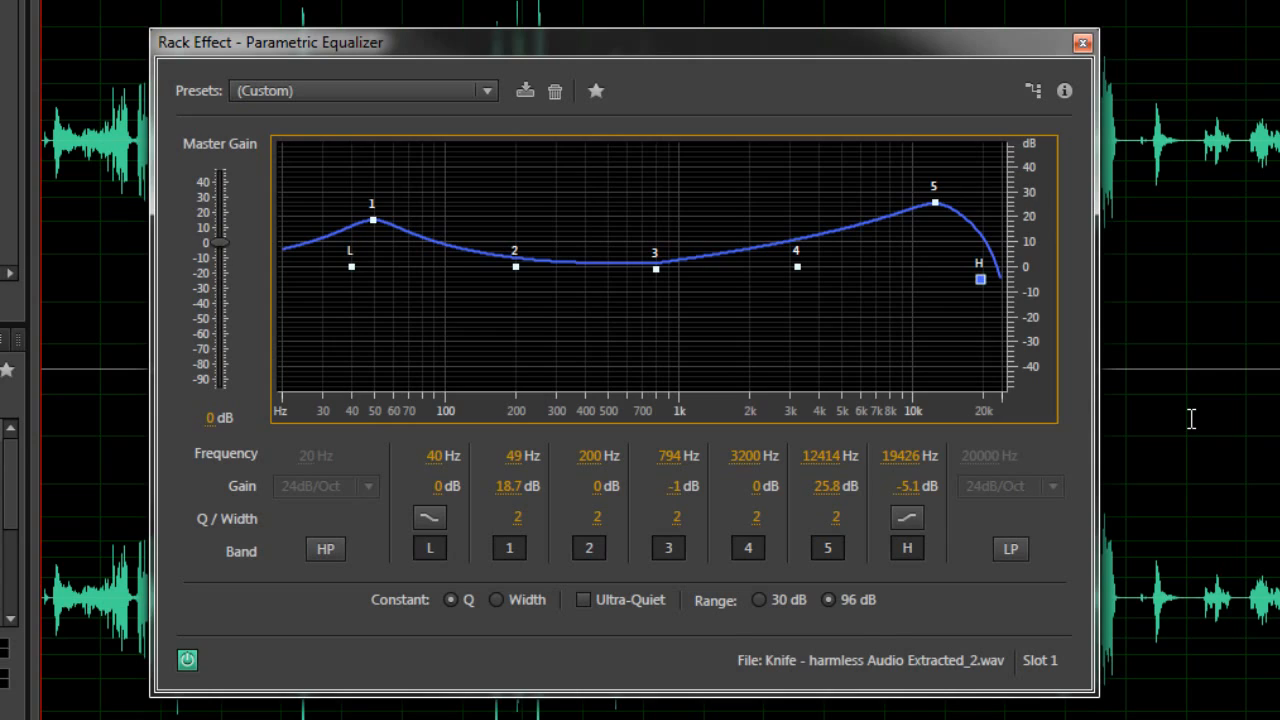
mouse_move(576, 308)
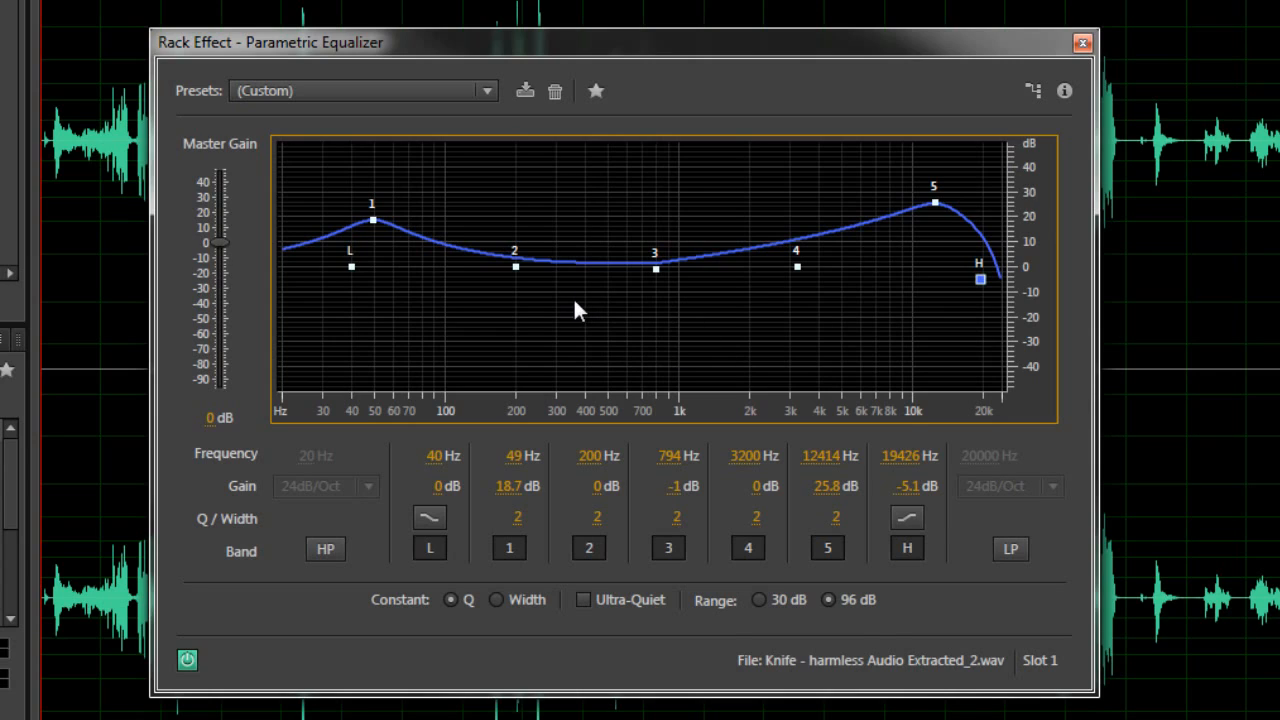
mouse_move(576, 330)
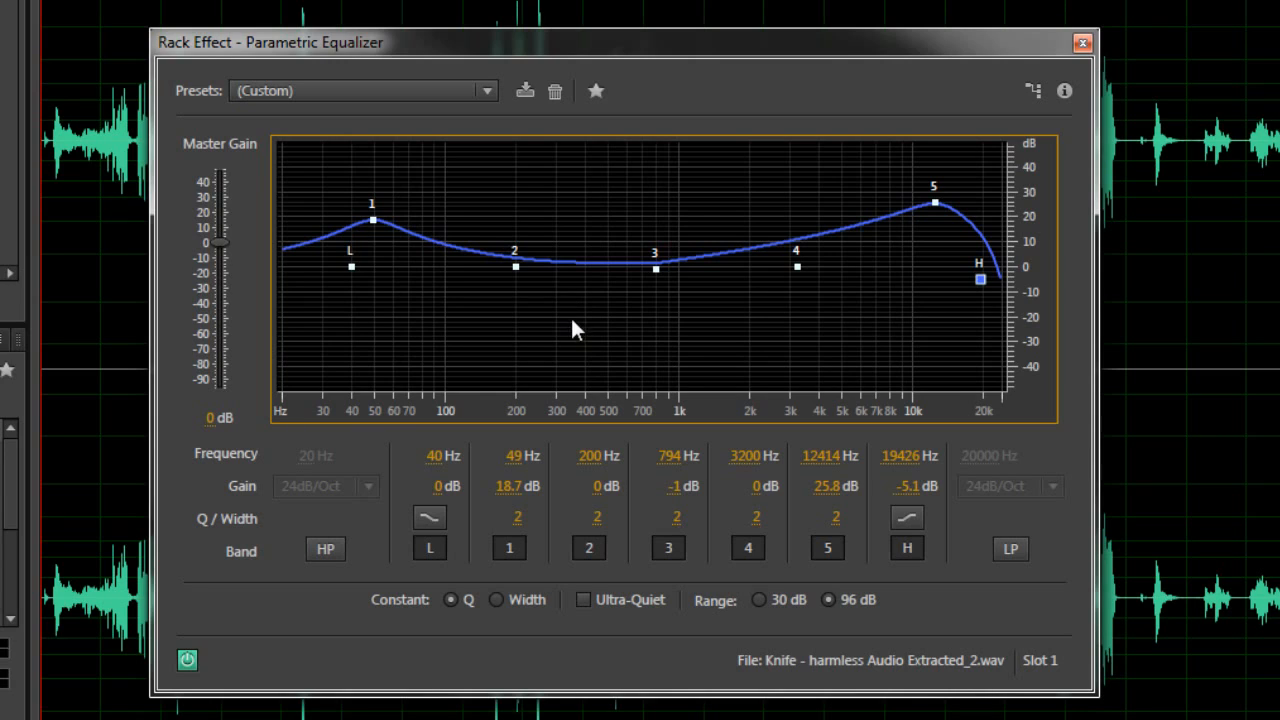
mouse_move(498, 290)
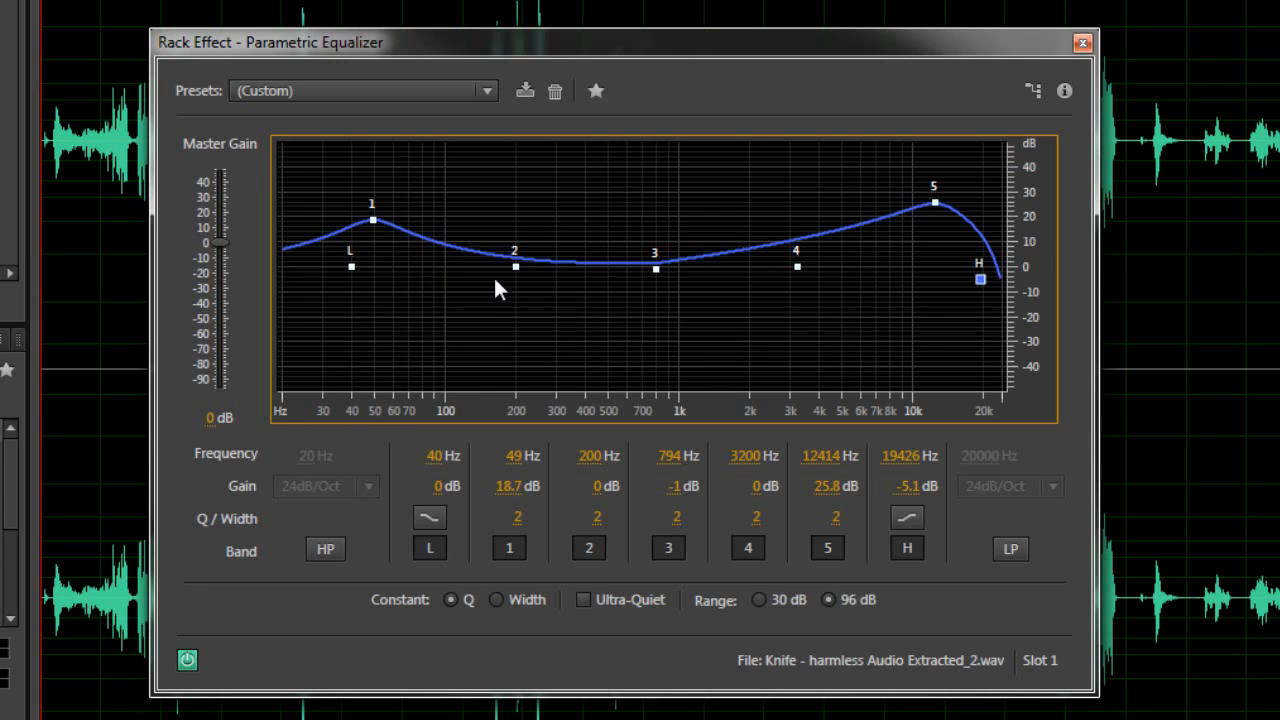
mouse_move(372, 218)
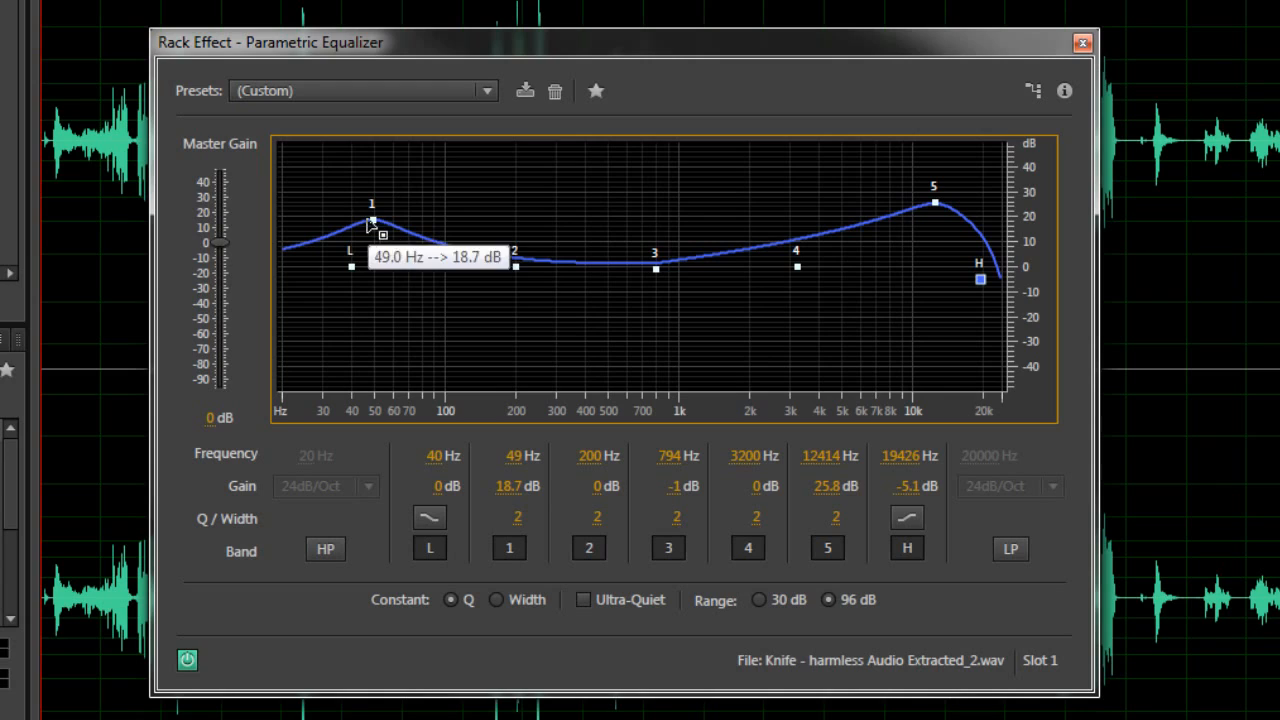
mouse_move(544, 644)
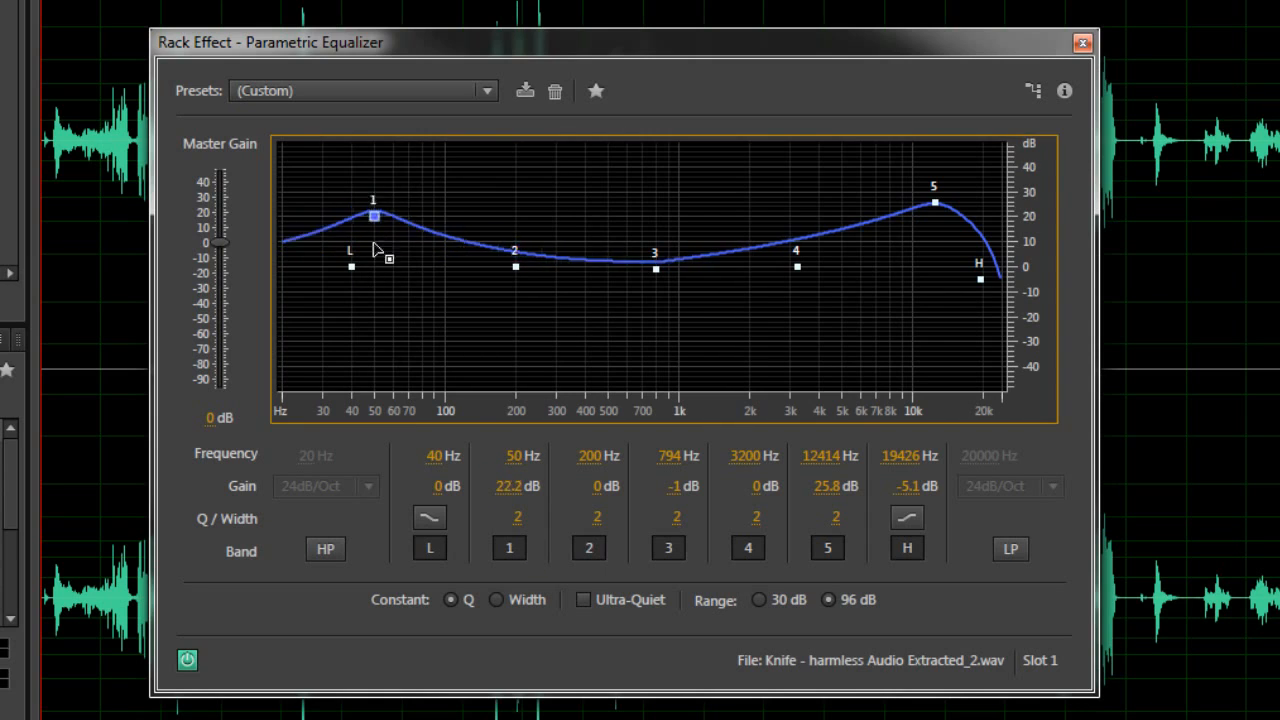
Nudge the band 1 peak to 57 Hz, try a very narrow Q, then restore a broad strong low boost
left_click_drag(372, 216, 378, 218)
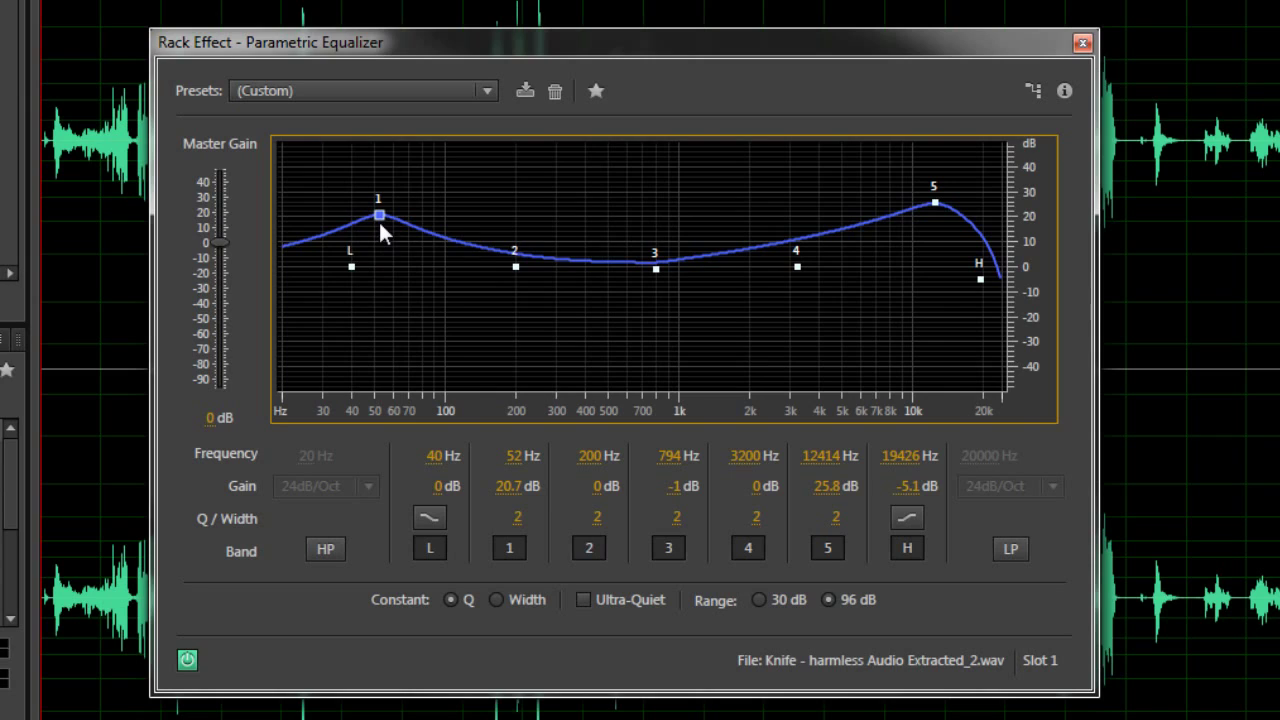
mouse_move(384, 308)
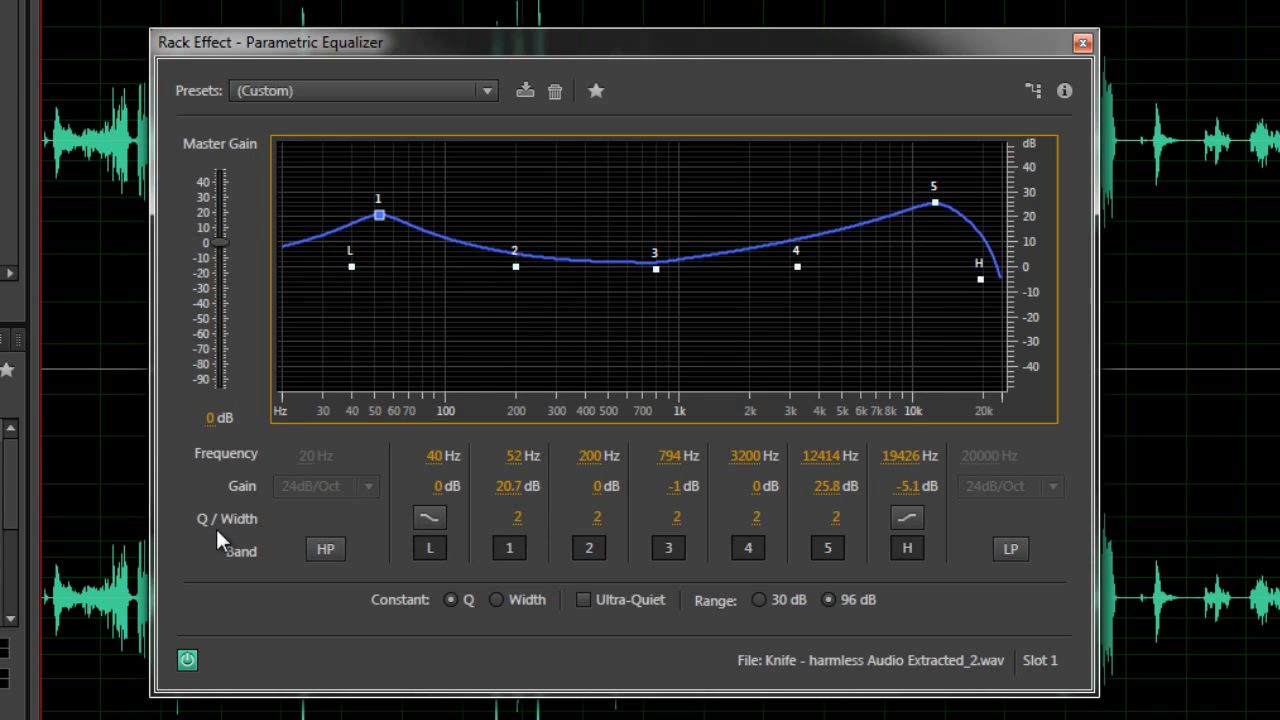
mouse_move(532, 532)
type("10")
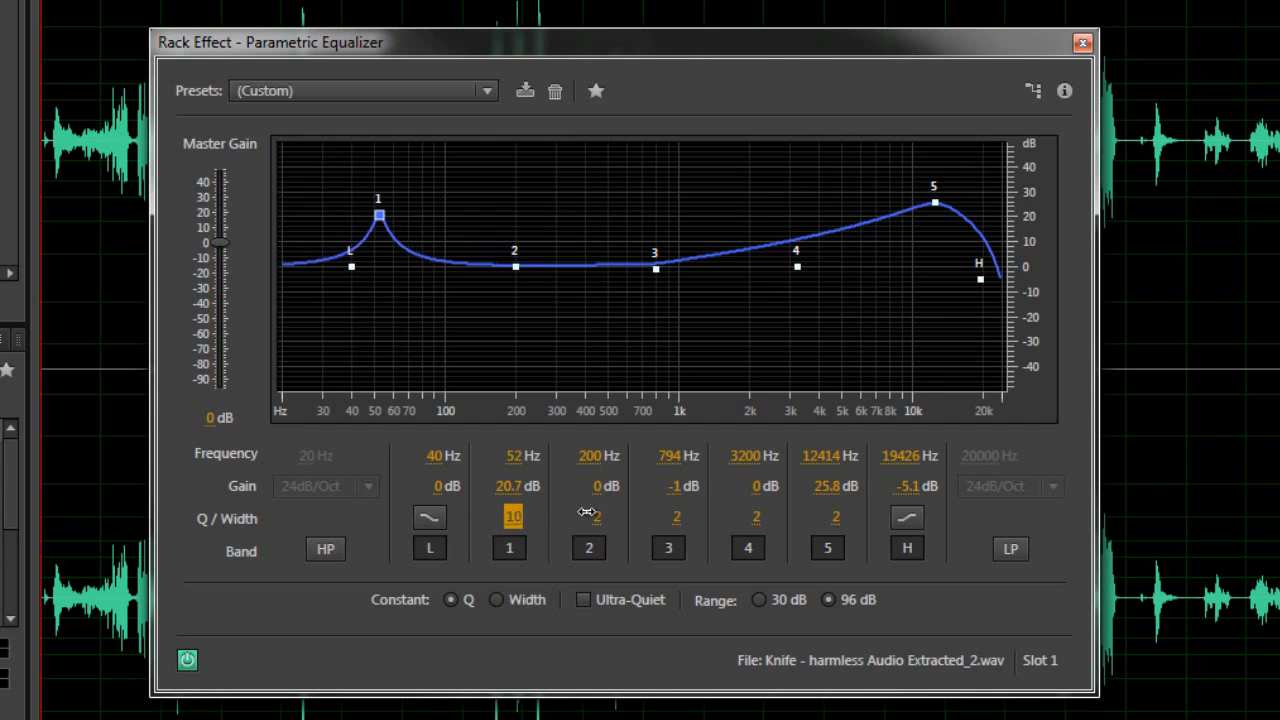
left_click_drag(512, 512, 512, 460)
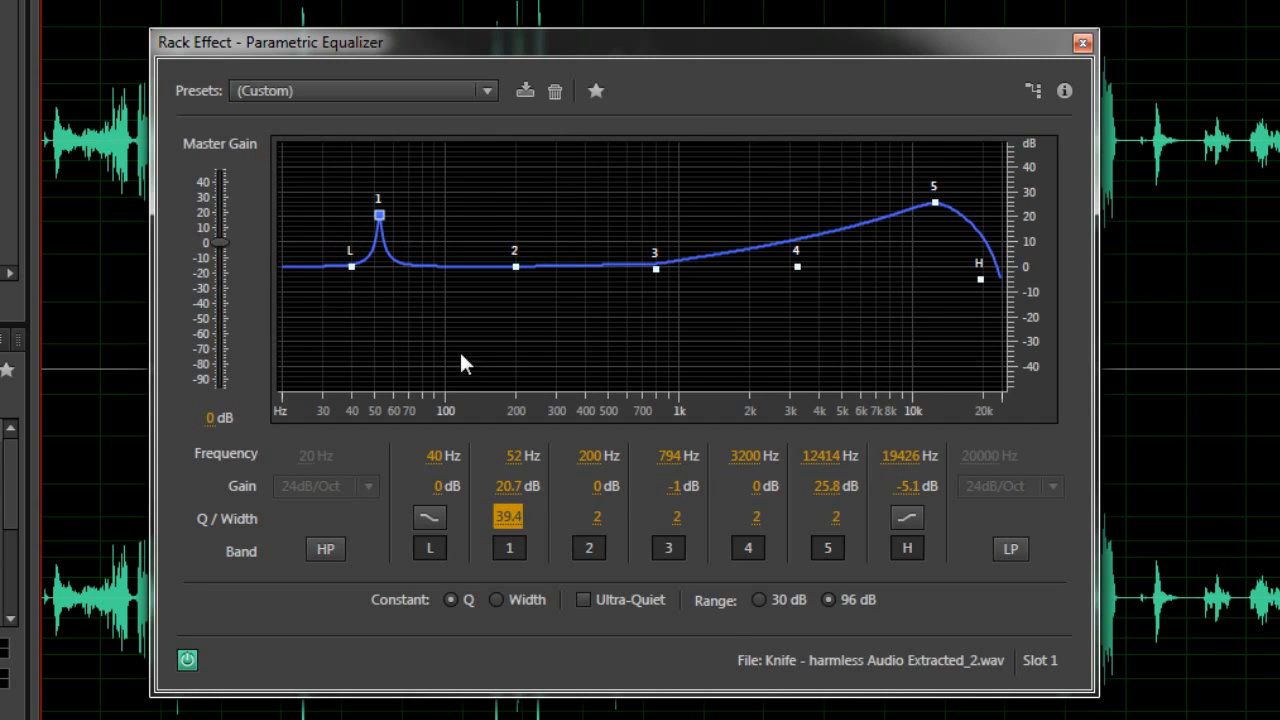
left_click_drag(378, 214, 378, 324)
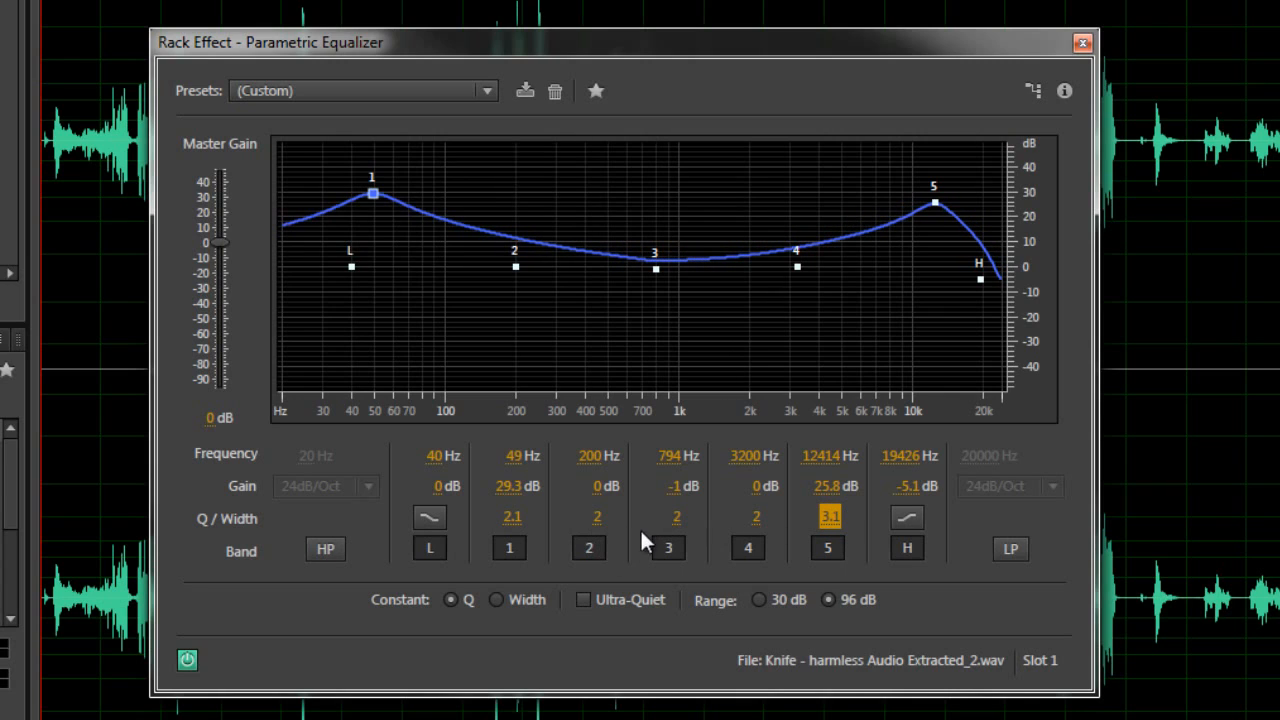
Make band 3 a -3 dB dip at 804 Hz widened to a Q of 0.3
left_click_drag(656, 264, 656, 276)
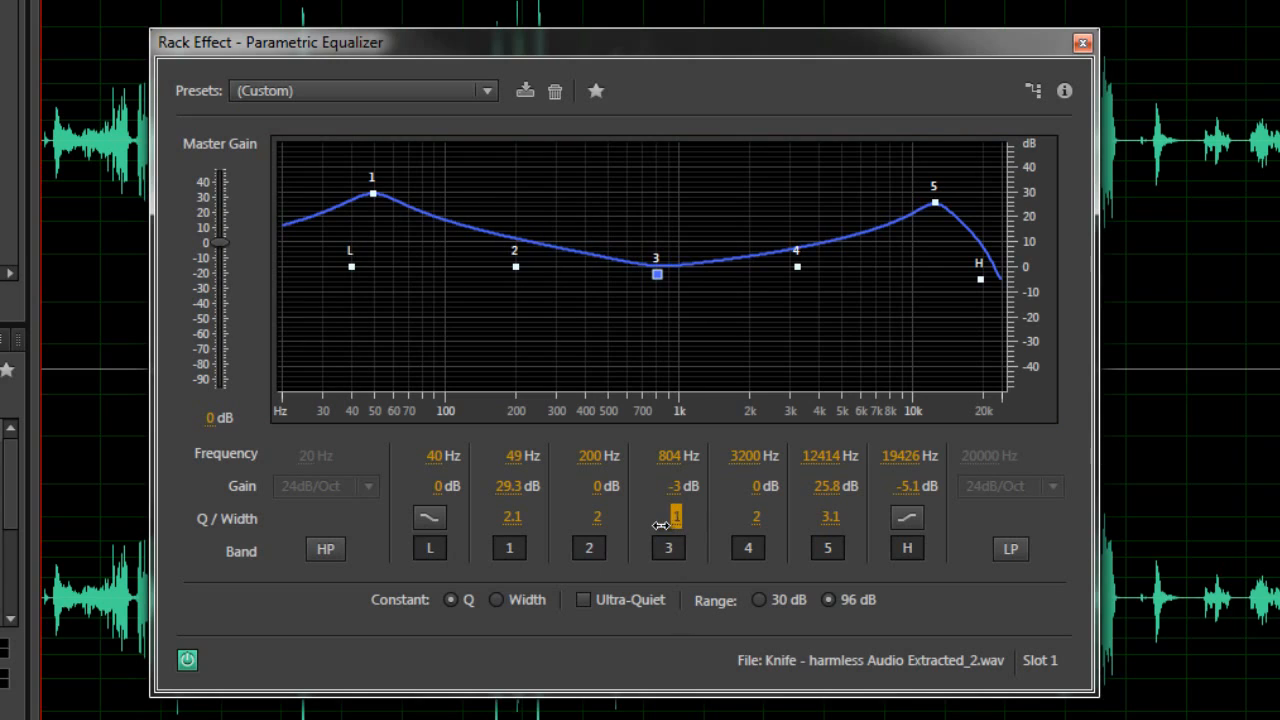
left_click_drag(676, 516, 644, 524)
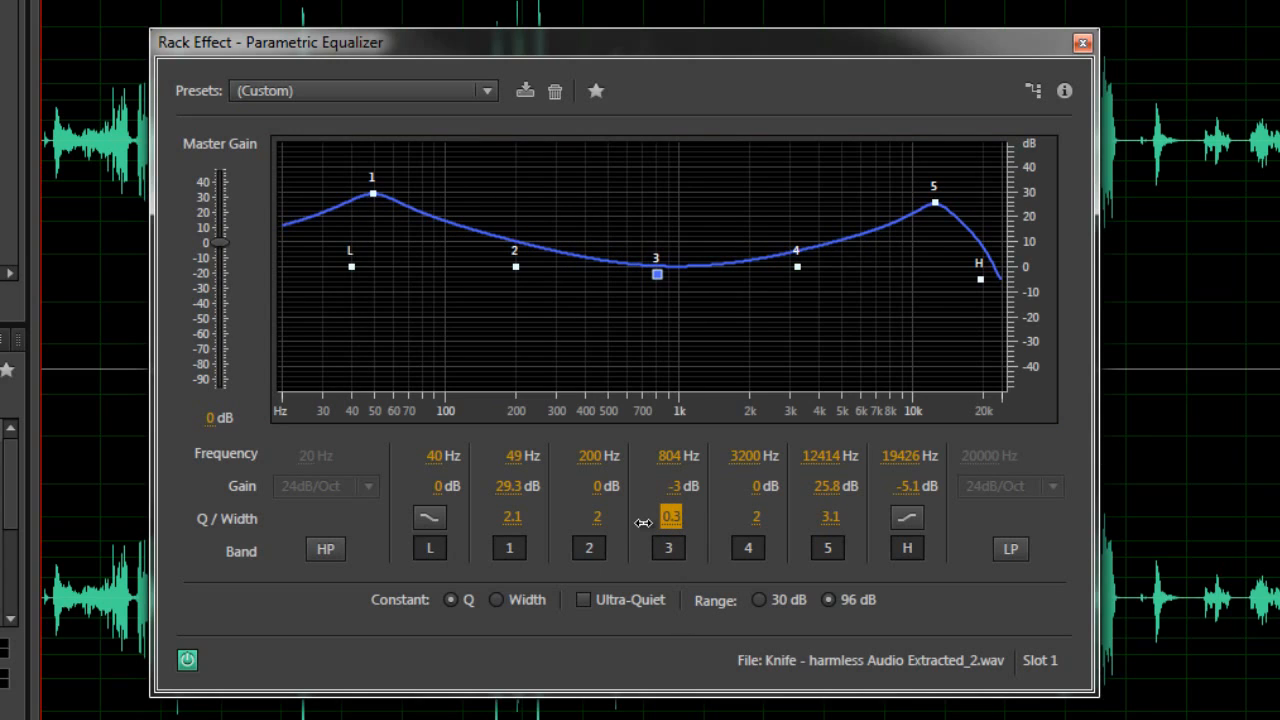
mouse_move(380, 270)
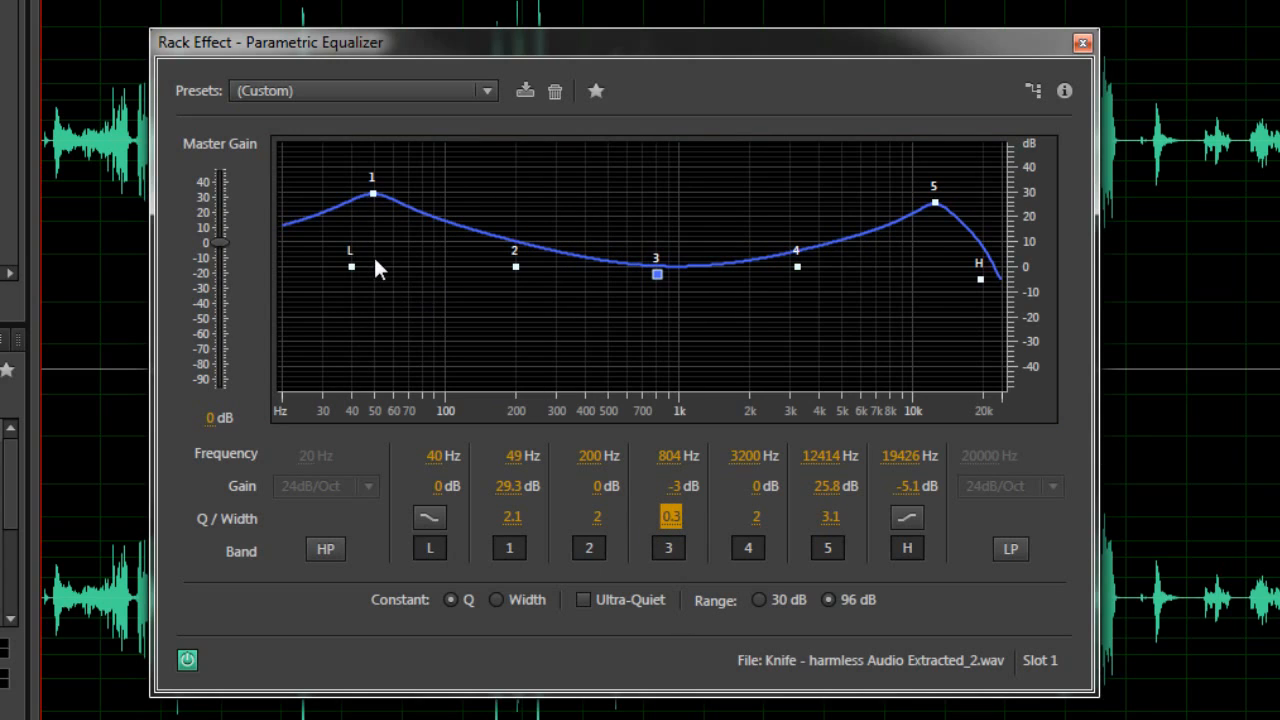
mouse_move(222, 244)
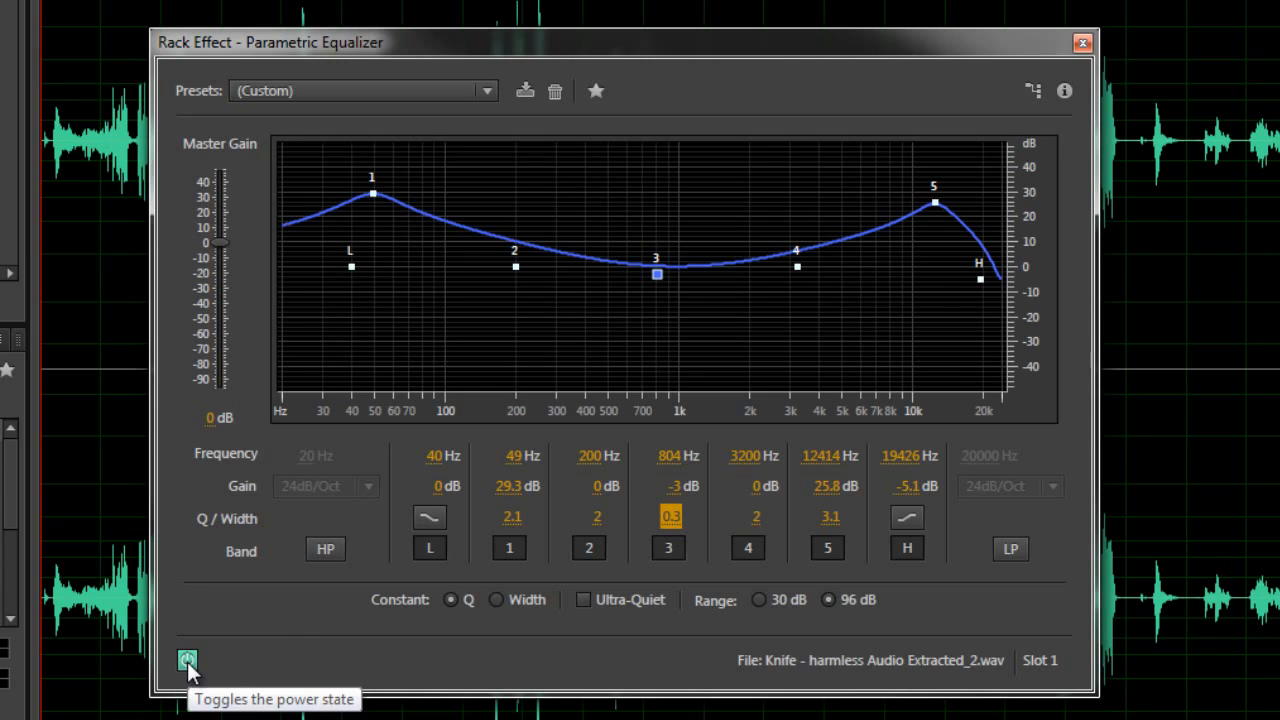
left_click(188, 656)
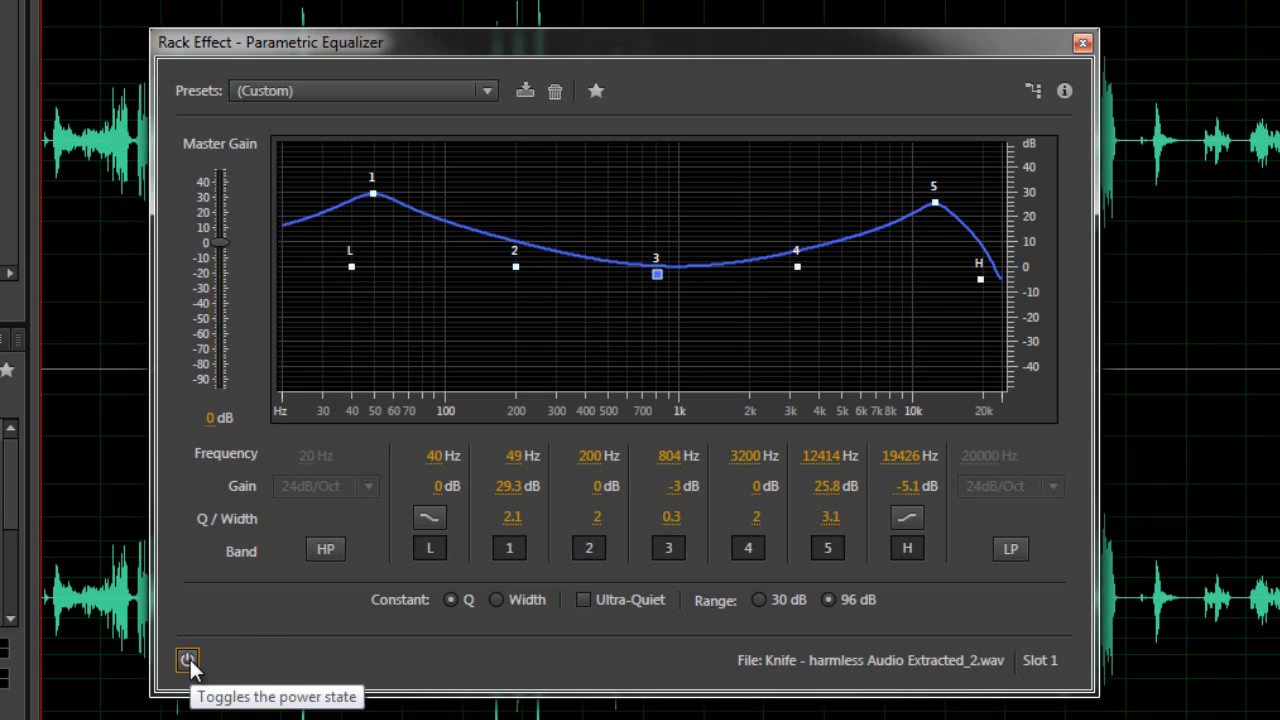
left_click(188, 656)
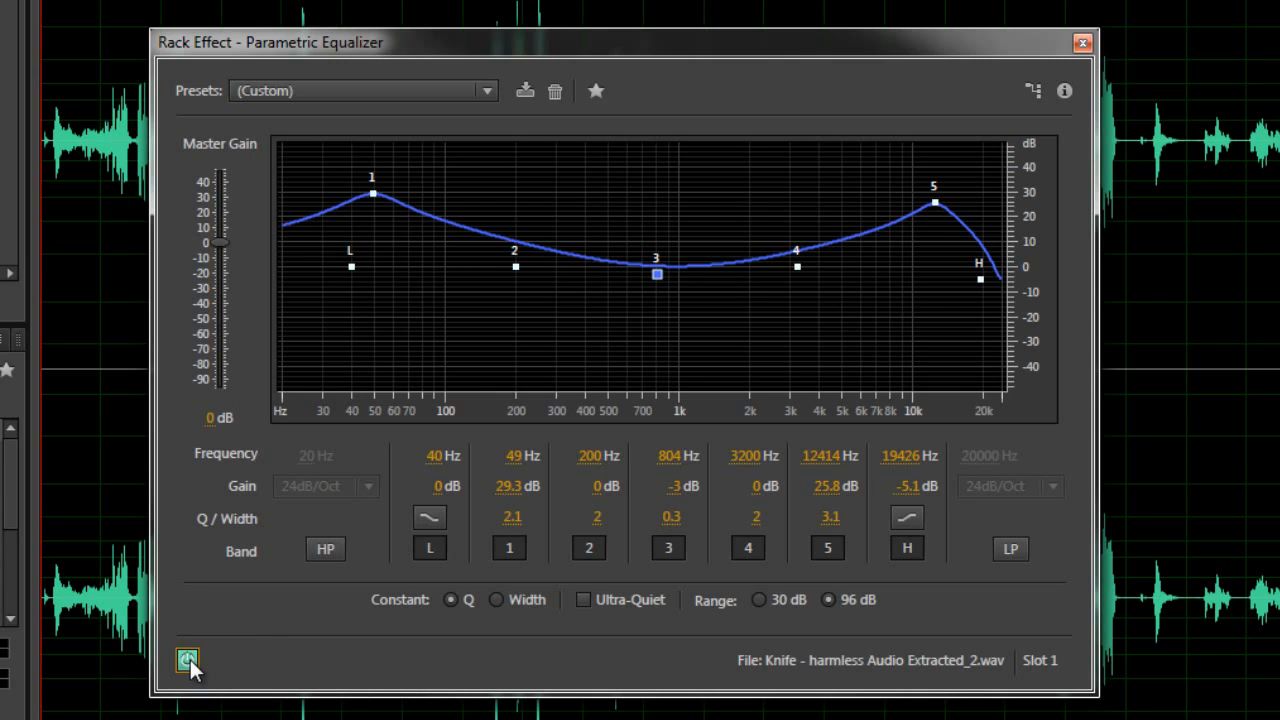
left_click(188, 658)
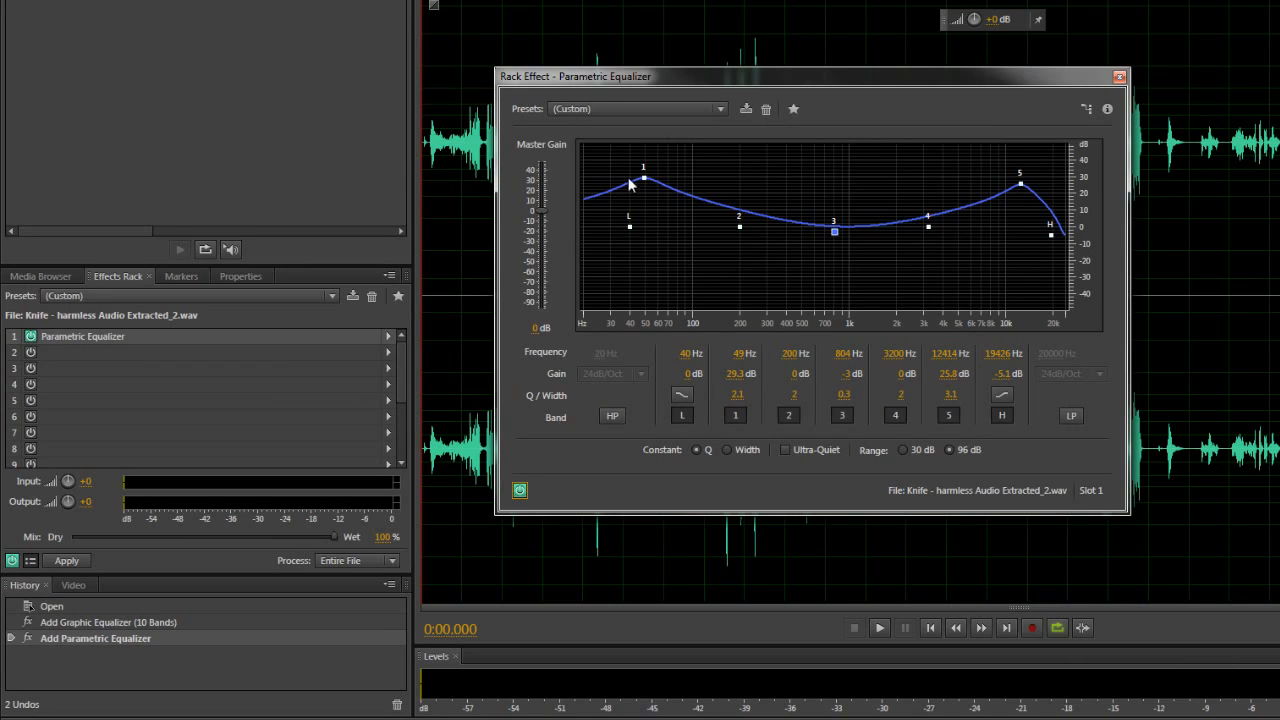
Try the low shelf shape, pulling it to about -20 dB then settling at -4.5 dB
left_click(682, 394)
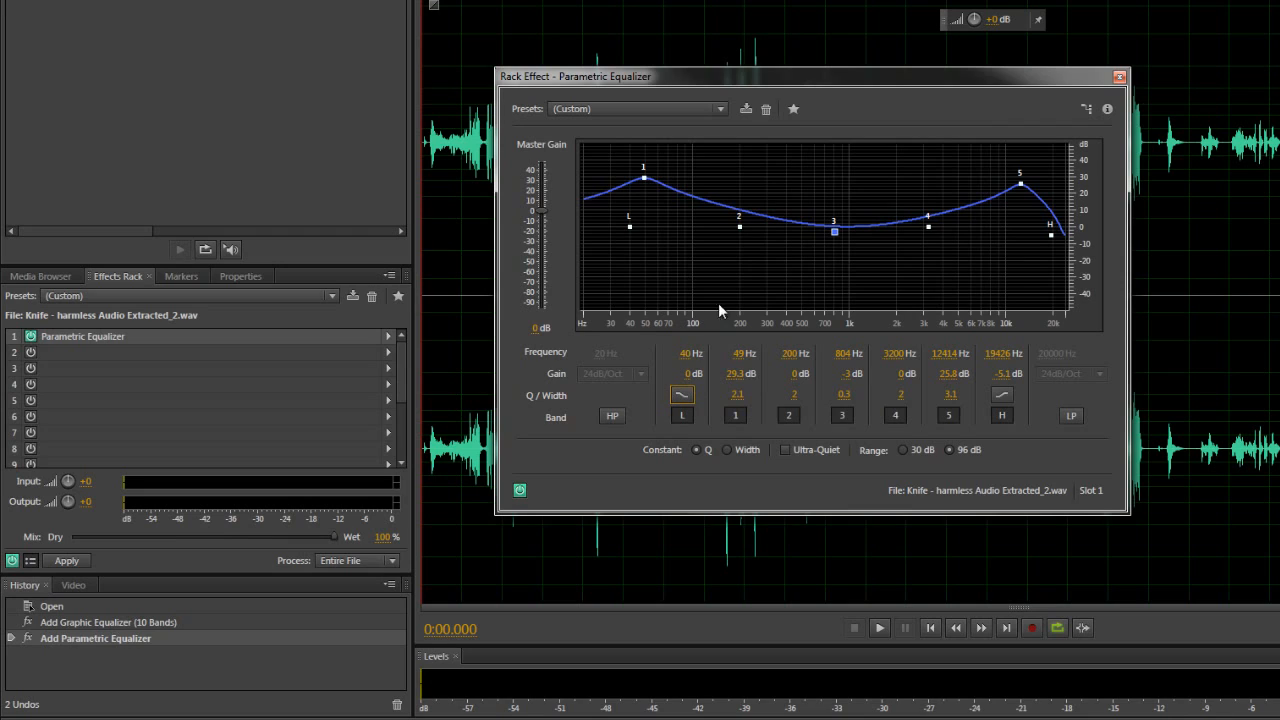
left_click_drag(628, 226, 600, 264)
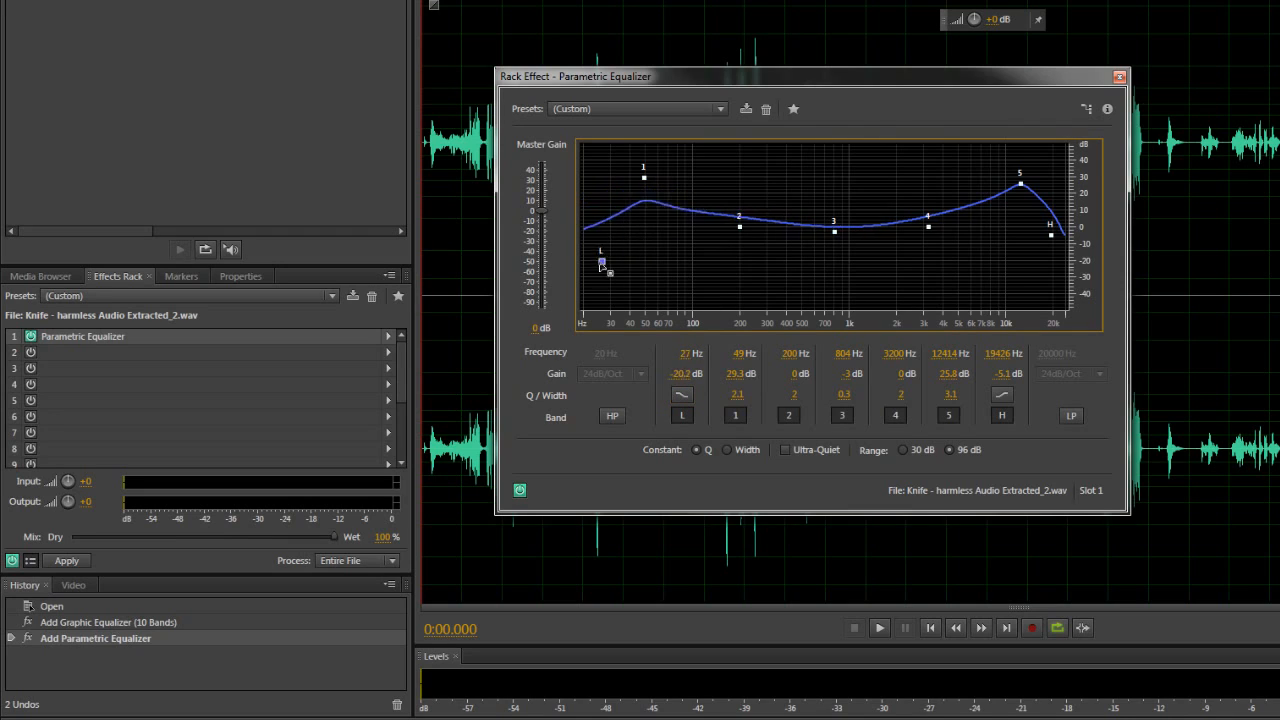
left_click_drag(604, 262, 604, 232)
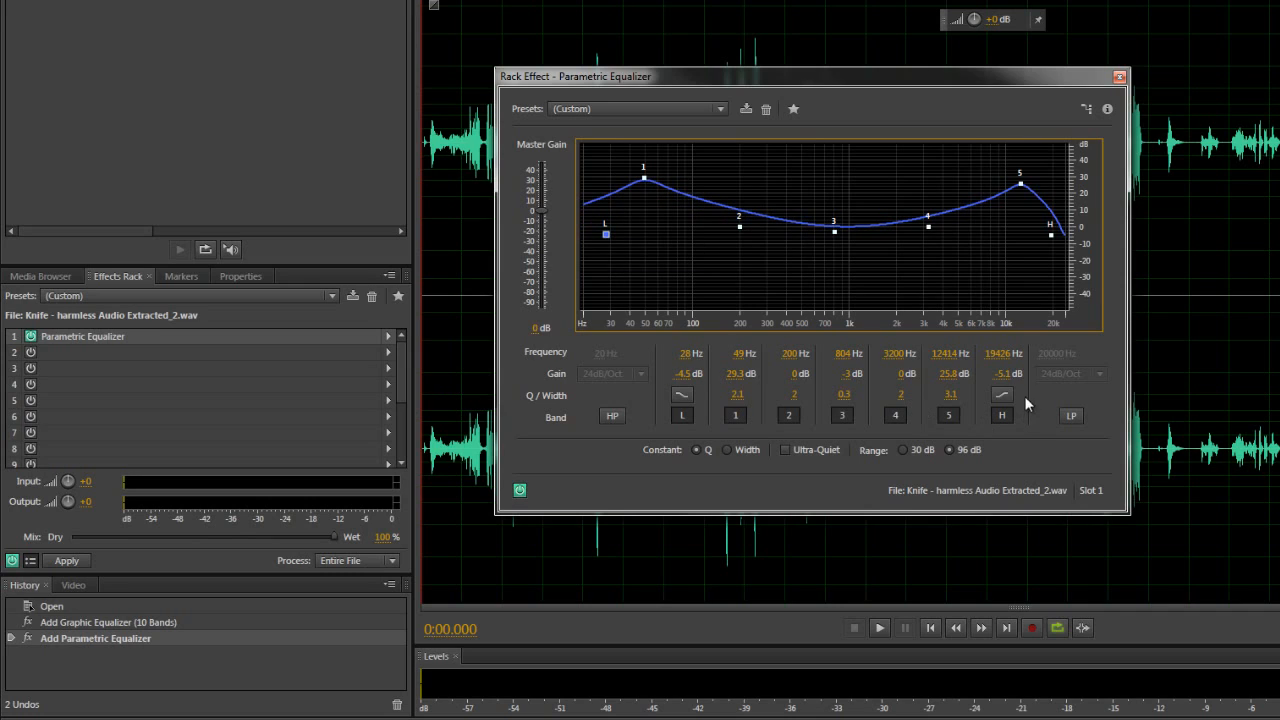
left_click(1000, 396)
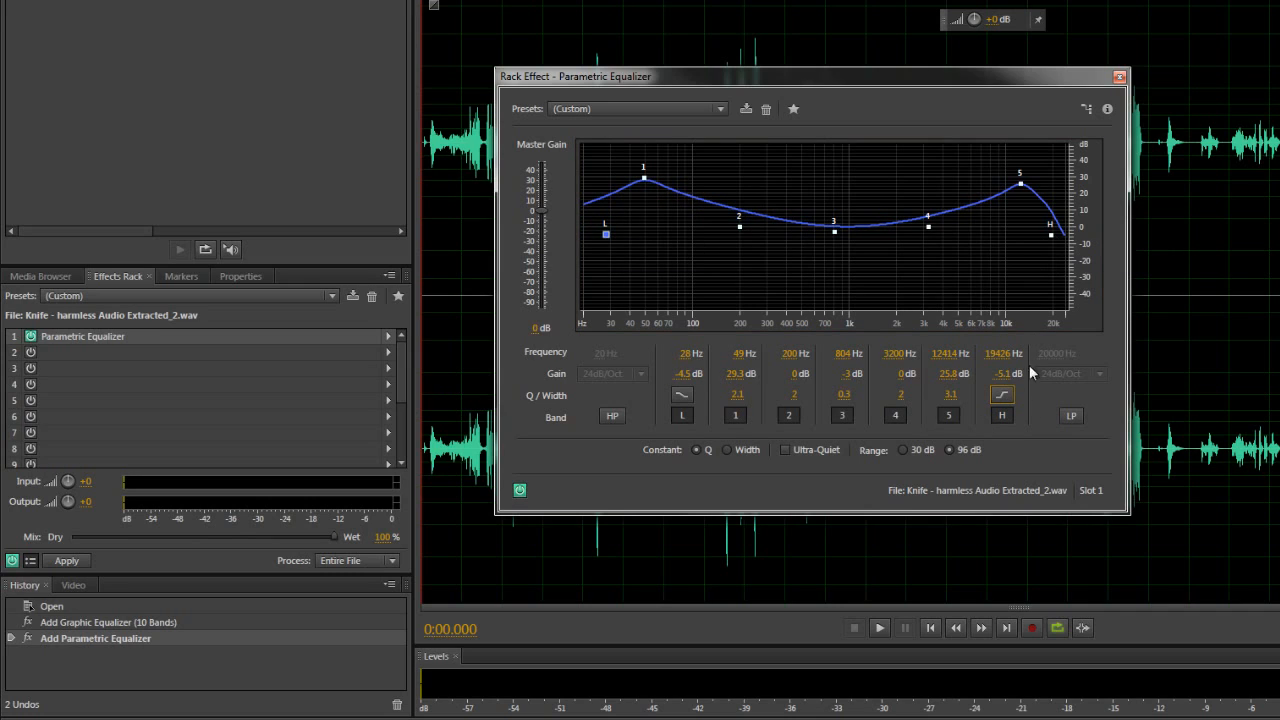
mouse_move(1050, 240)
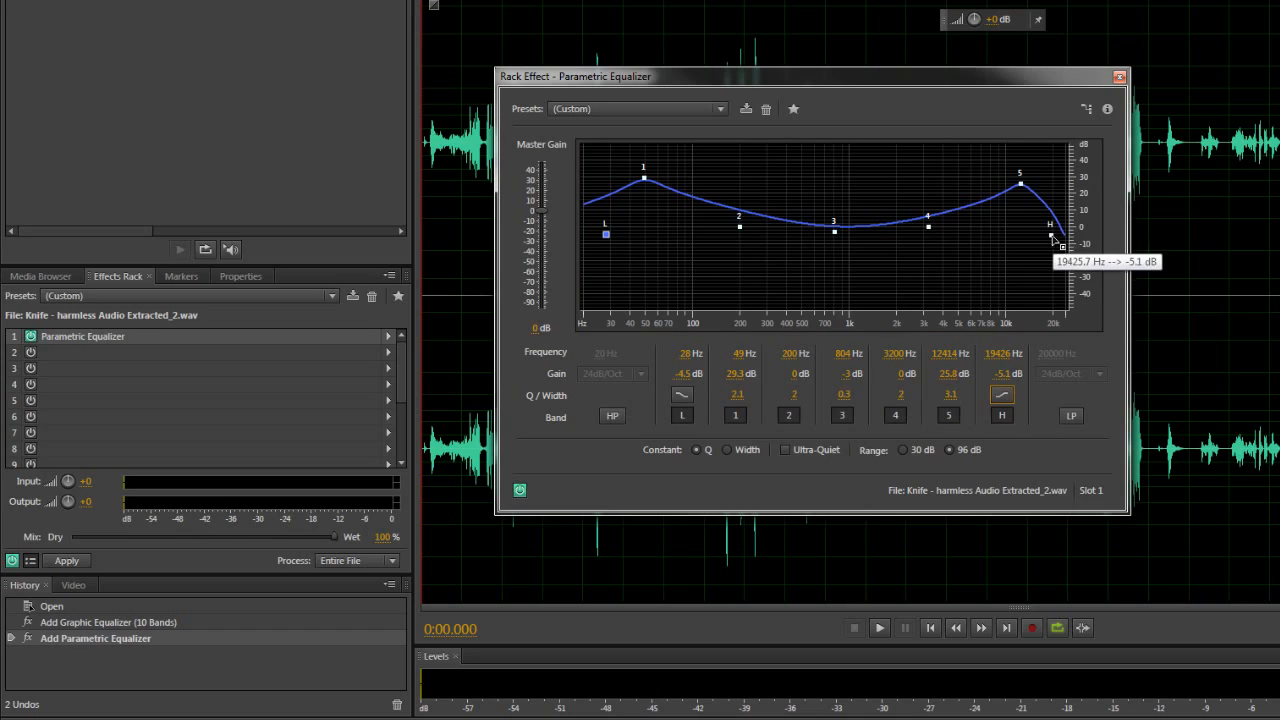
Adjust the high shelf up and back down, revert the shape buttons and close the EQ settings
left_click_drag(1050, 236, 1052, 202)
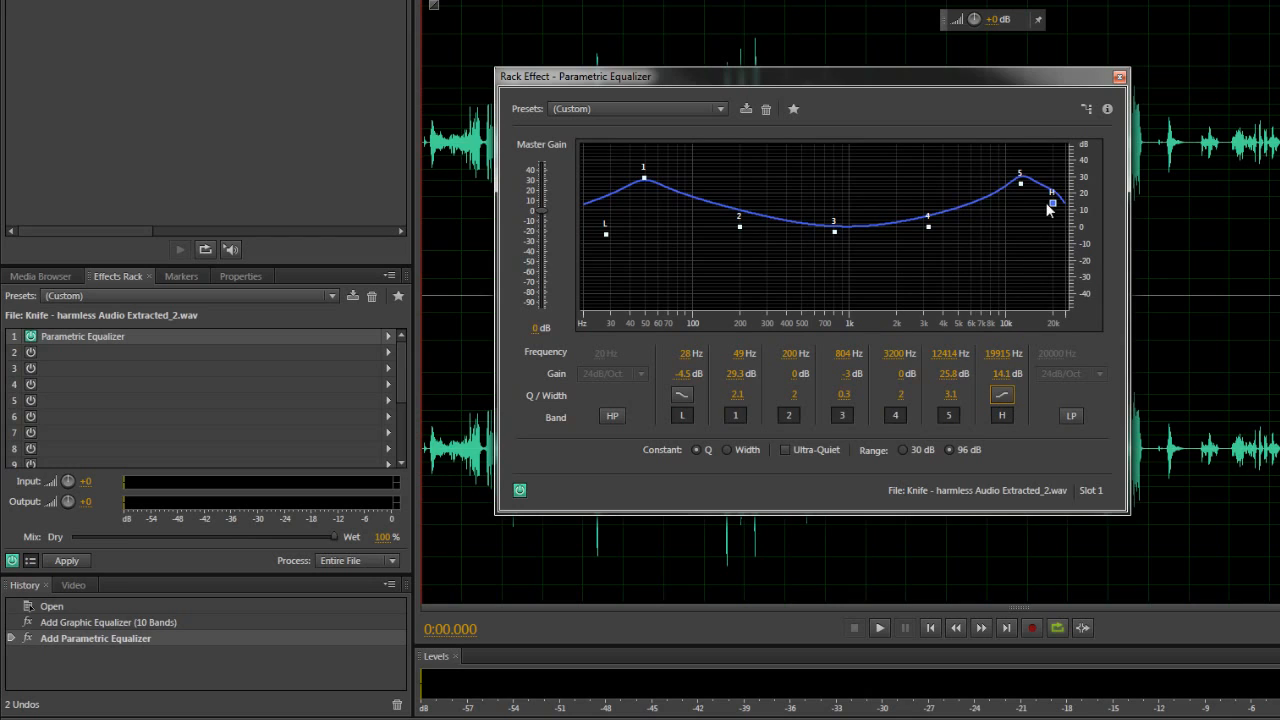
left_click_drag(1052, 204, 1048, 248)
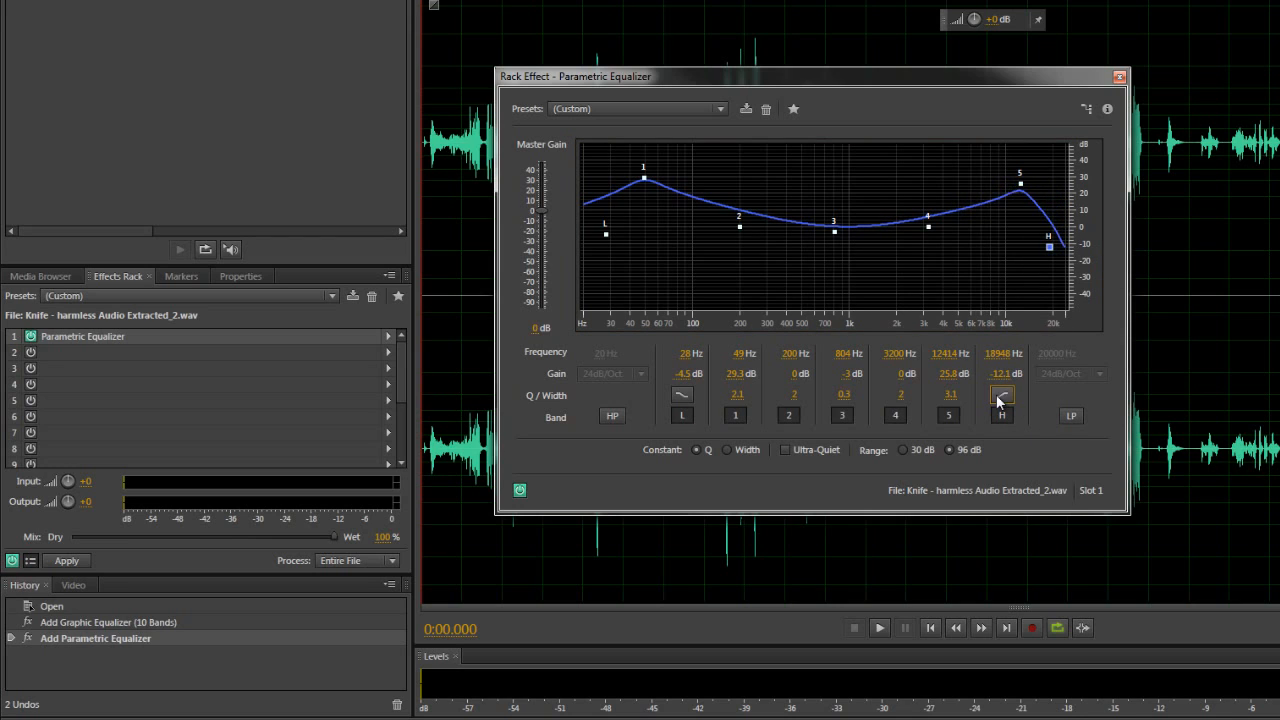
left_click(1002, 396)
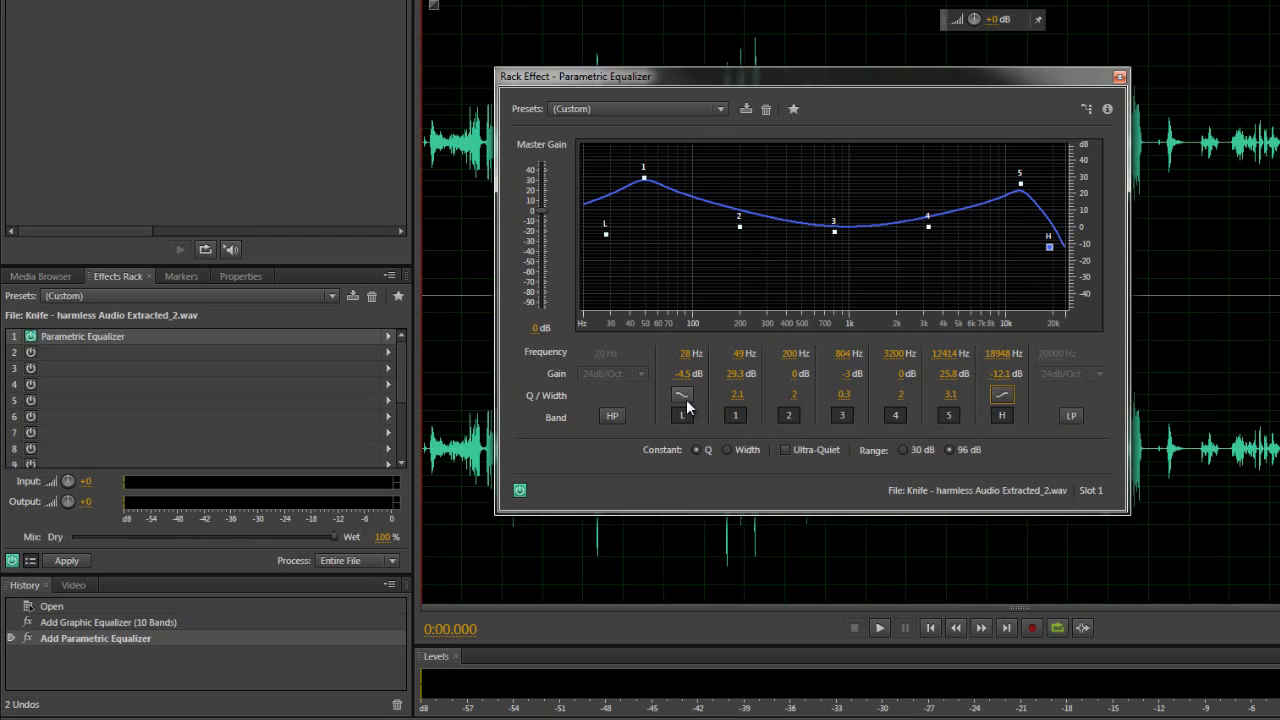
left_click(682, 396)
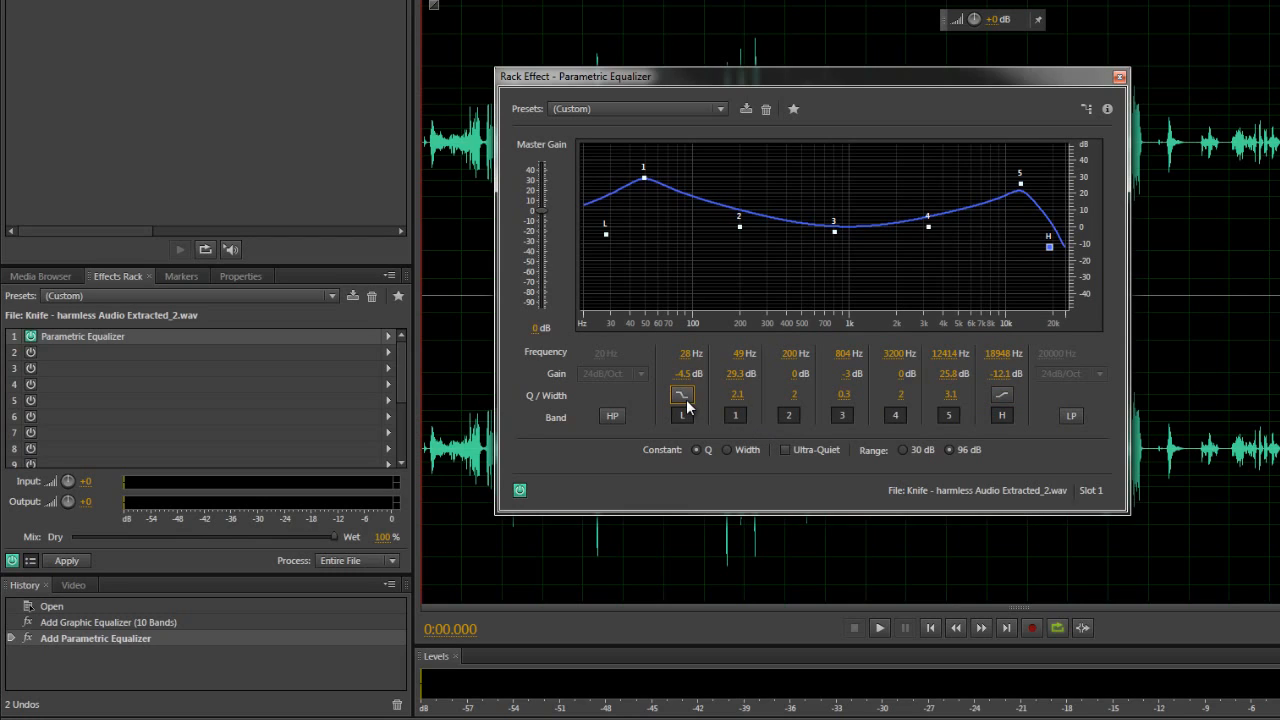
mouse_move(1064, 148)
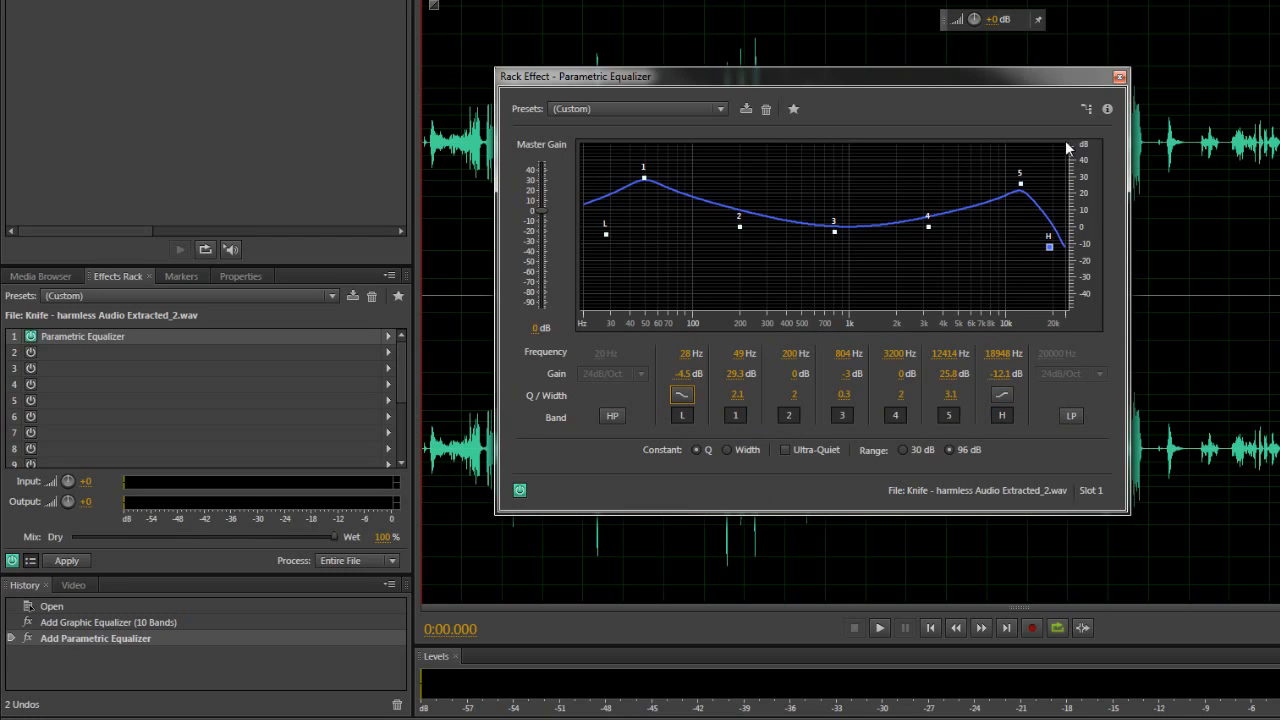
left_click(1120, 76)
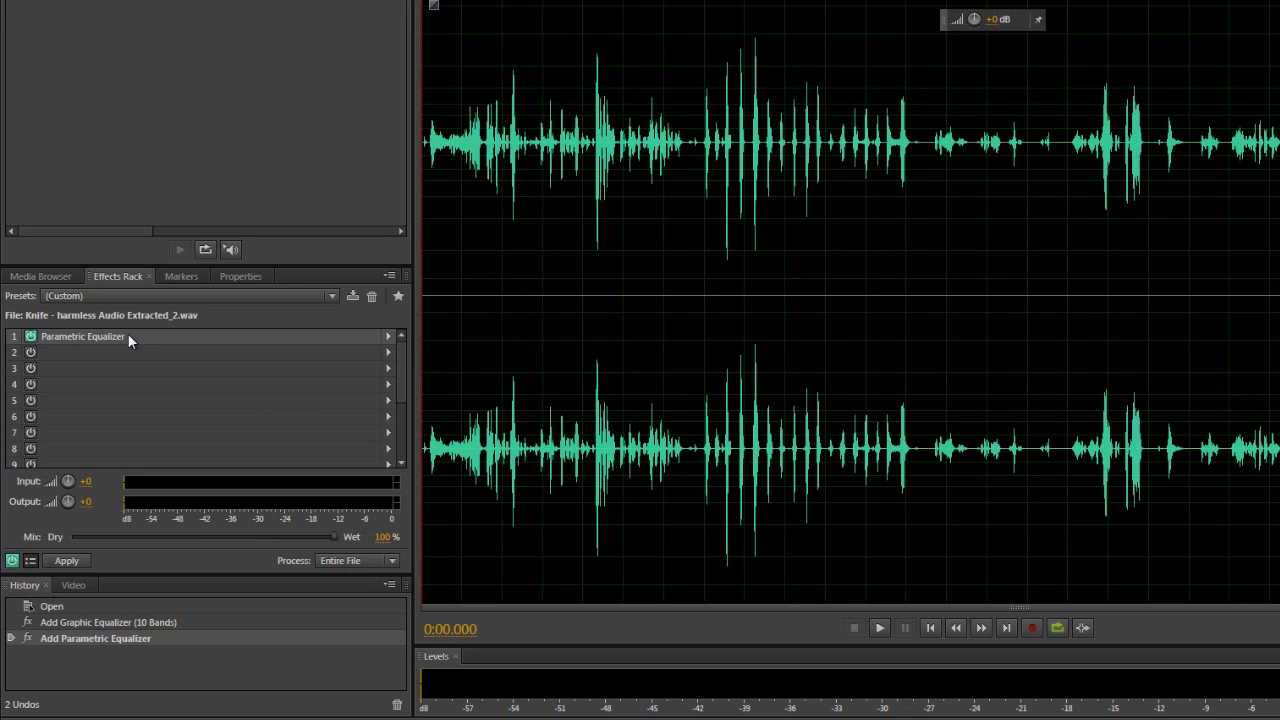
mouse_move(118, 344)
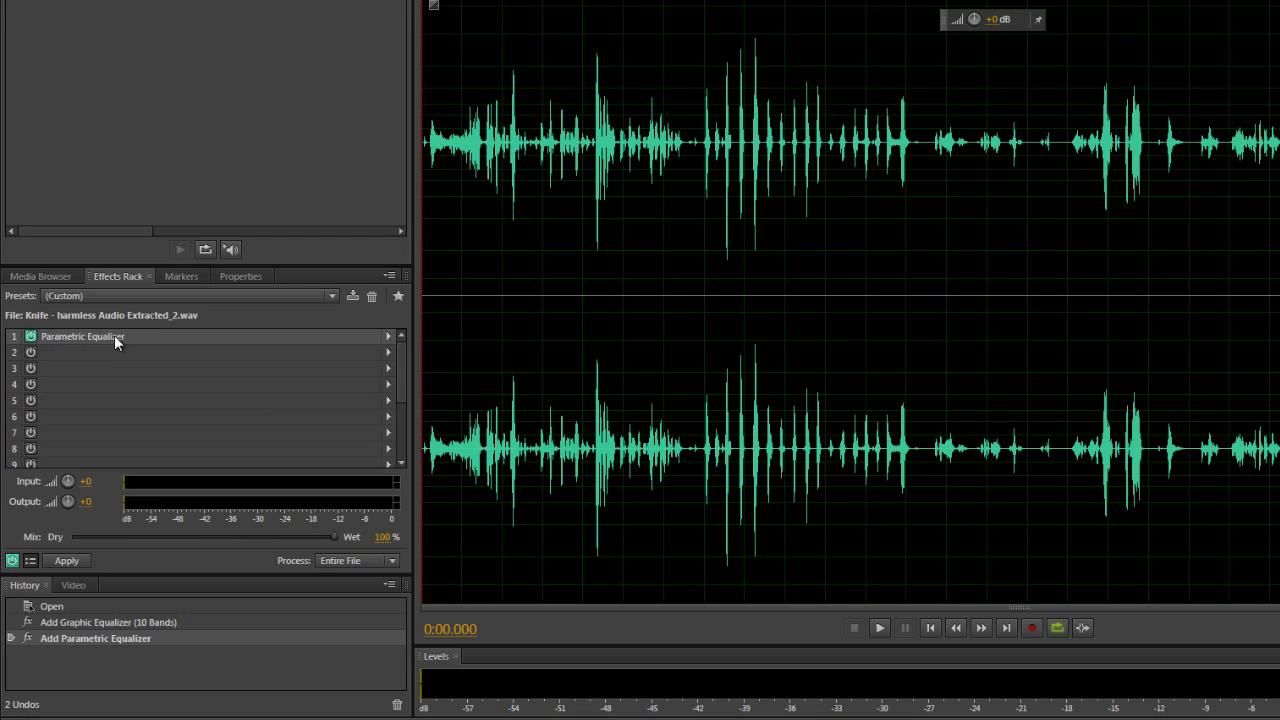
mouse_move(388, 356)
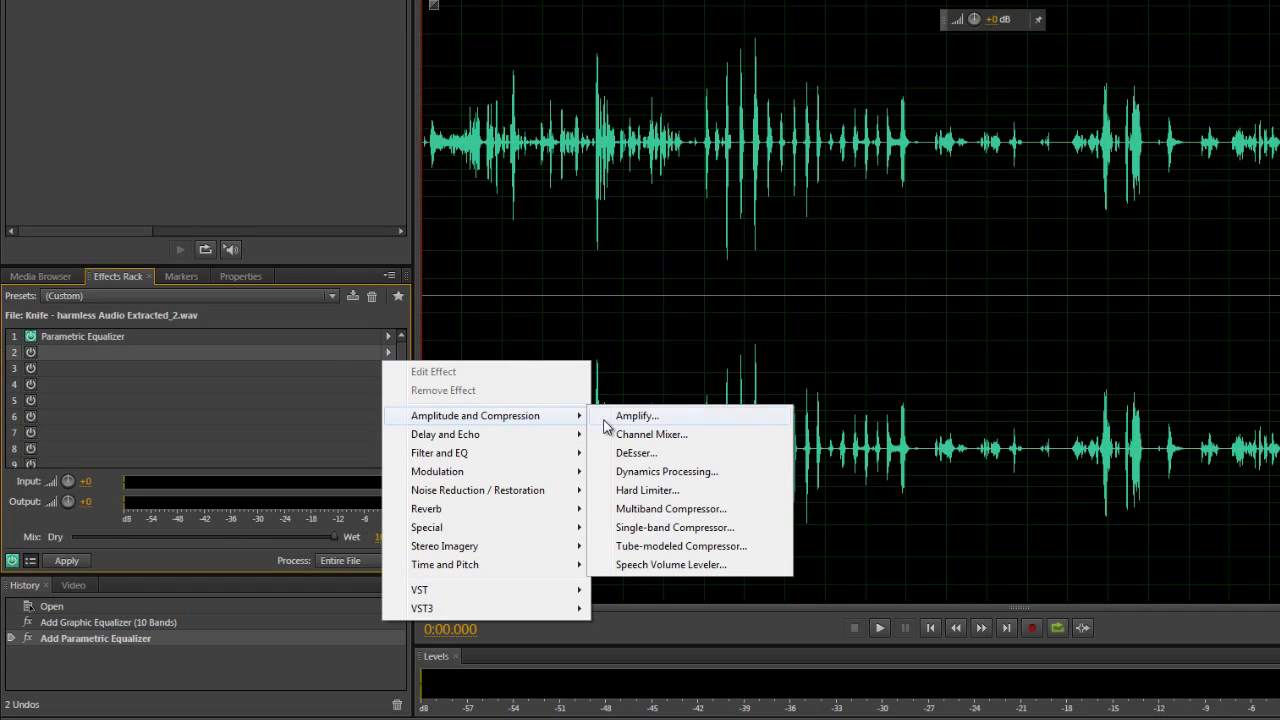
mouse_move(640, 564)
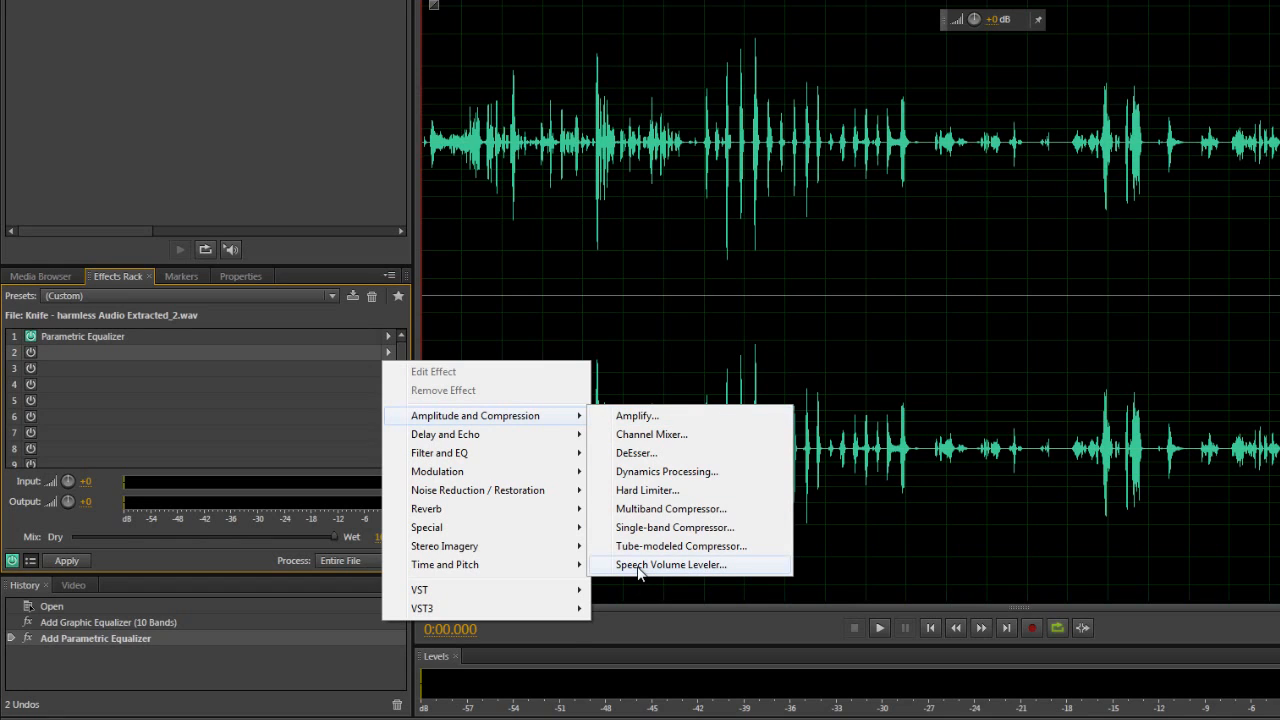
Add a Speech Volume Leveler to rack slot 2
left_click(672, 564)
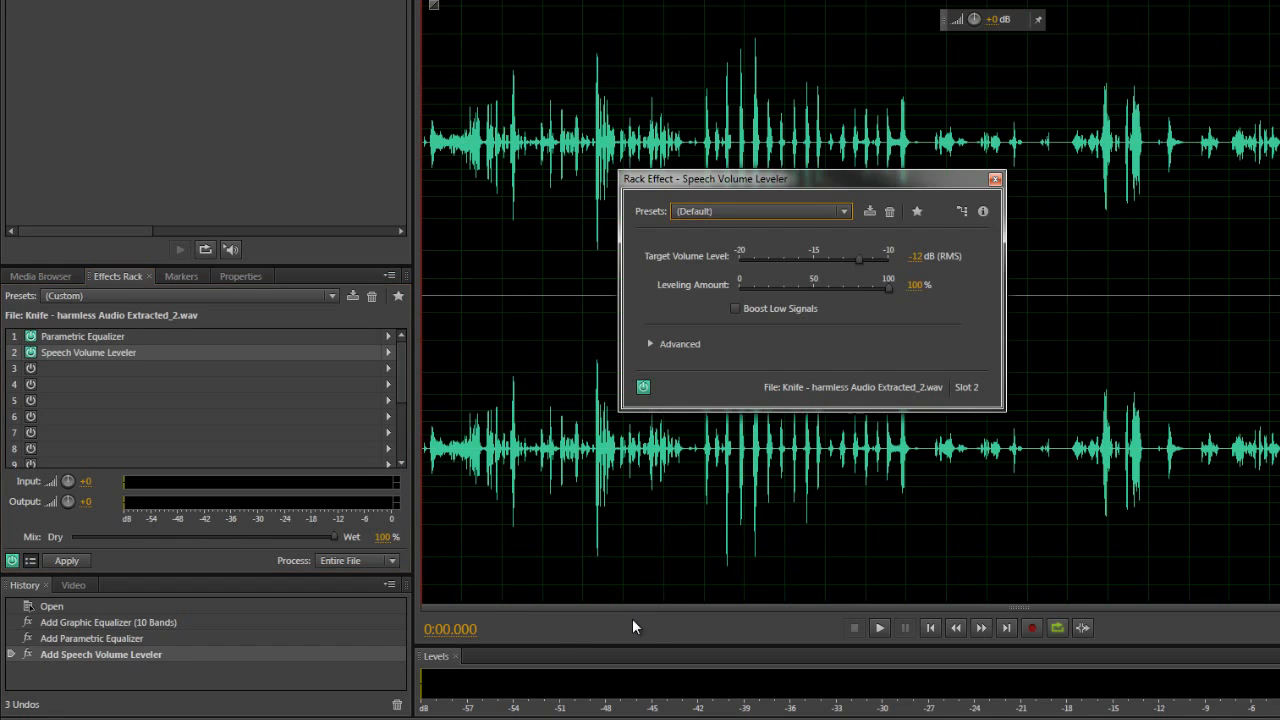
mouse_move(788, 464)
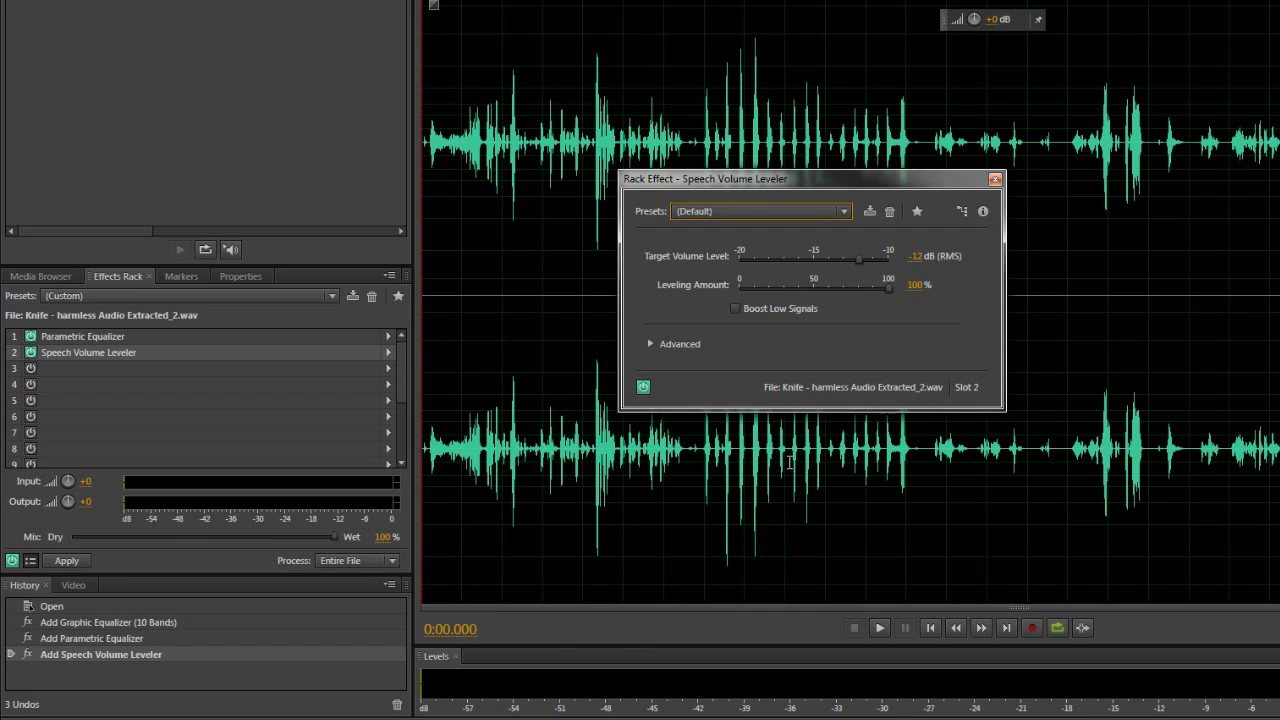
mouse_move(944, 360)
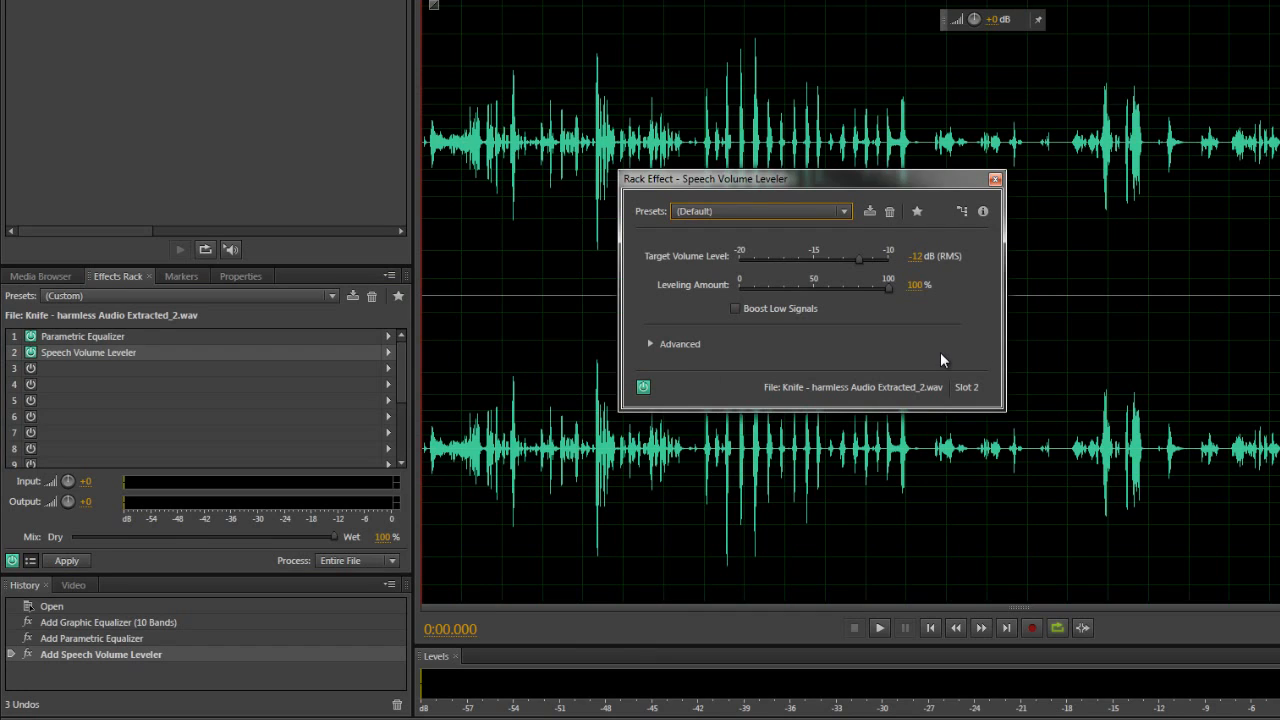
mouse_move(790, 340)
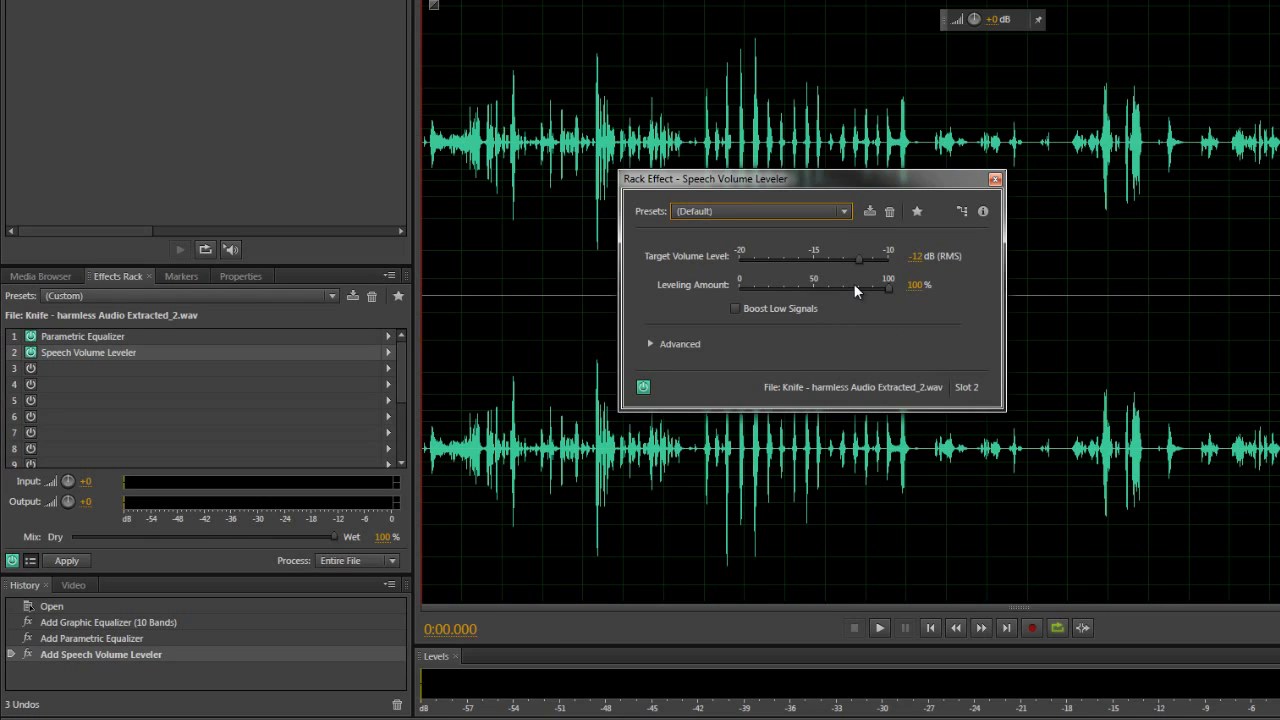
mouse_move(852, 260)
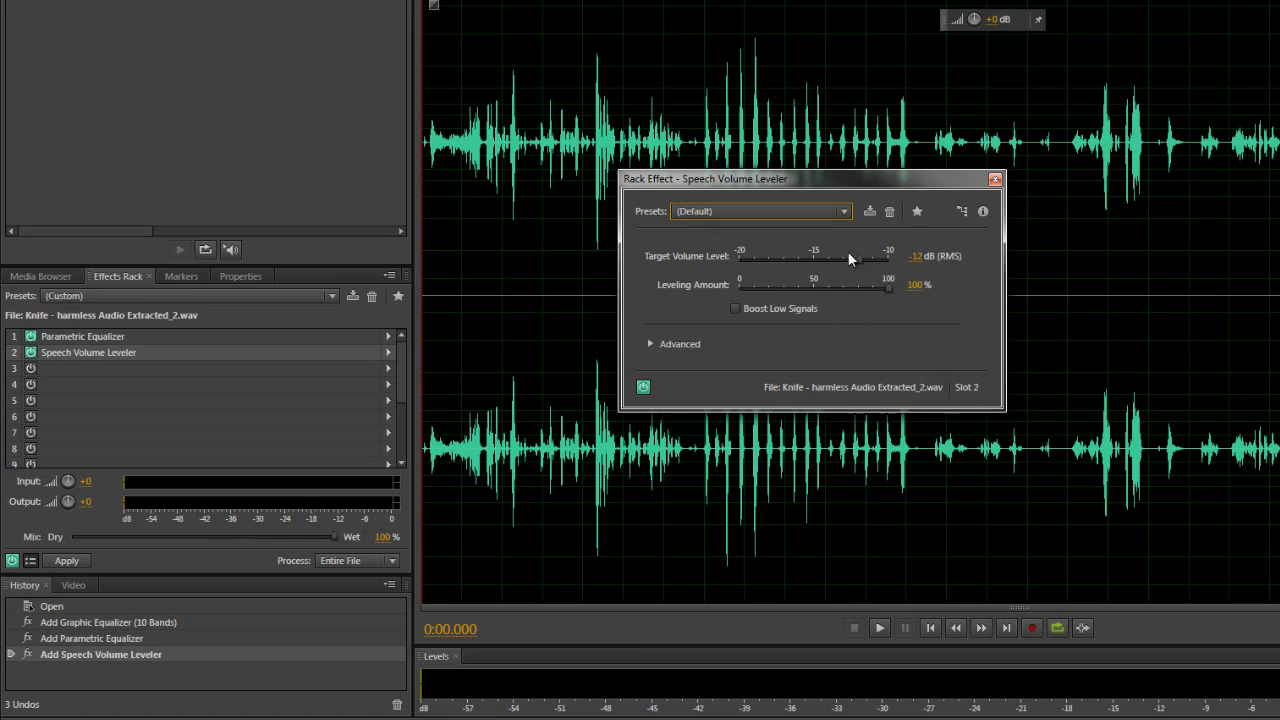
mouse_move(880, 294)
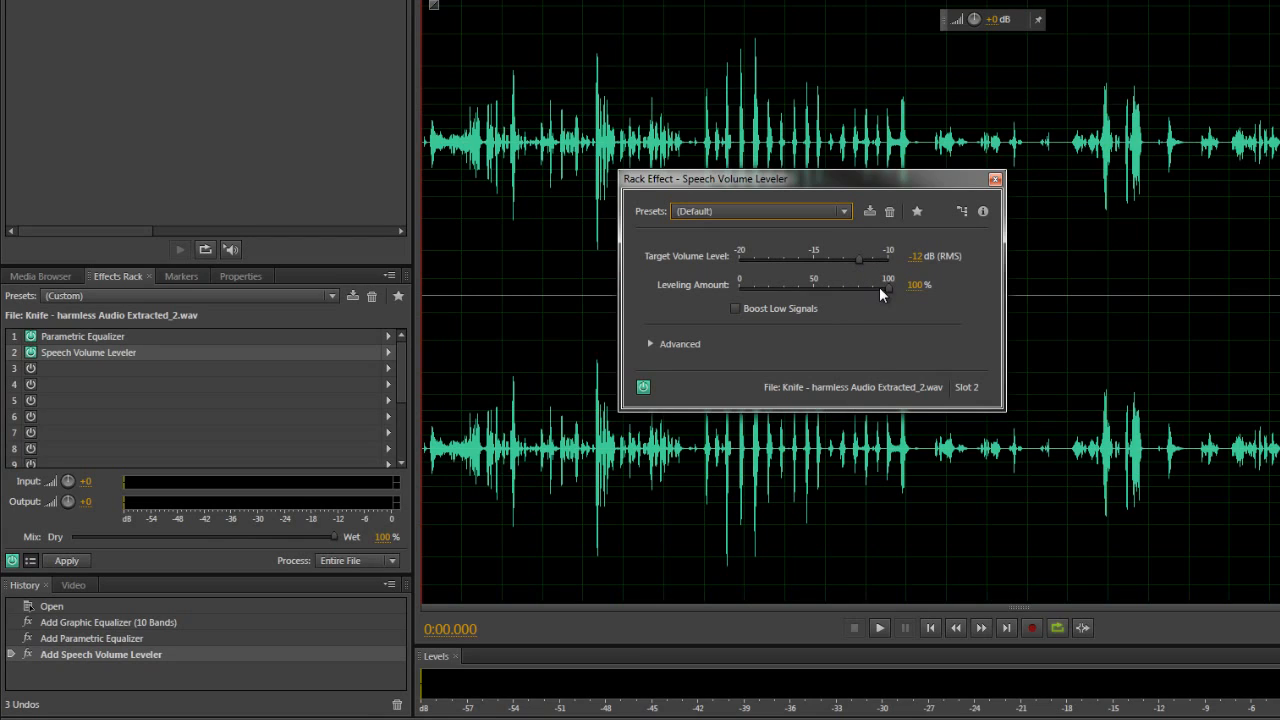
mouse_move(888, 292)
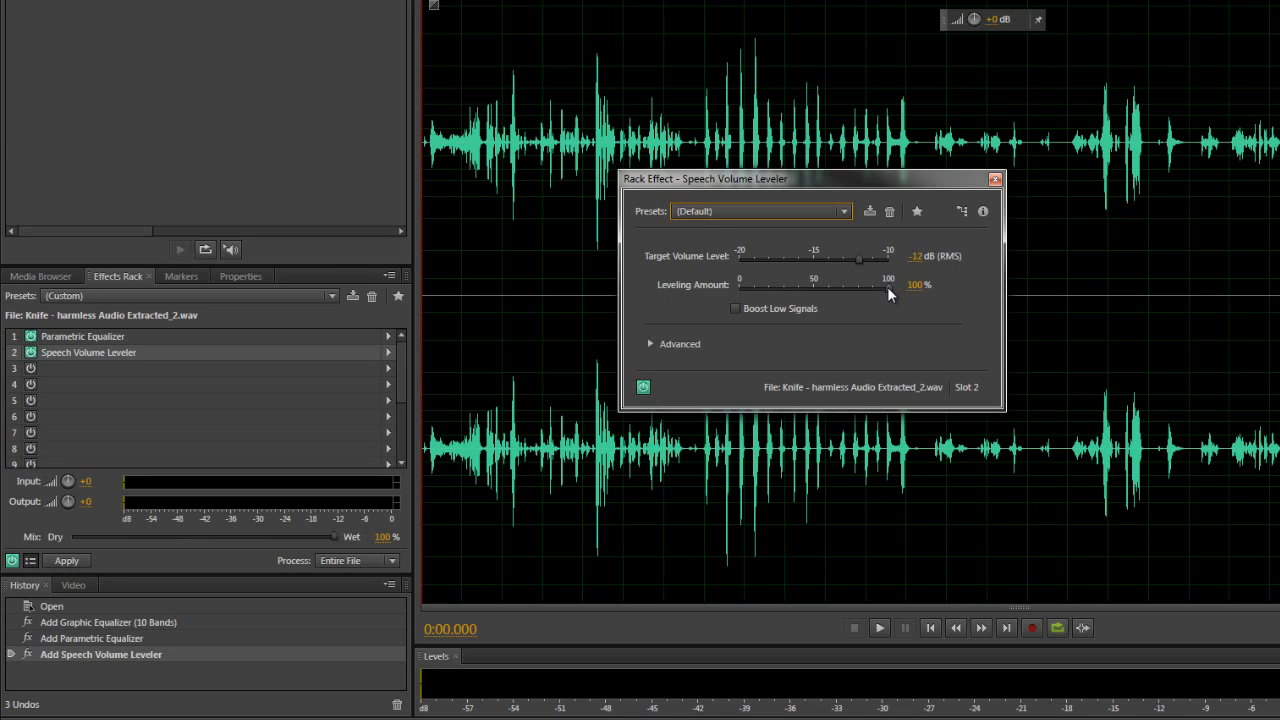
Set the Speech Volume Leveler amount to about 10%, close it and bypass the rack to compare
left_click_drag(888, 284, 872, 284)
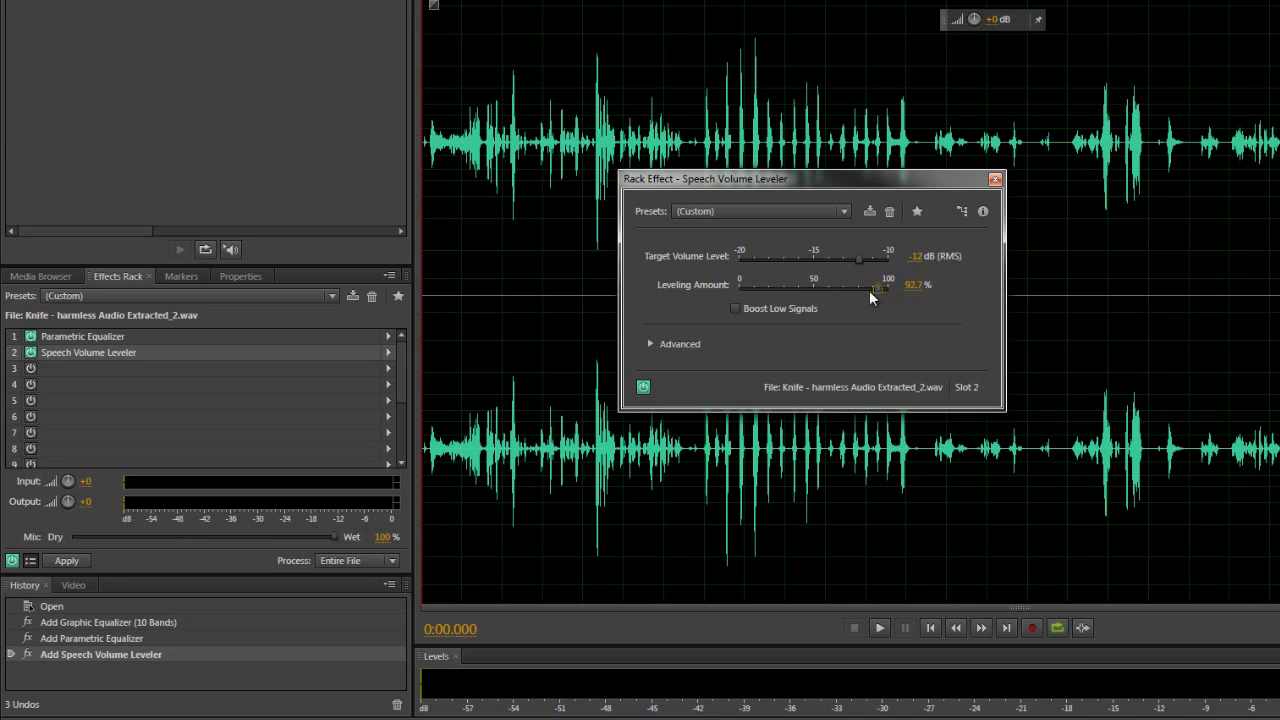
left_click_drag(872, 288, 888, 288)
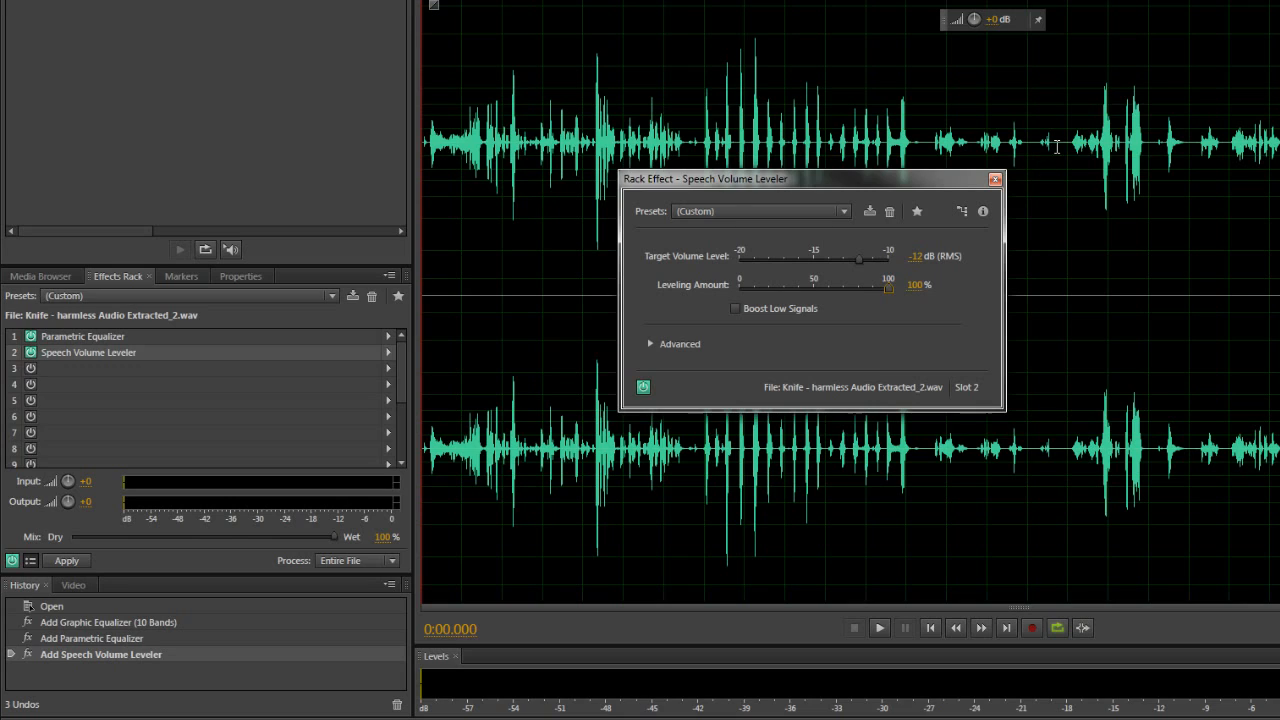
mouse_move(916, 322)
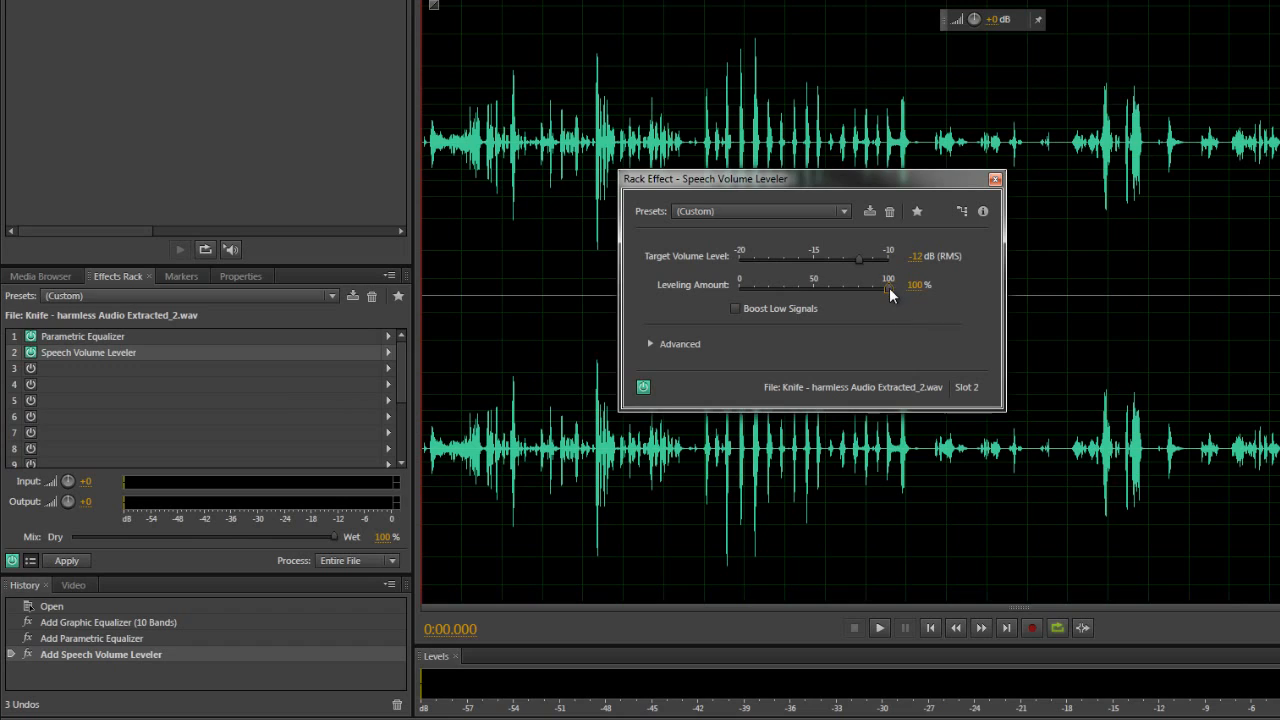
left_click_drag(888, 288, 752, 288)
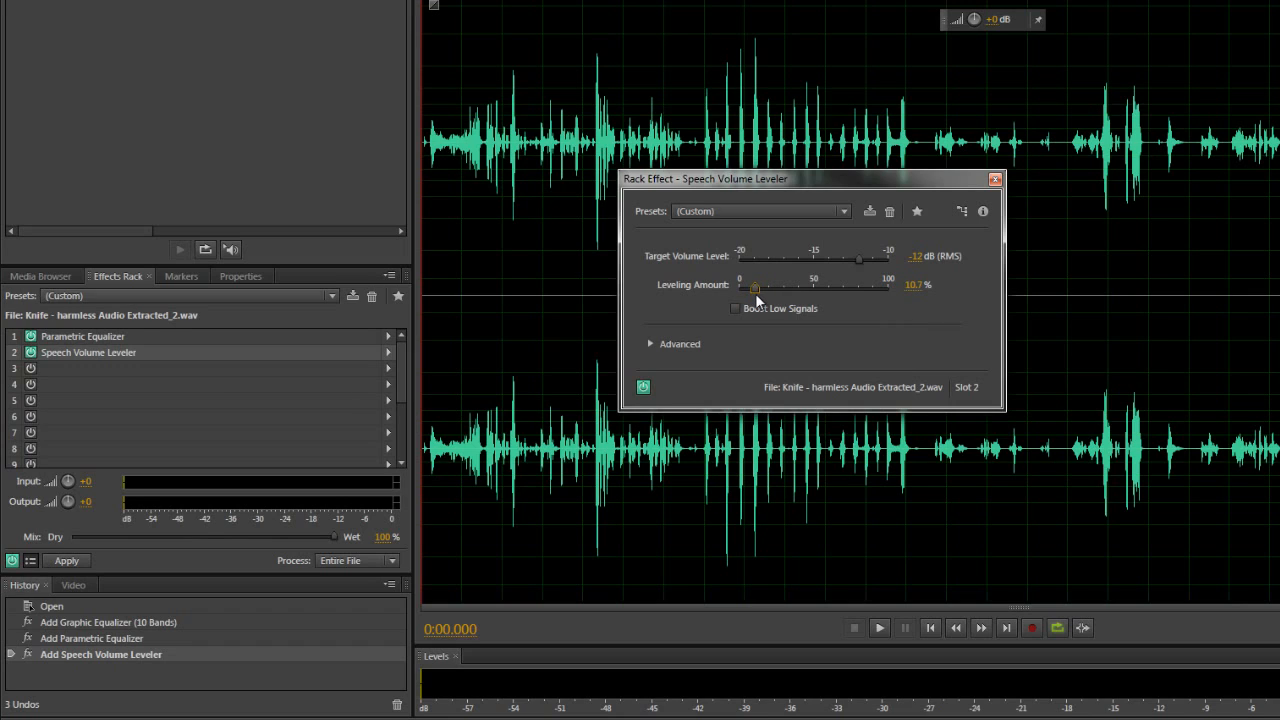
mouse_move(740, 342)
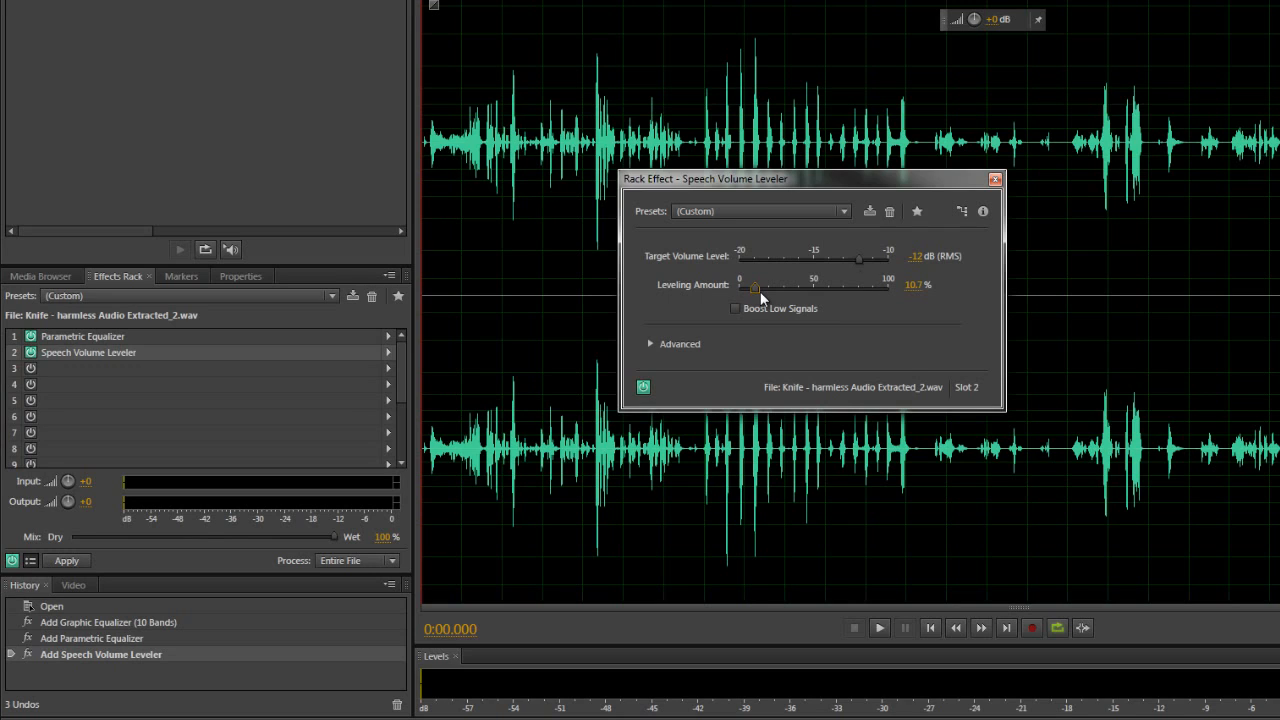
mouse_move(856, 348)
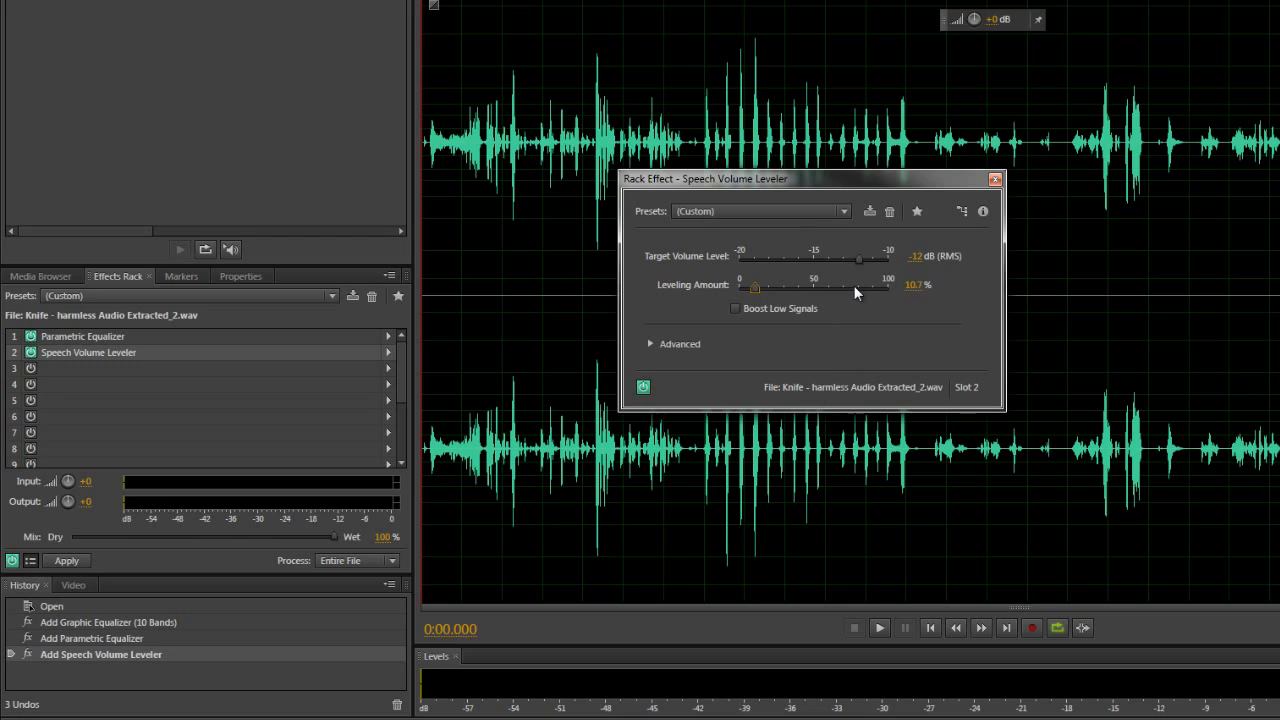
mouse_move(996, 180)
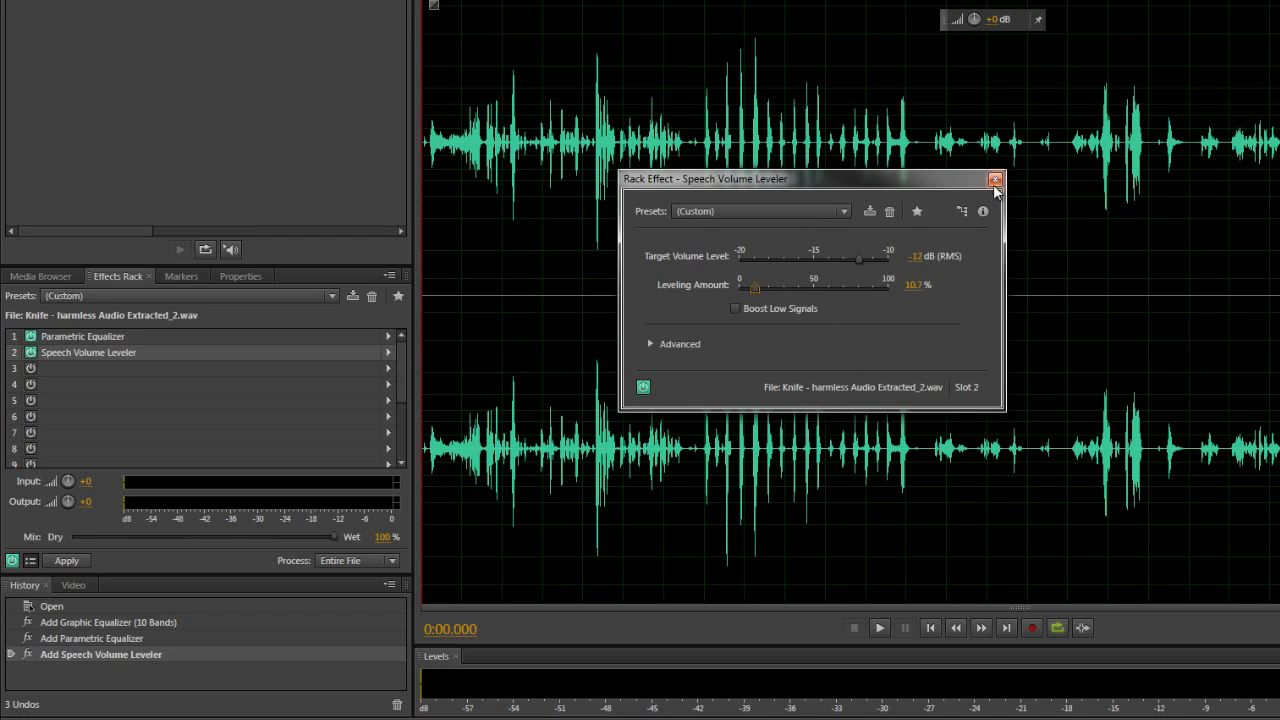
left_click(996, 180)
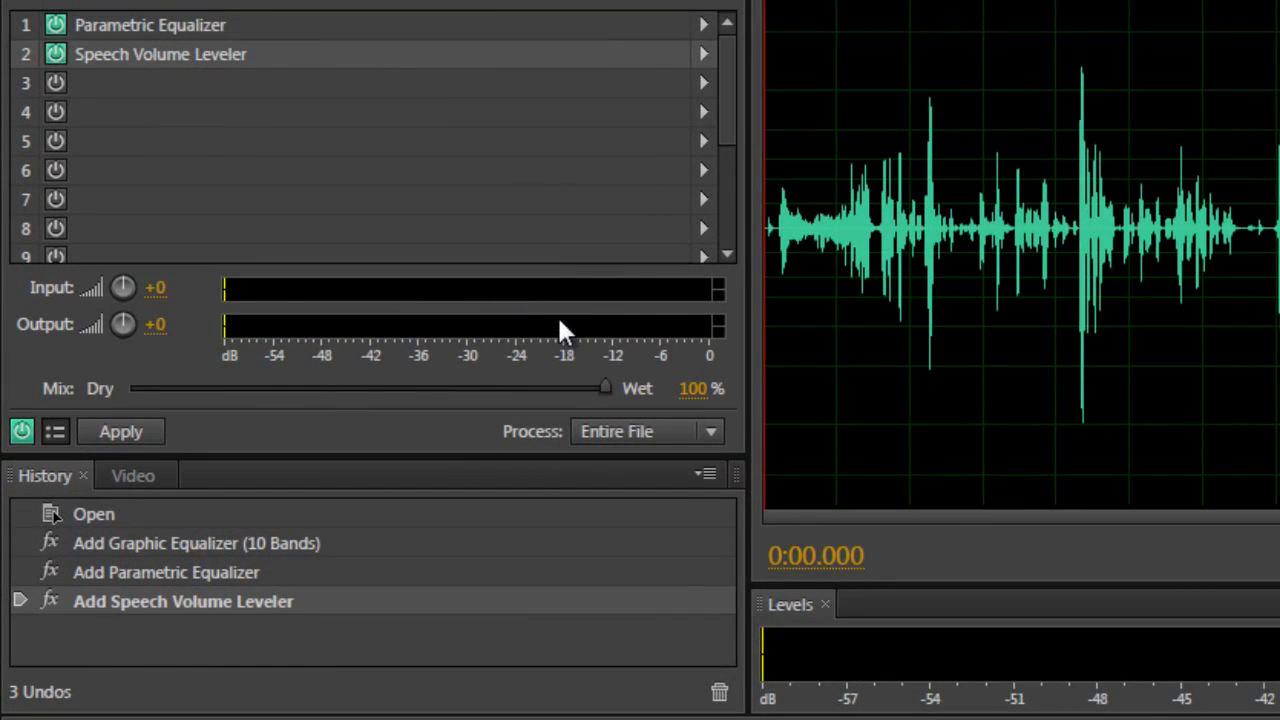
mouse_move(310, 340)
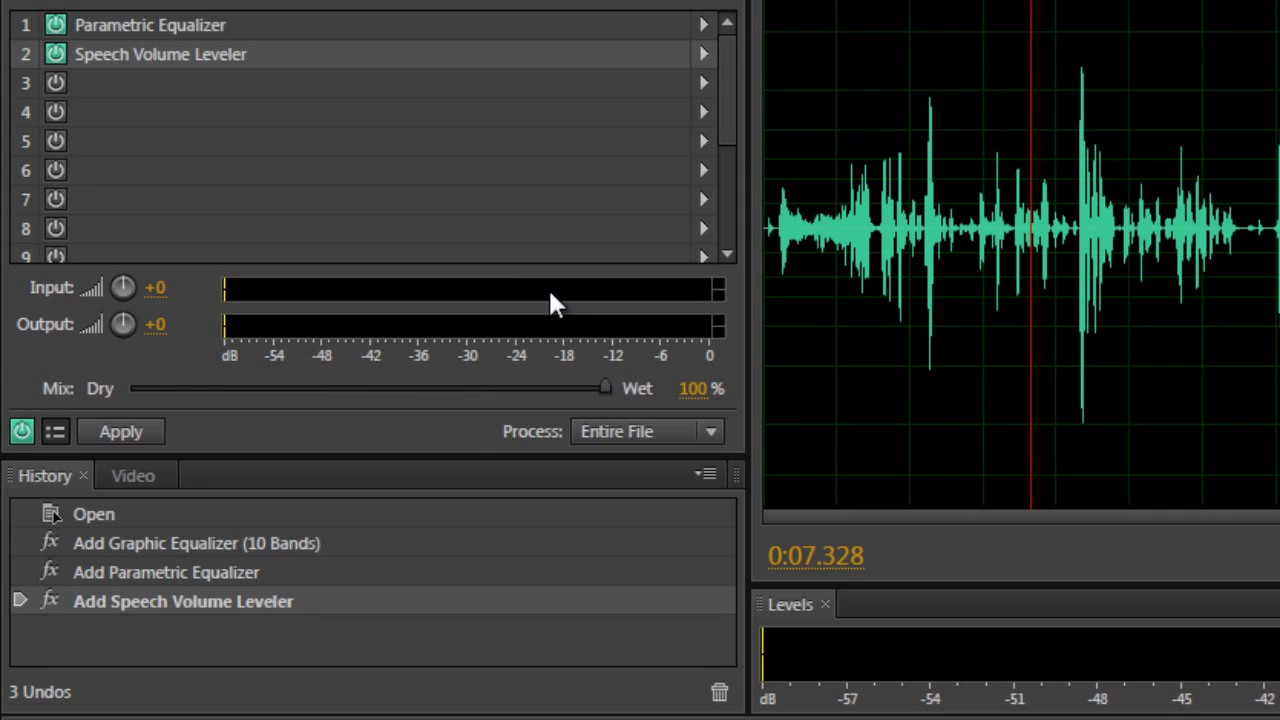
mouse_move(724, 344)
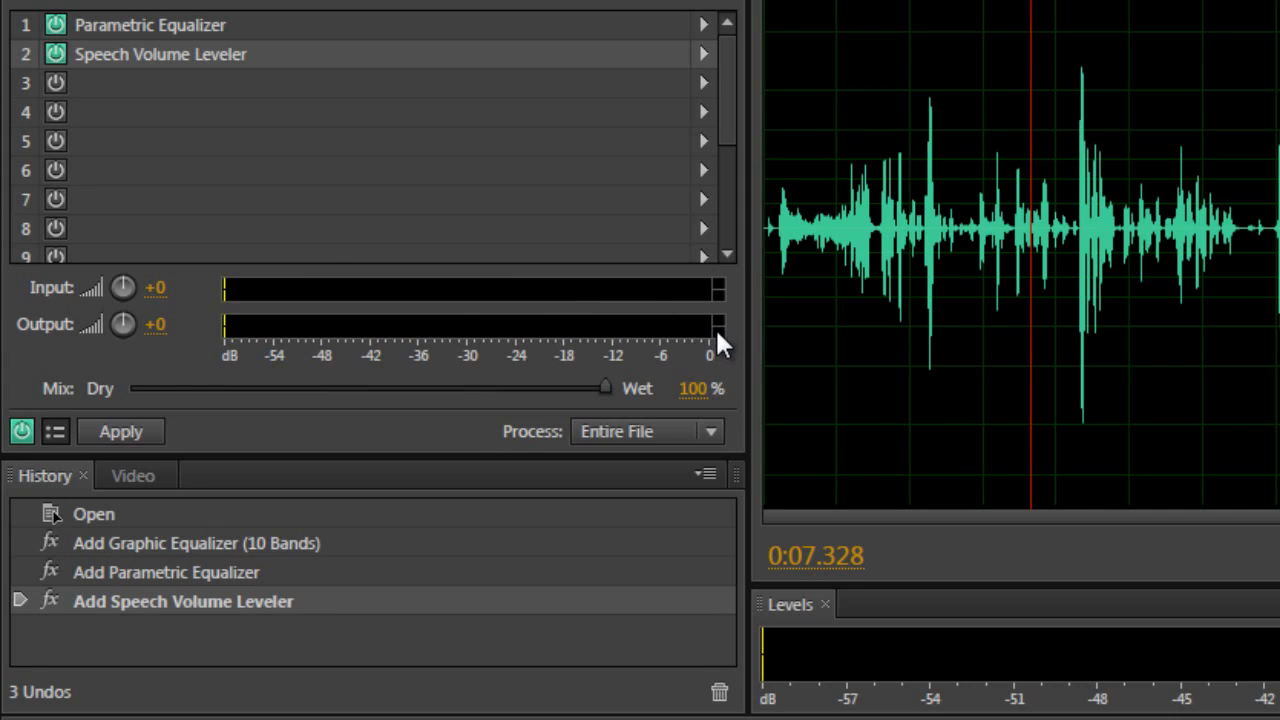
mouse_move(712, 330)
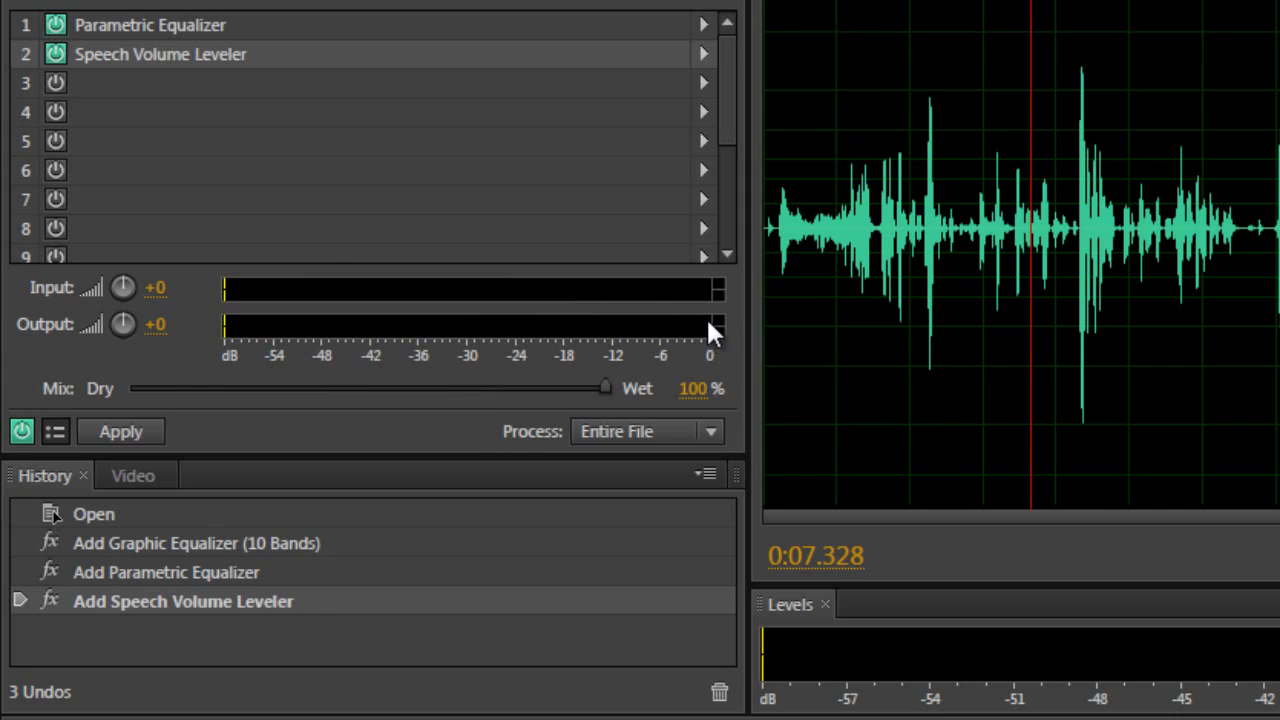
mouse_move(724, 344)
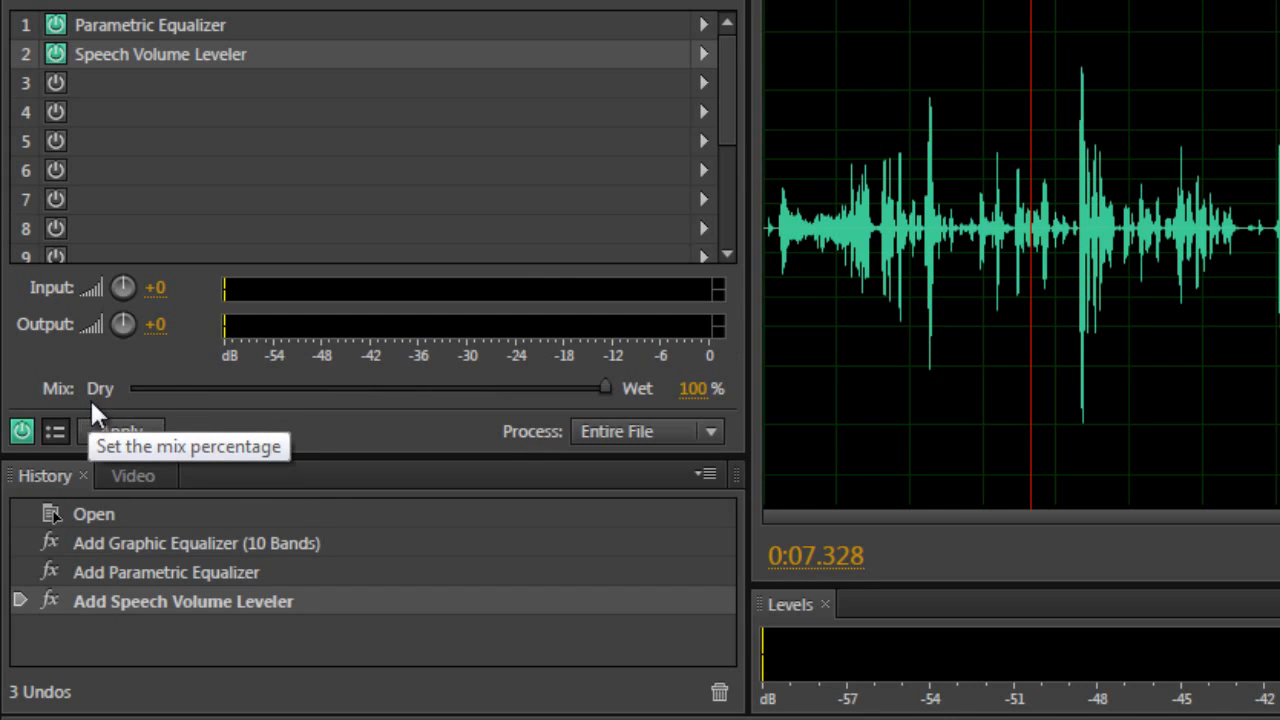
mouse_move(596, 400)
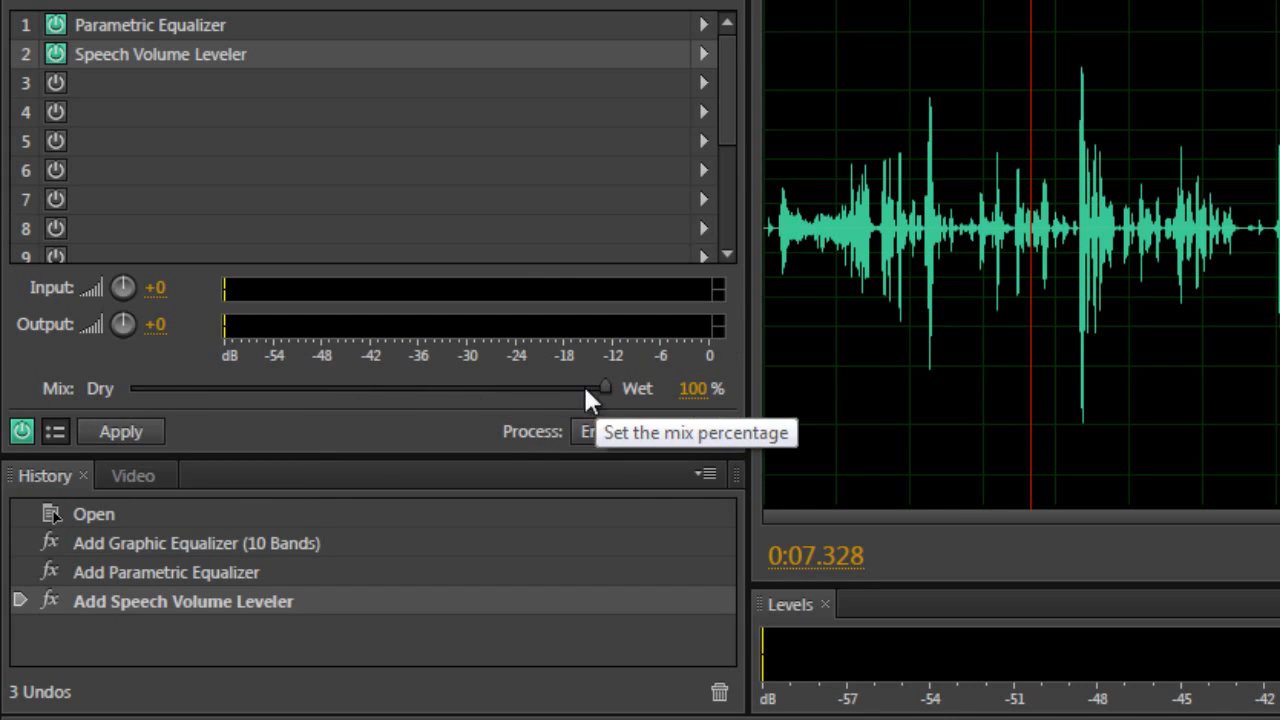
mouse_move(612, 408)
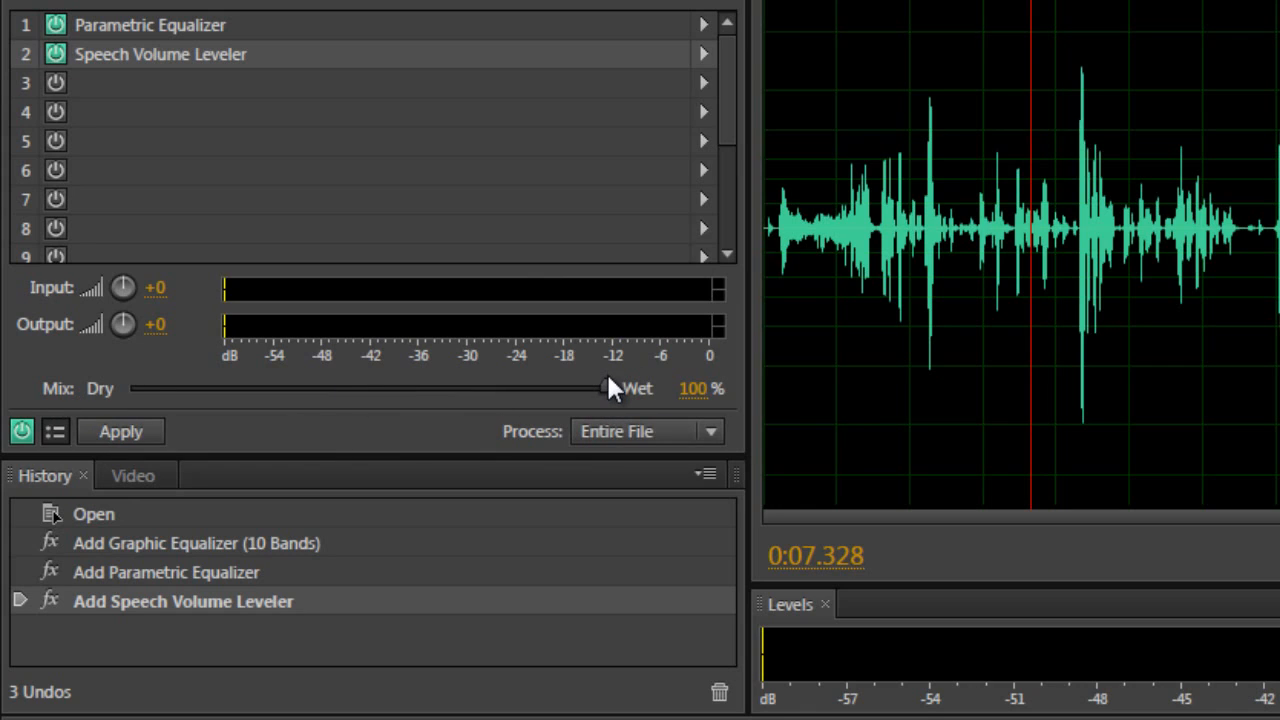
mouse_move(612, 396)
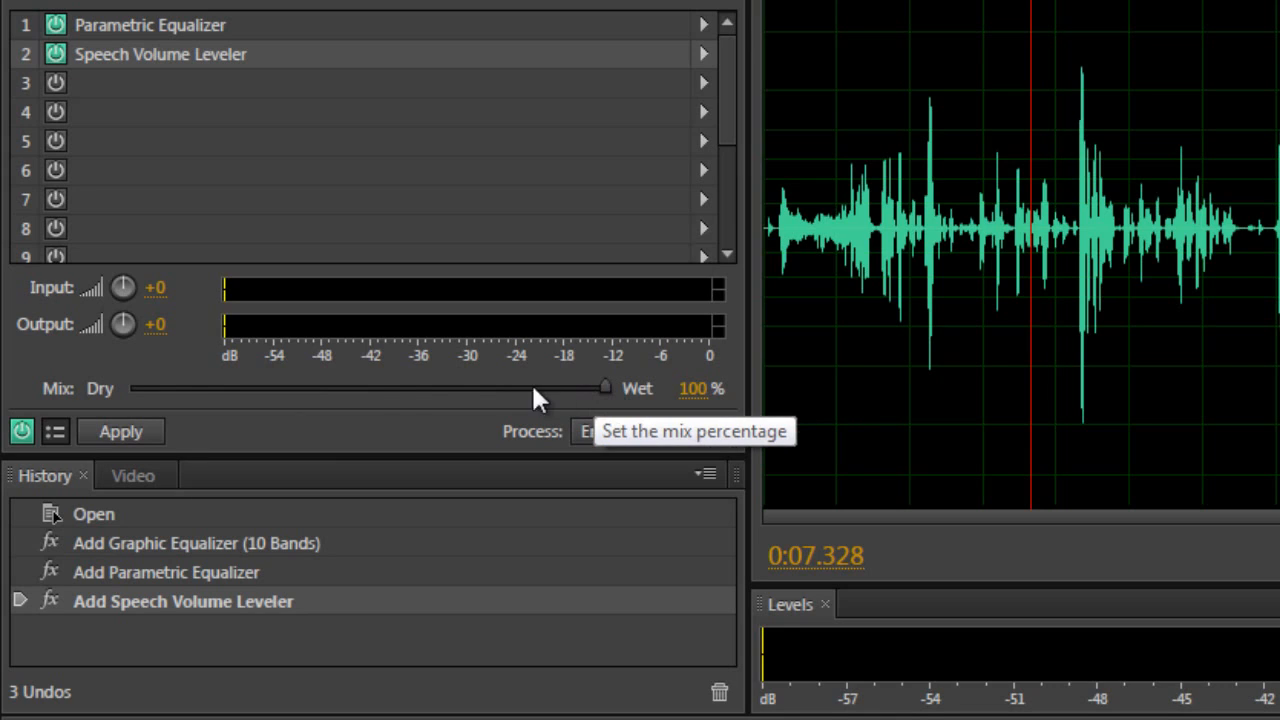
mouse_move(64, 78)
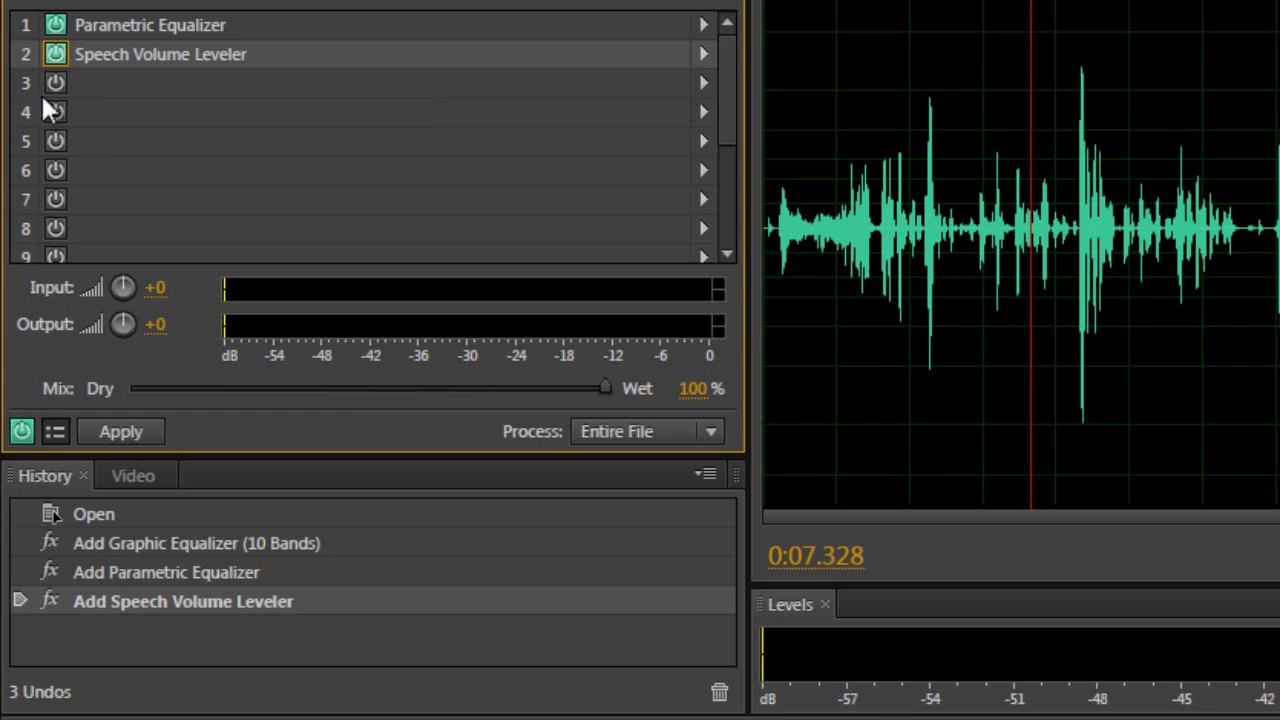
left_click(22, 432)
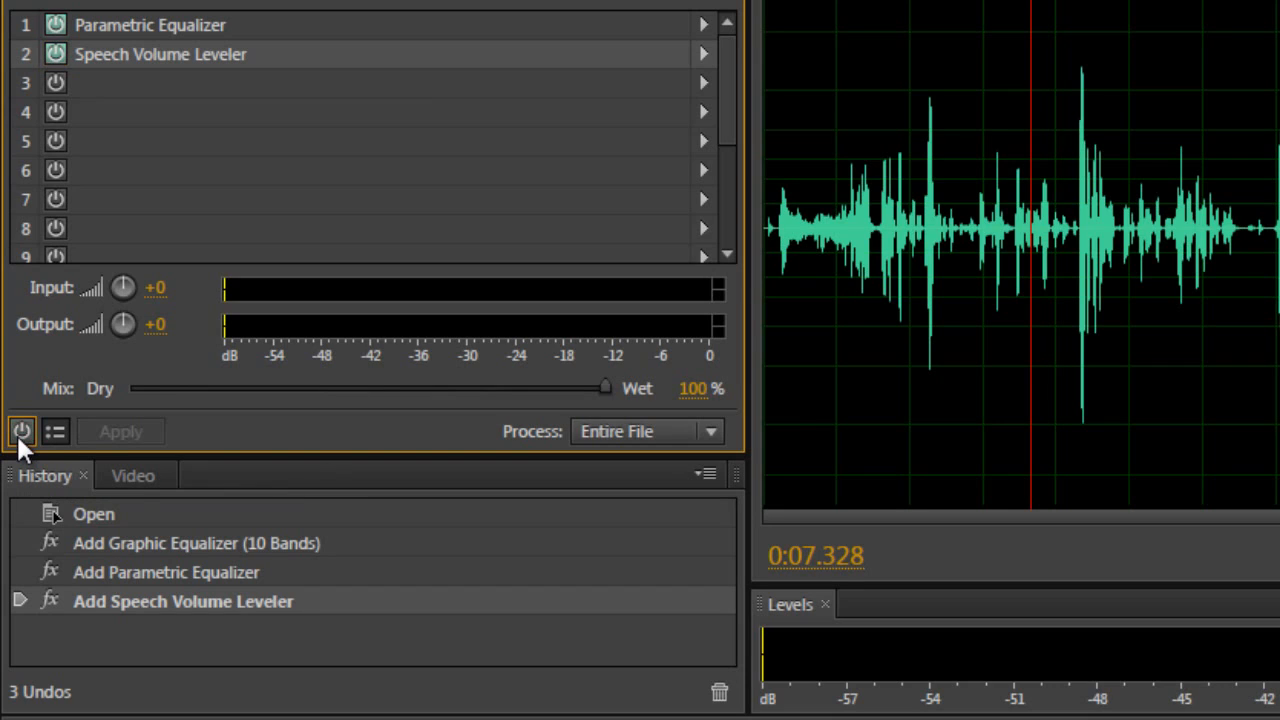
Re-enable the effects chain and apply it to the entire knife audio file
left_click(20, 432)
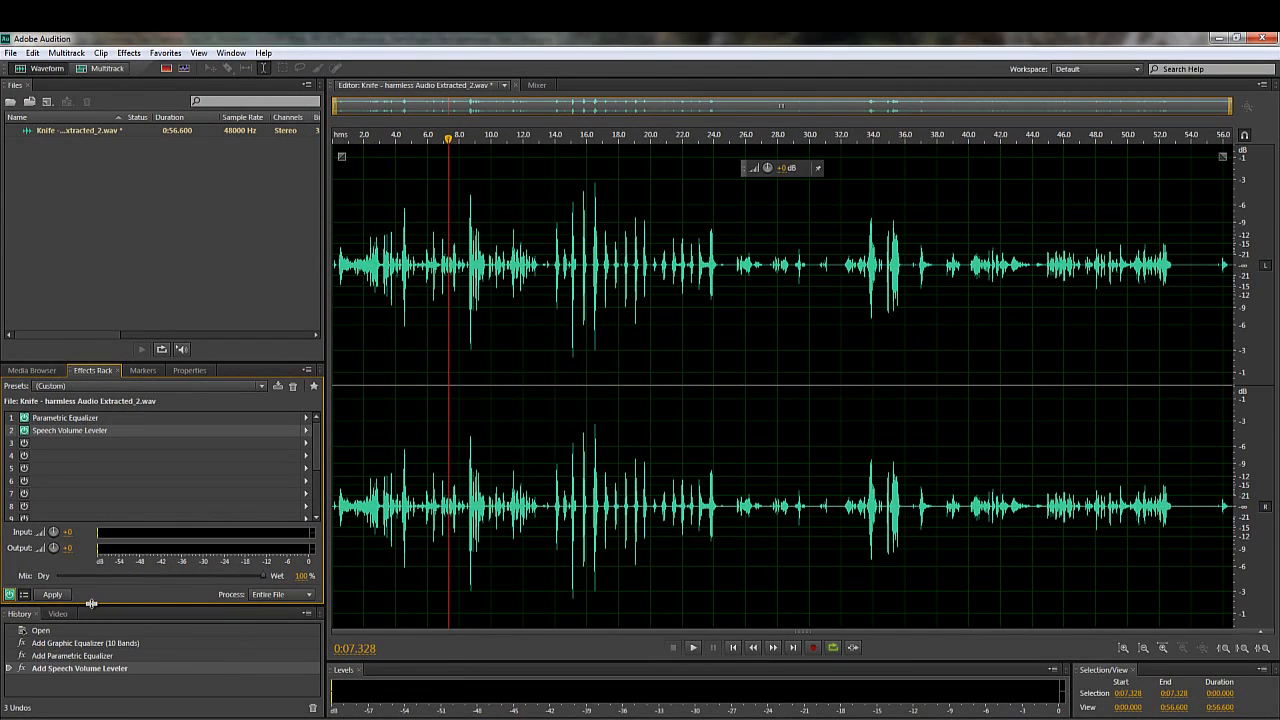
left_click(52, 594)
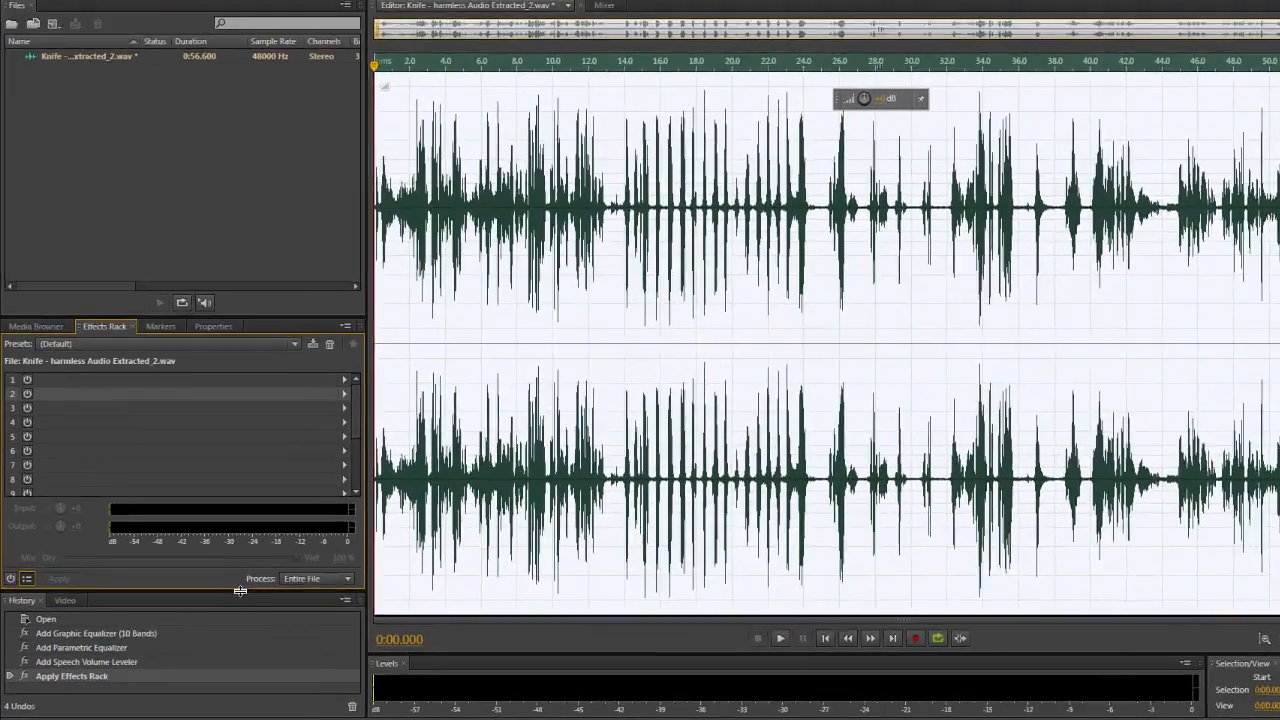
left_click(344, 578)
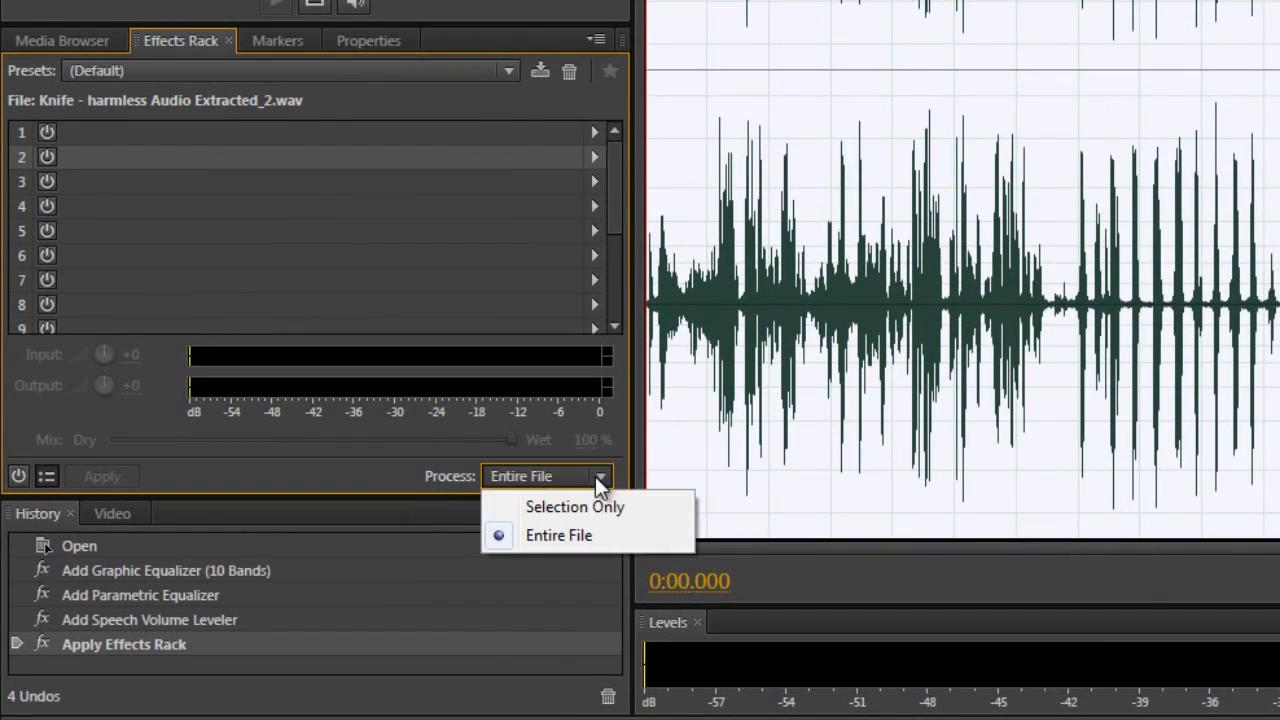
mouse_move(584, 508)
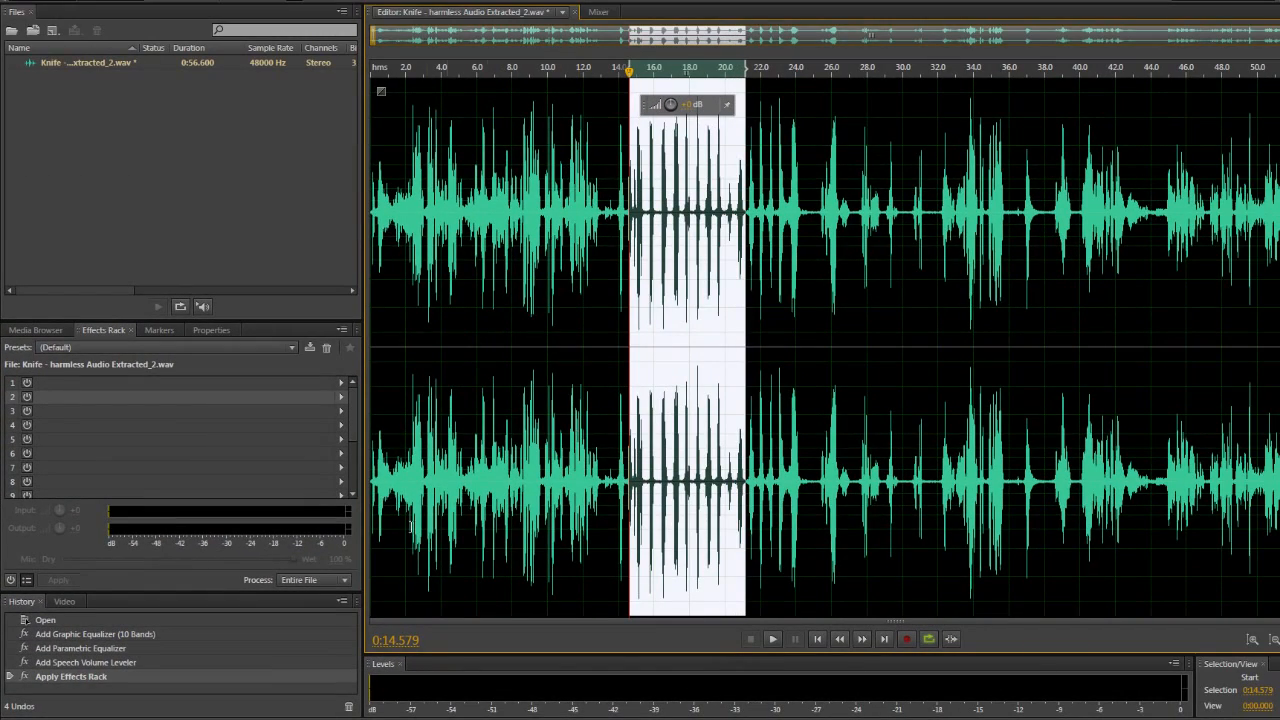
left_click(314, 580)
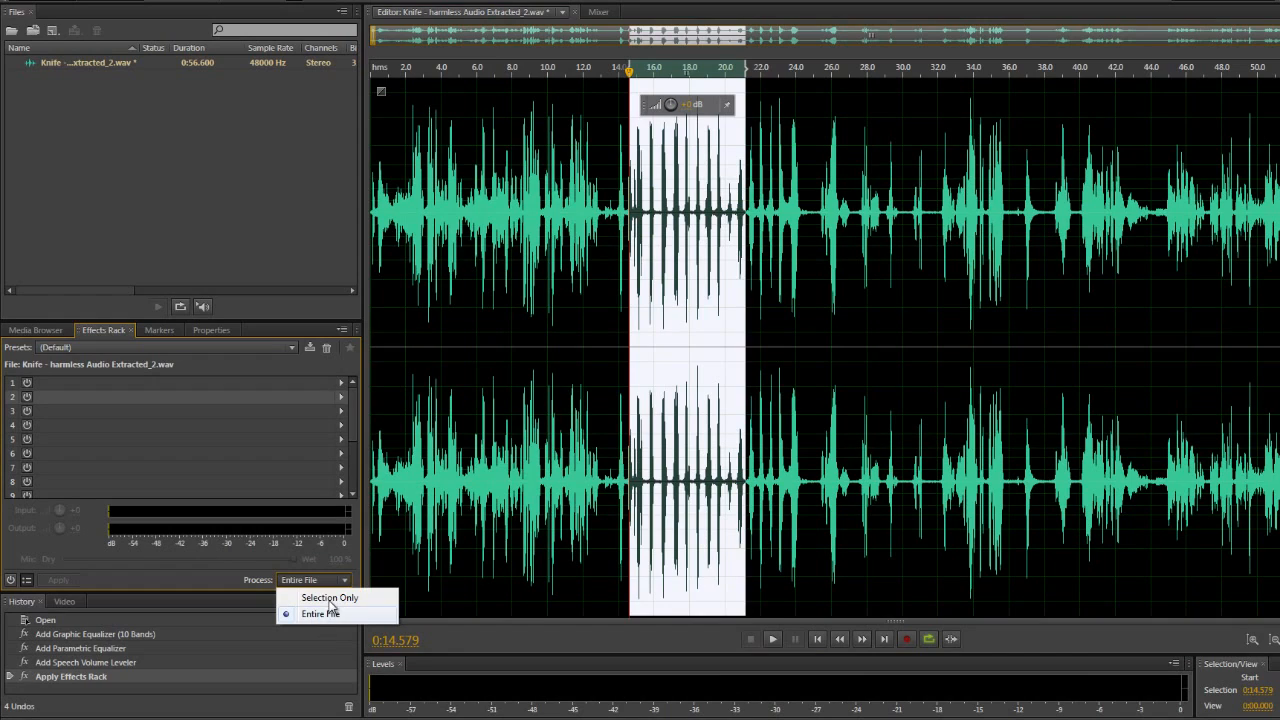
left_click(320, 614)
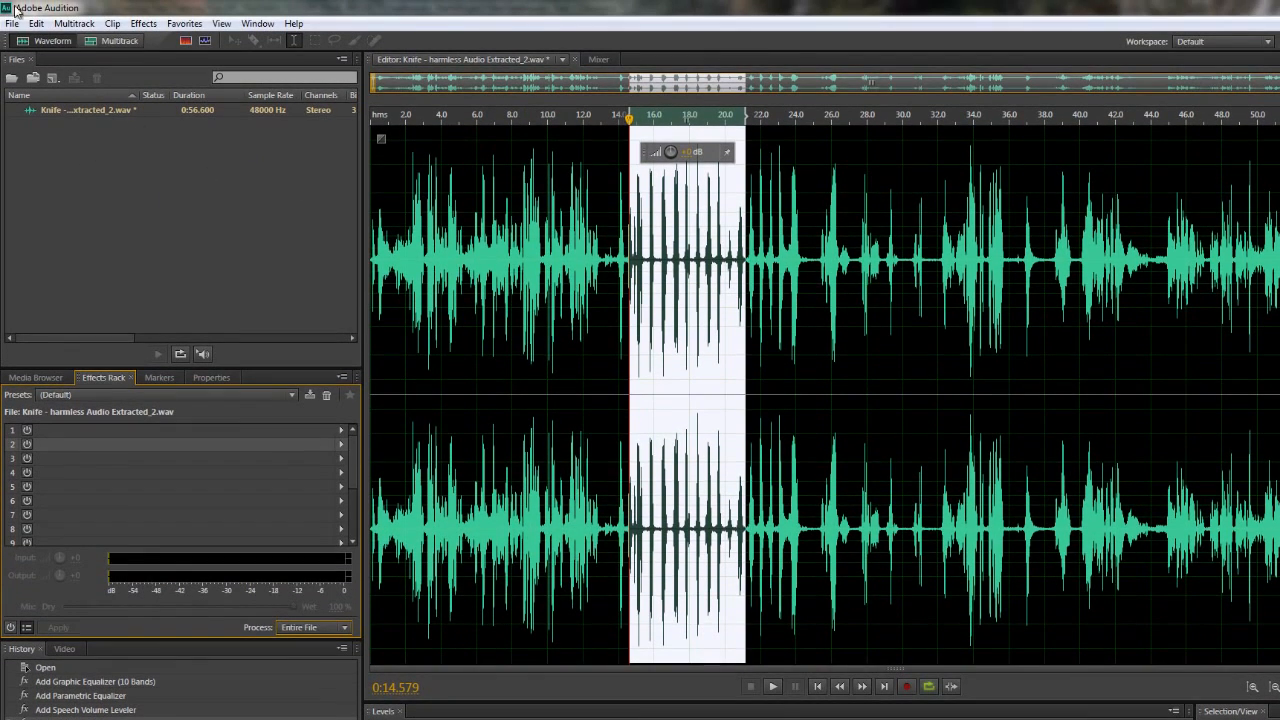
Save the processed knife audio so it replaces the original clip in Premiere Pro
left_click(12, 24)
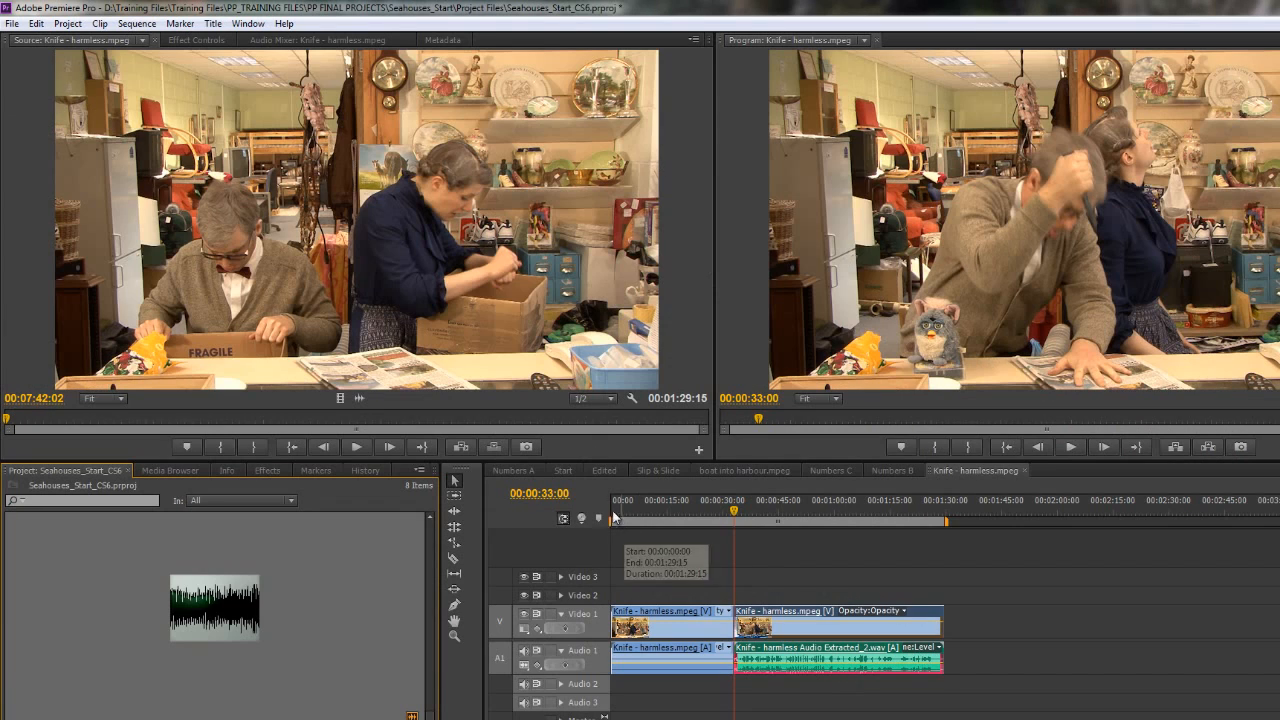
Send the sea-sound clips from the Edited sequence to Audition via Edit Clip in Adobe Audition
left_click(604, 470)
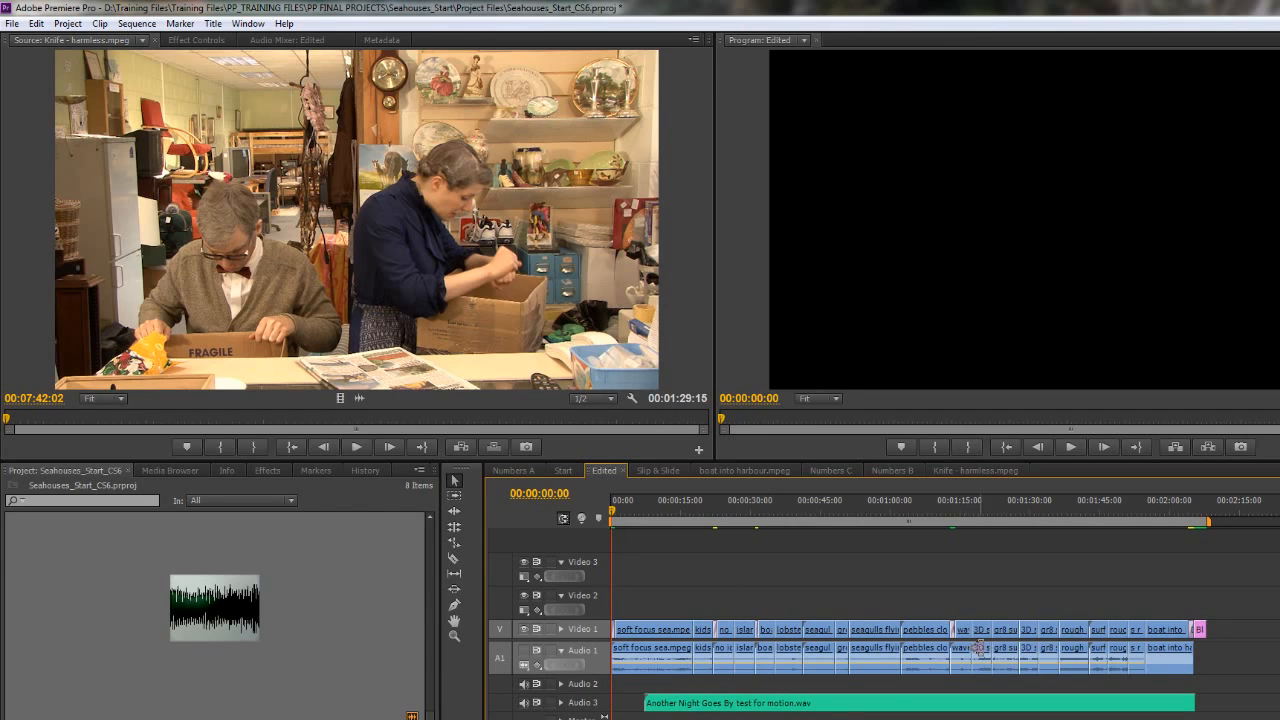
mouse_move(1210, 668)
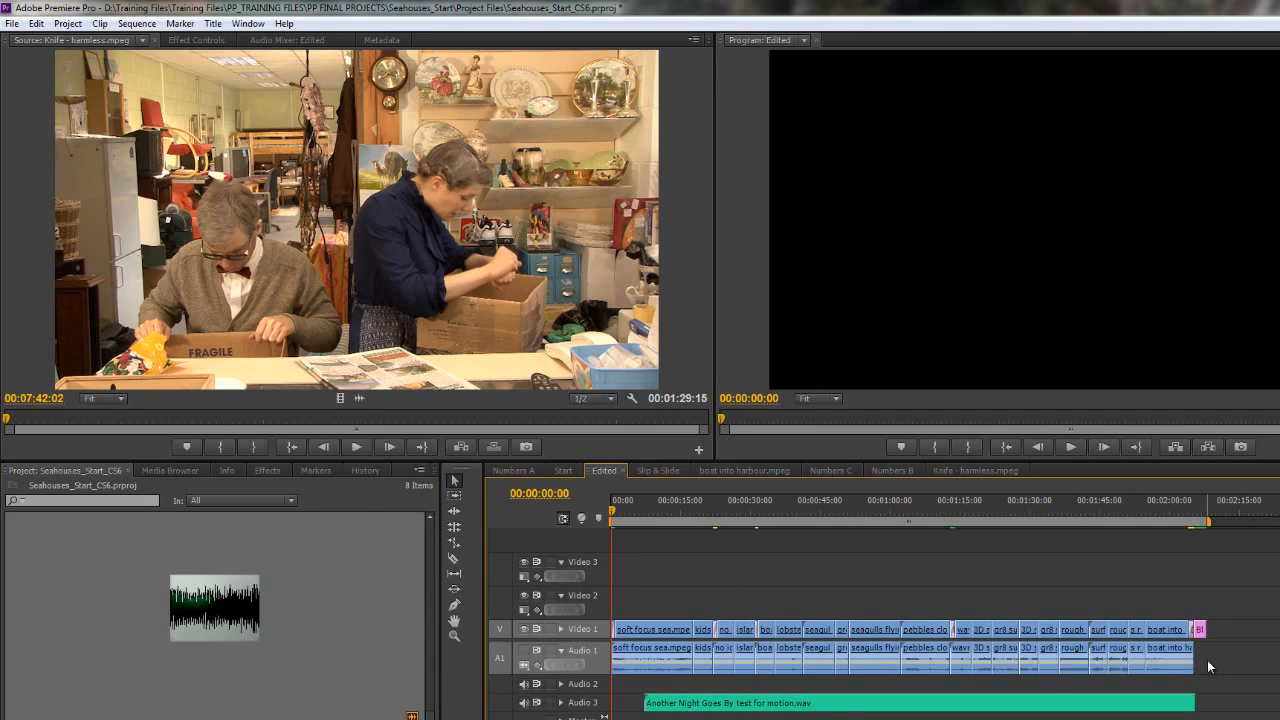
mouse_move(628, 692)
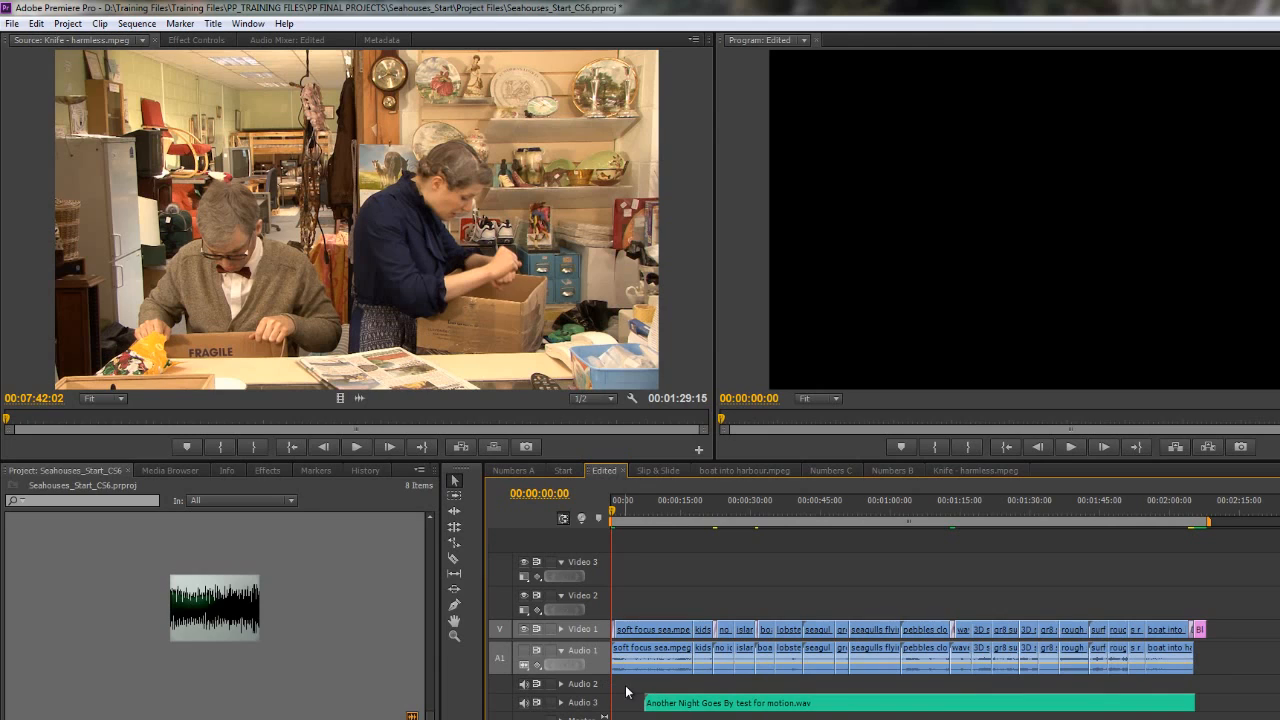
mouse_move(1222, 662)
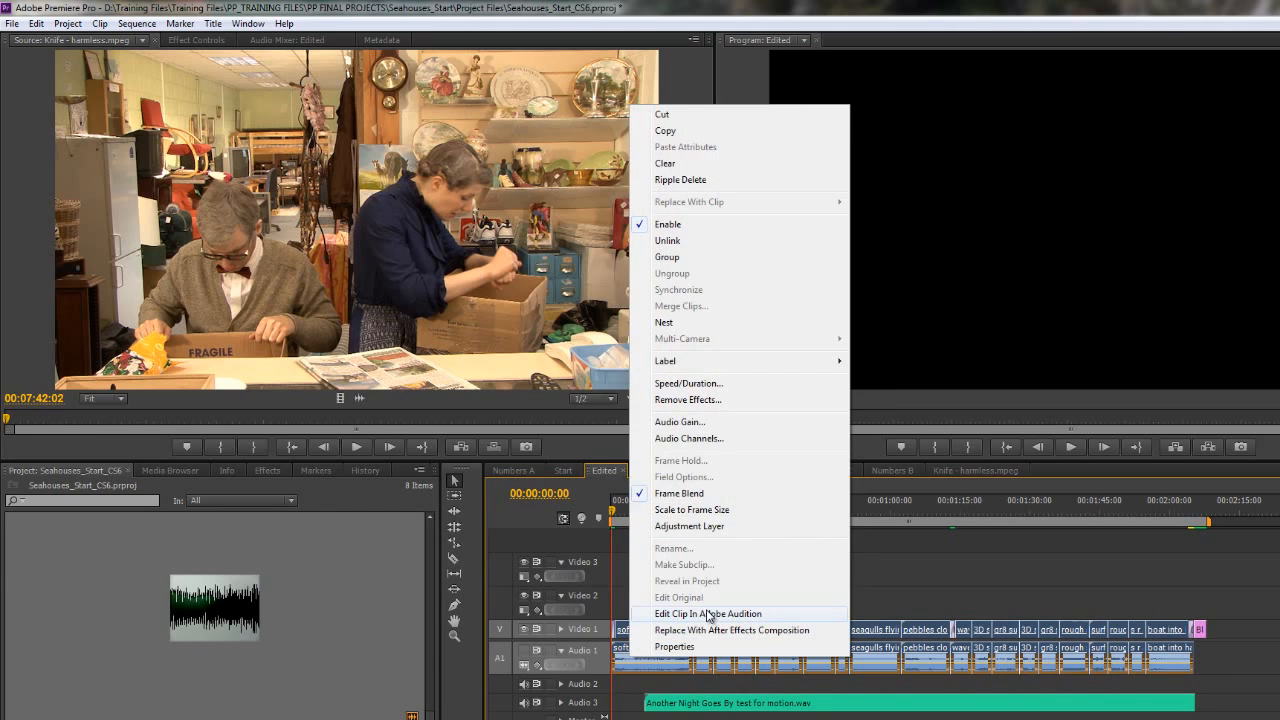
left_click(708, 612)
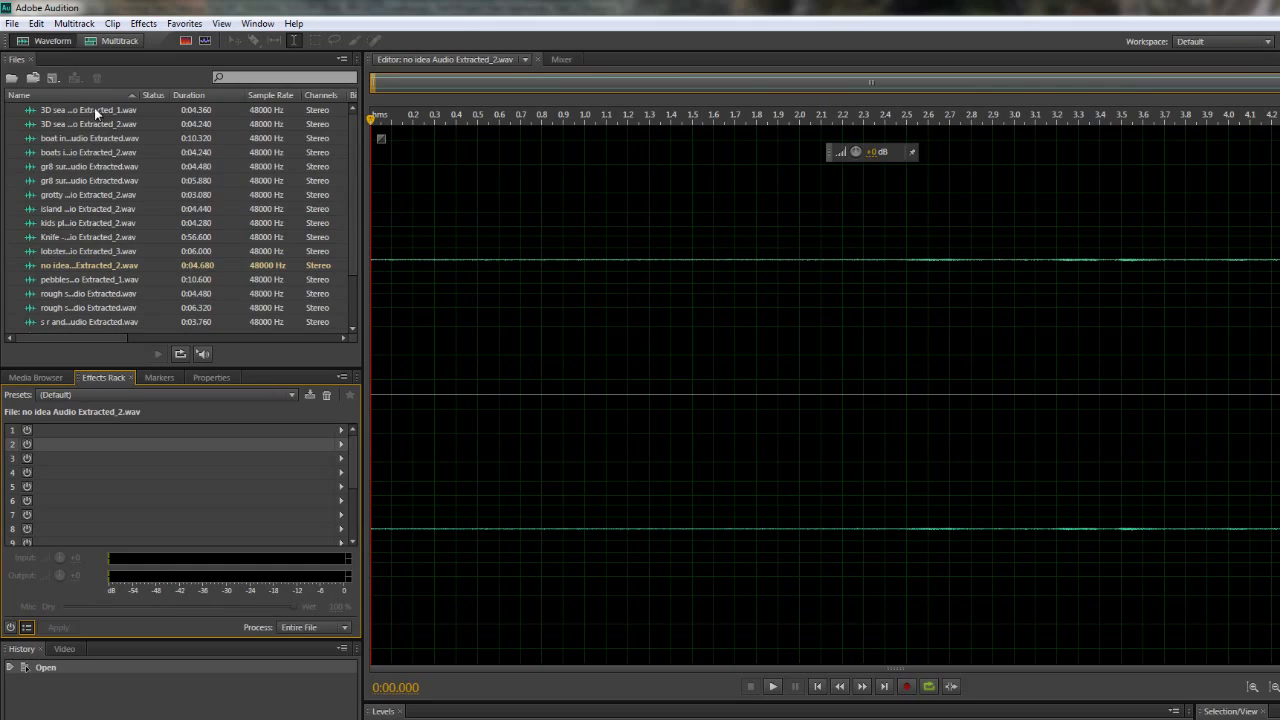
Show the empty Match Volume panel from the Window menu
scroll("down", 3)
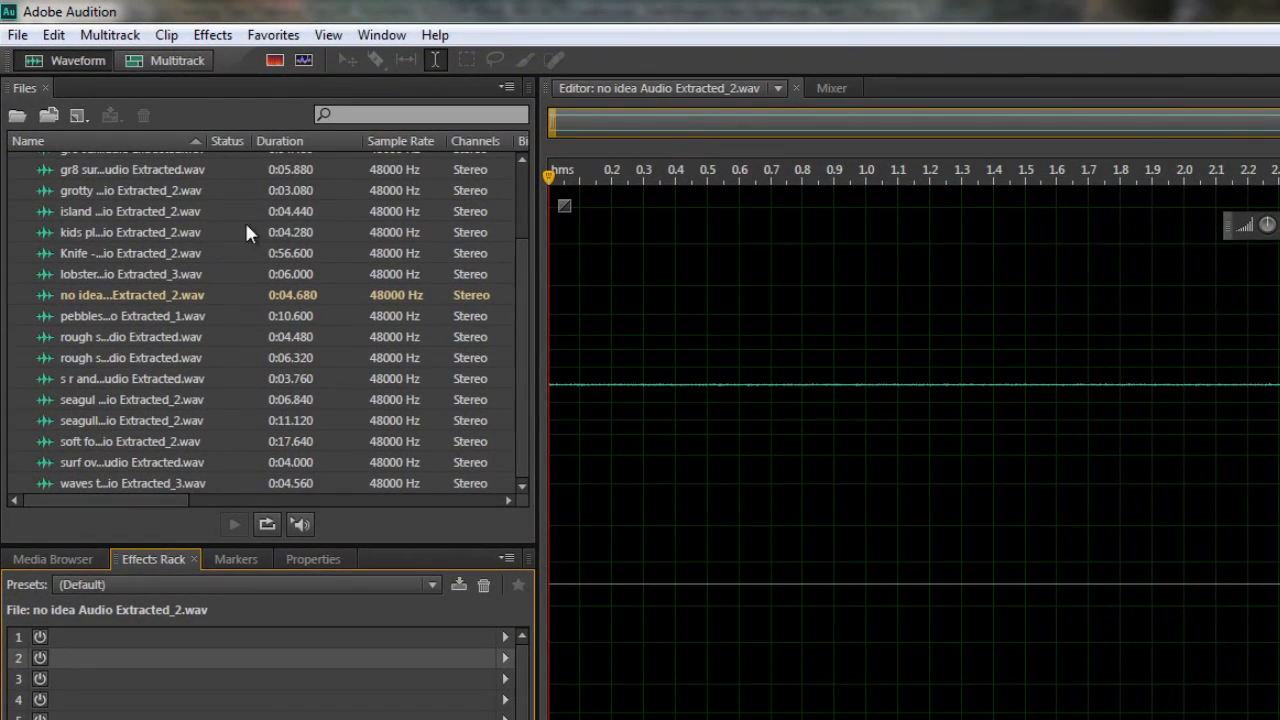
left_click(380, 34)
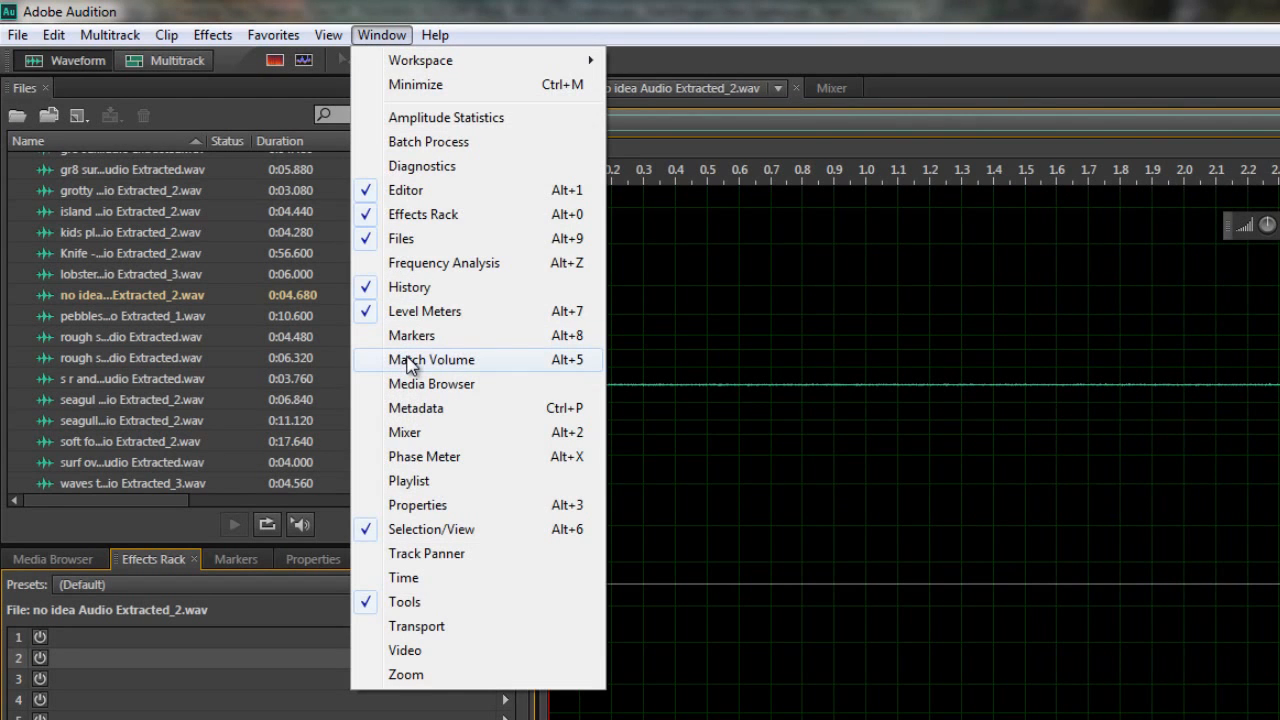
left_click(430, 360)
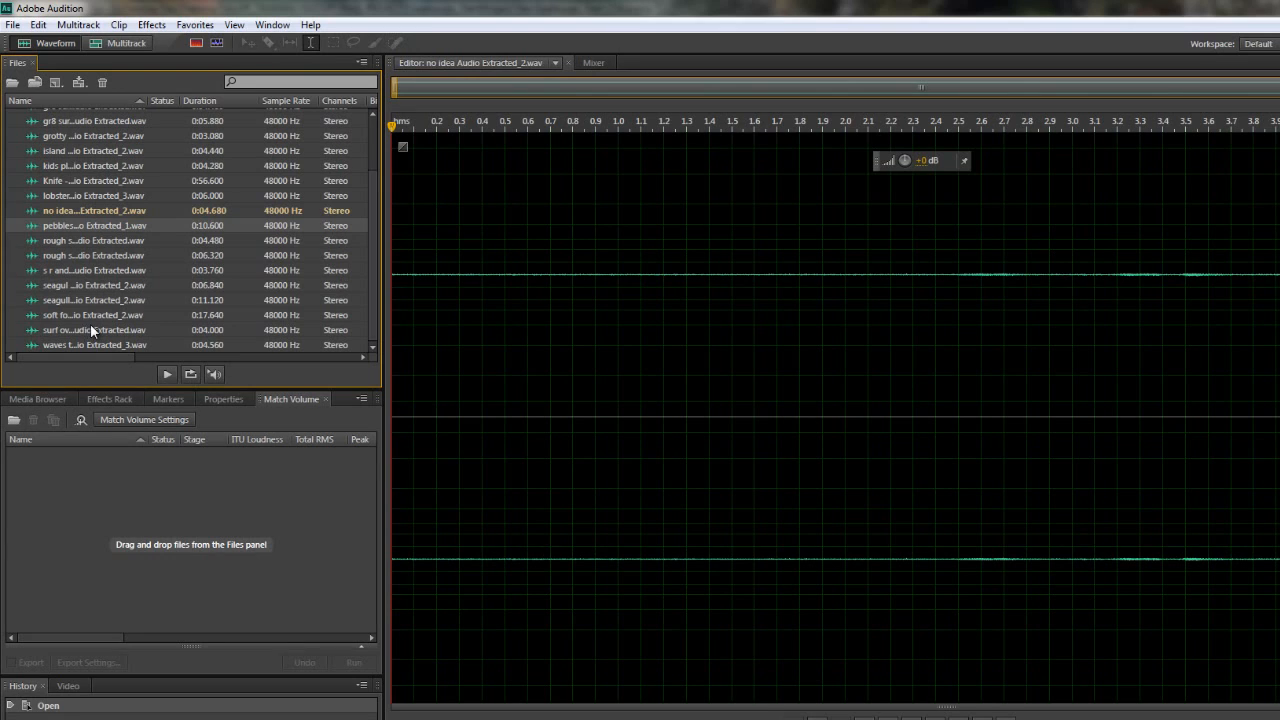
Queue the eight sea-sound files and target ITU-R BS.1770-2 loudness of -23 LUFS
left_click_drag(94, 224, 120, 450)
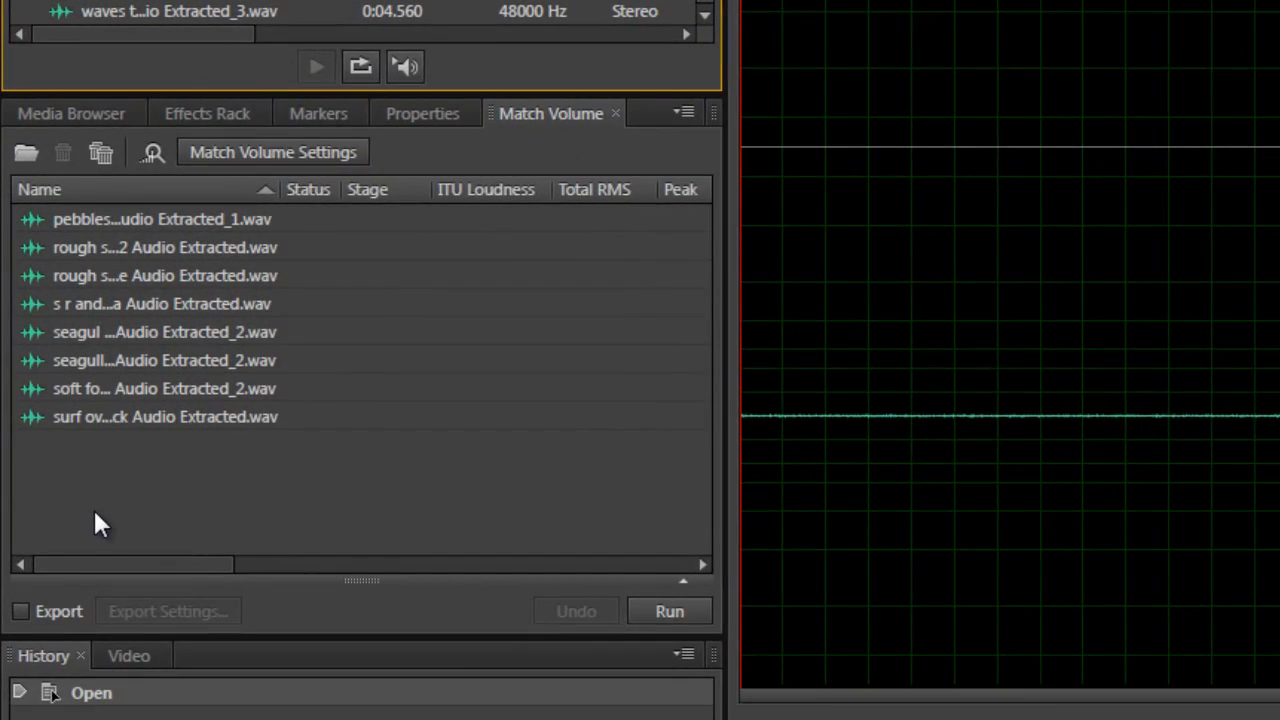
mouse_move(280, 160)
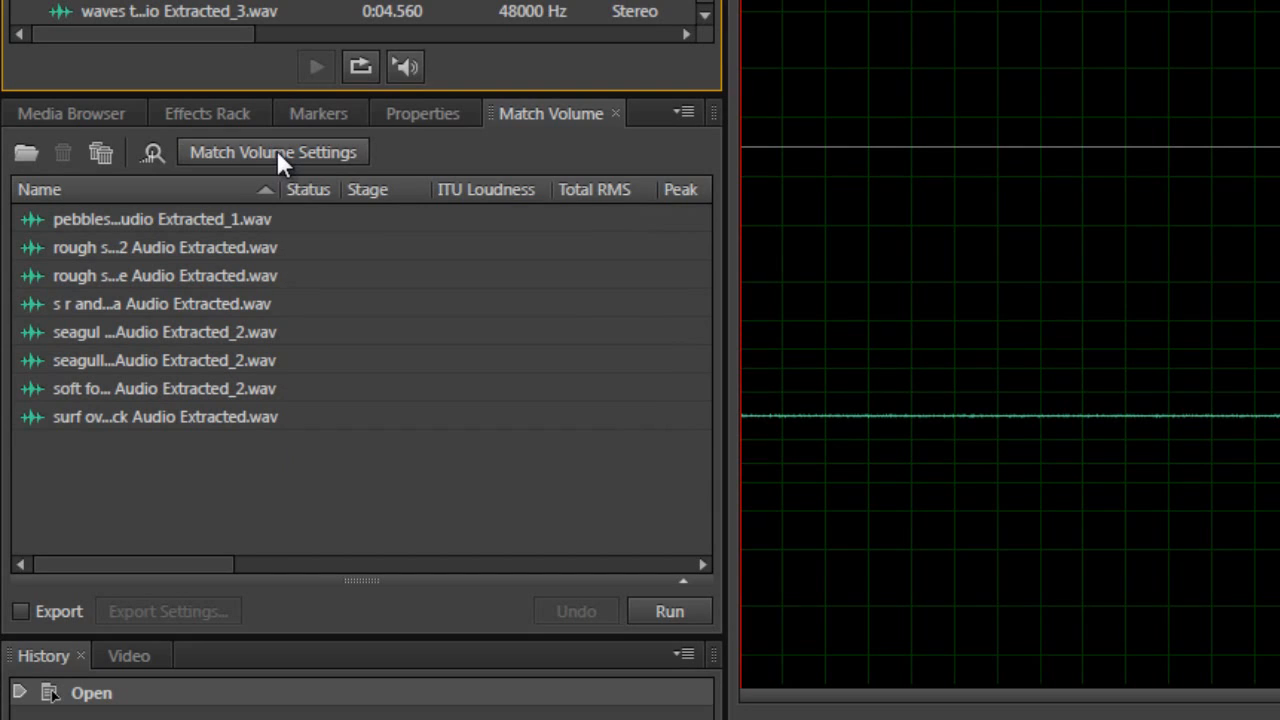
left_click(272, 152)
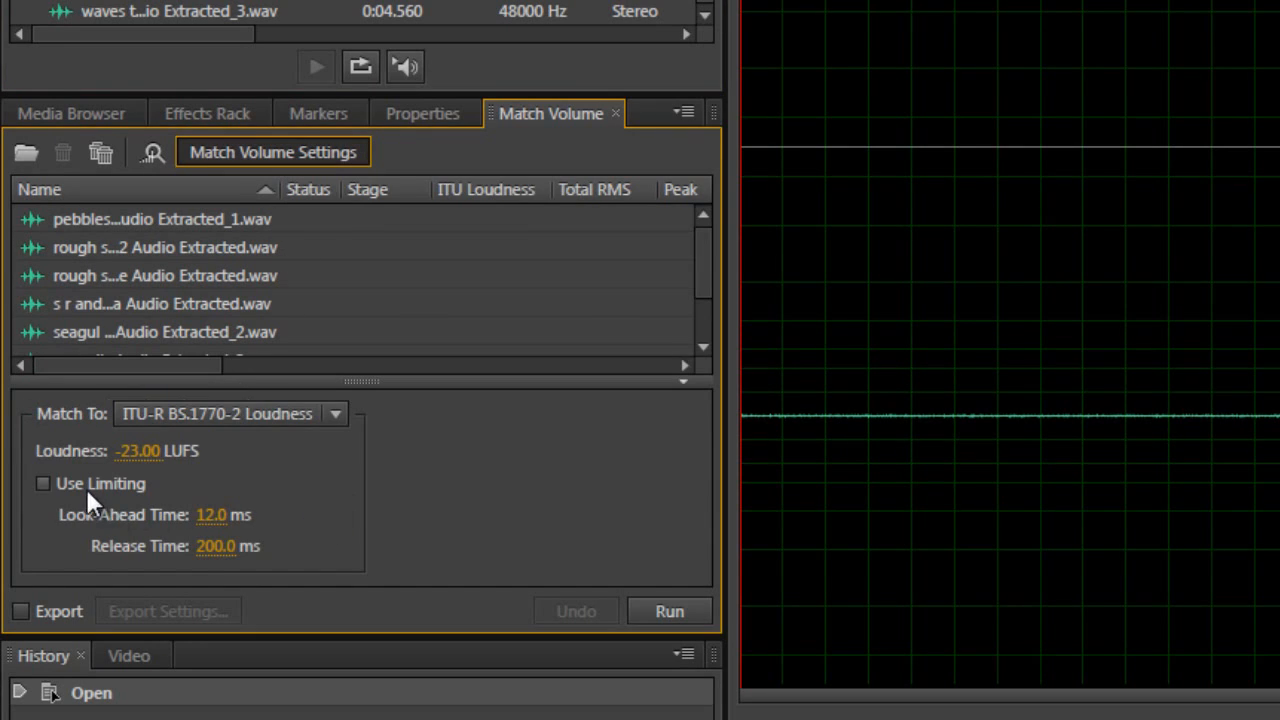
mouse_move(356, 572)
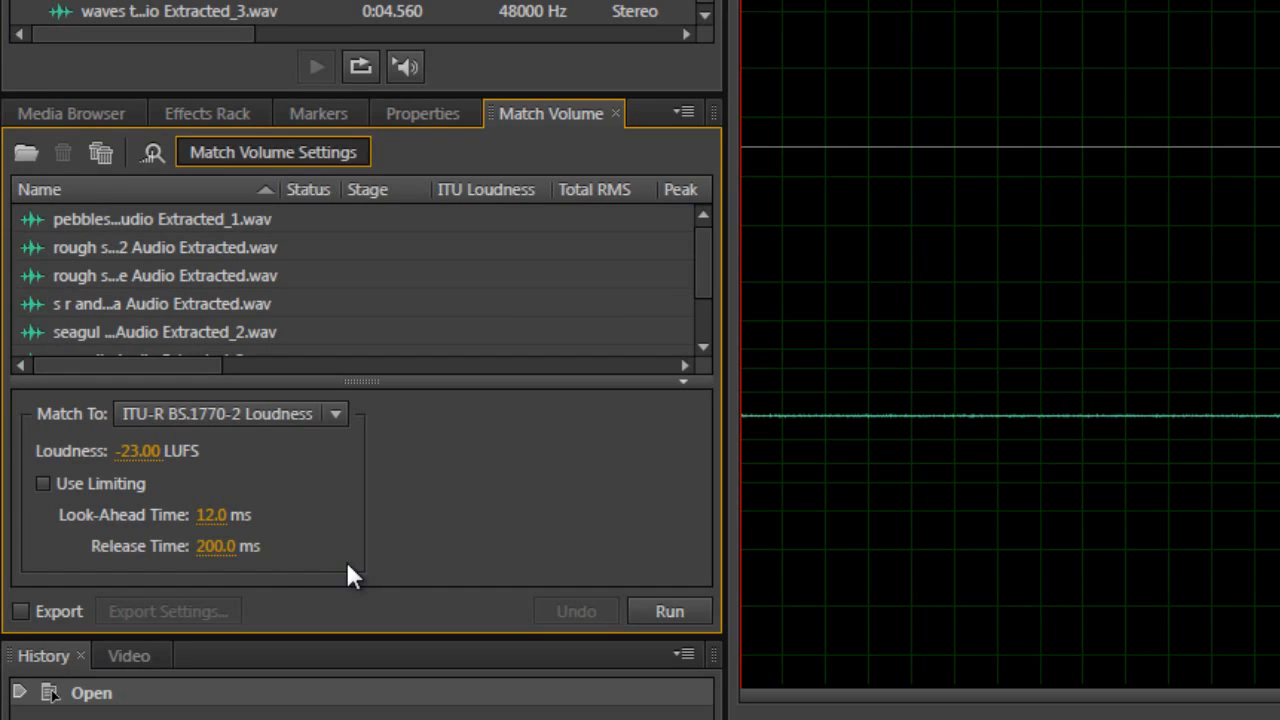
mouse_move(352, 552)
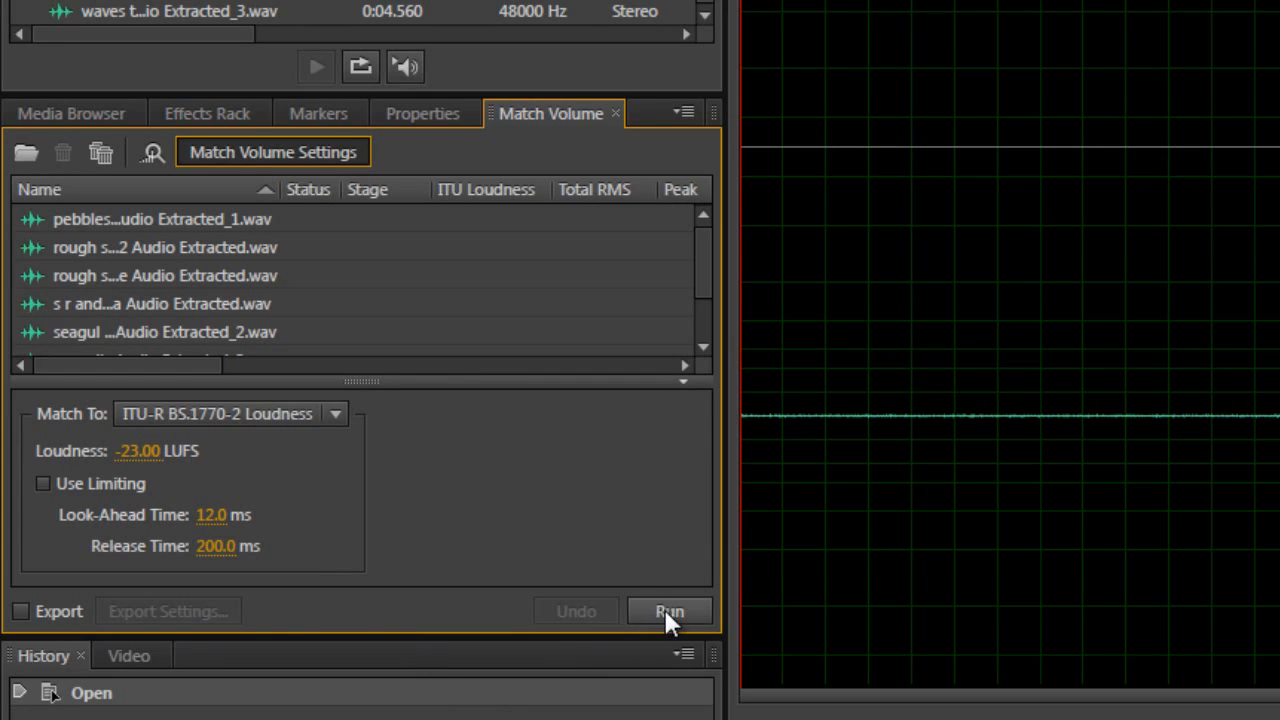
Run volume matching so all eight files reach -23 LUFS and show done
left_click(670, 610)
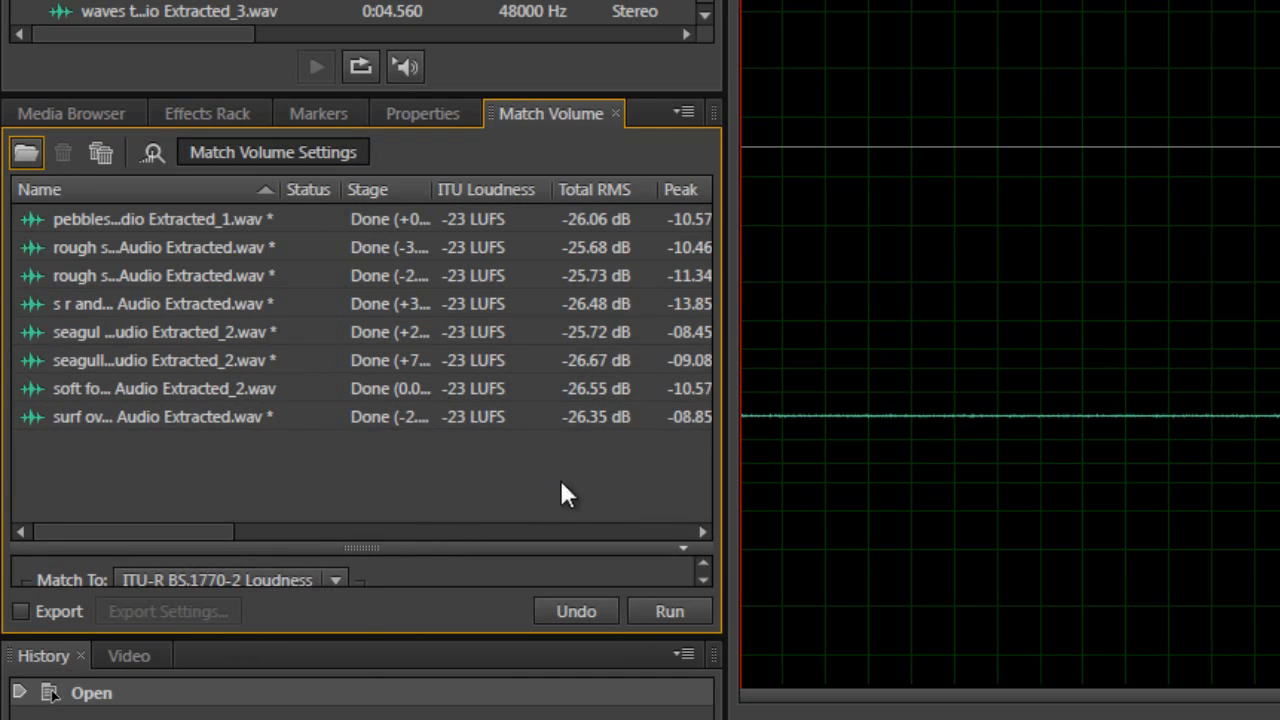
mouse_move(730, 284)
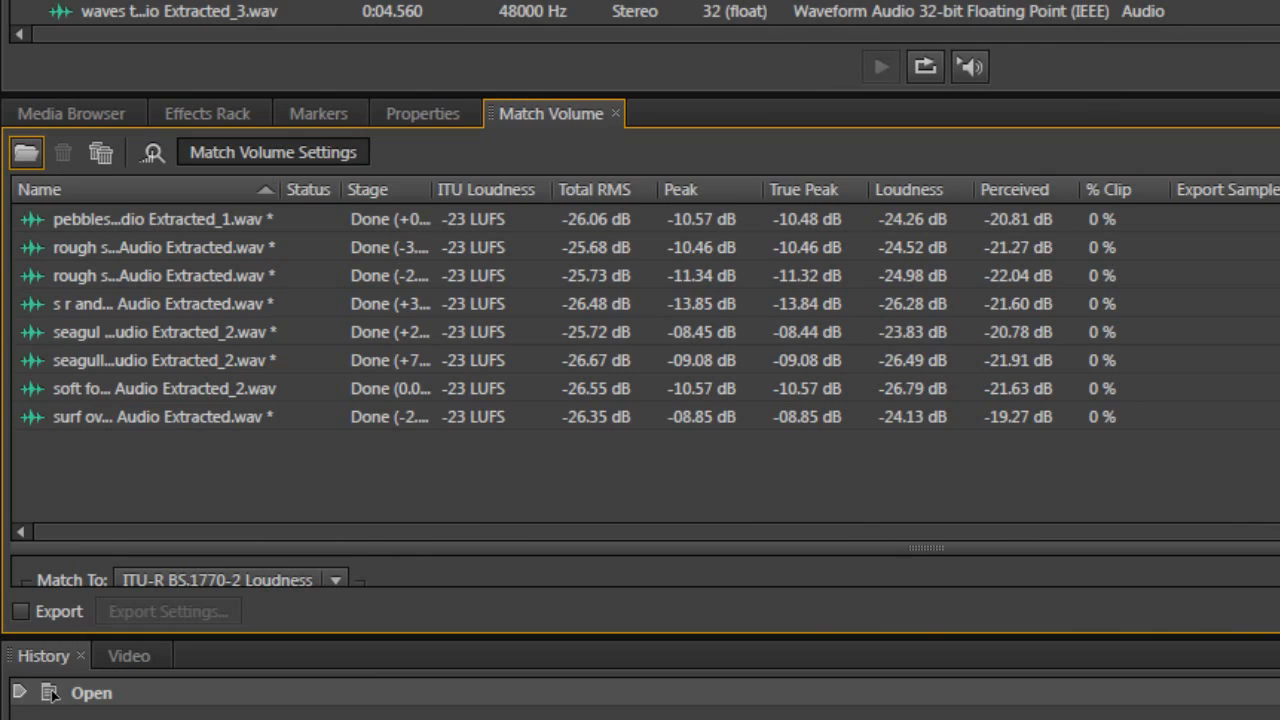
mouse_move(160, 484)
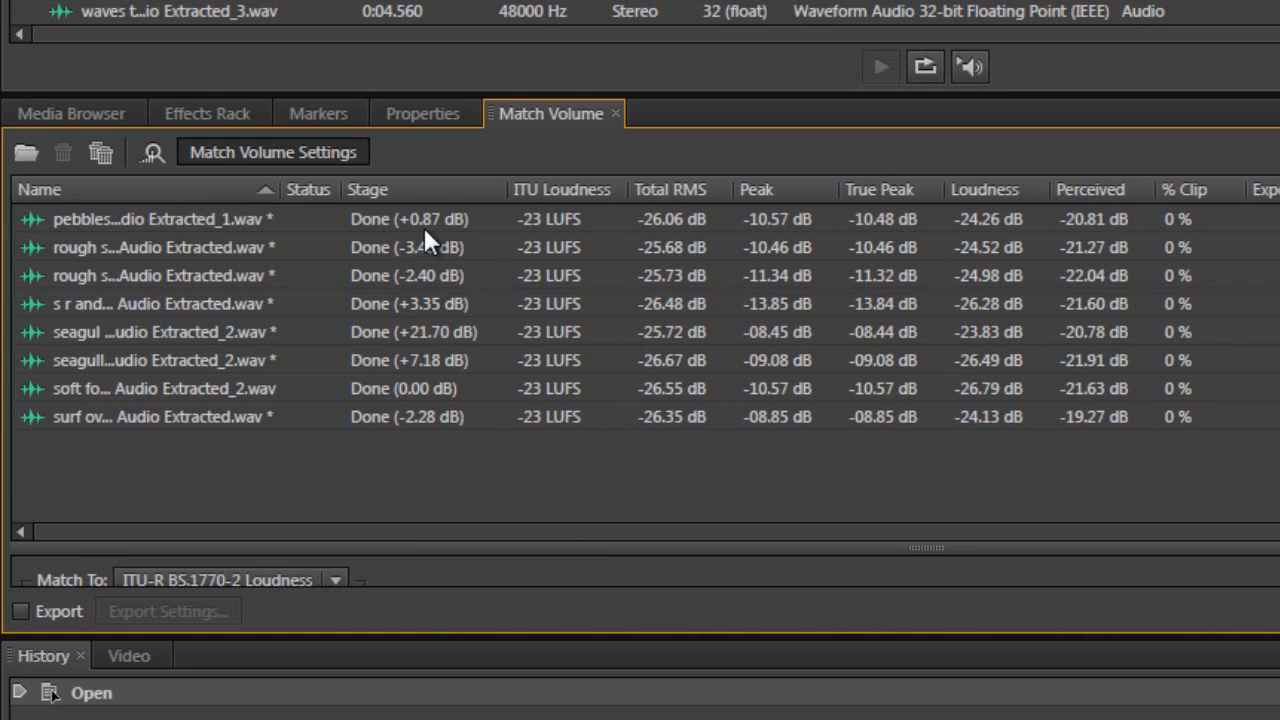
mouse_move(428, 336)
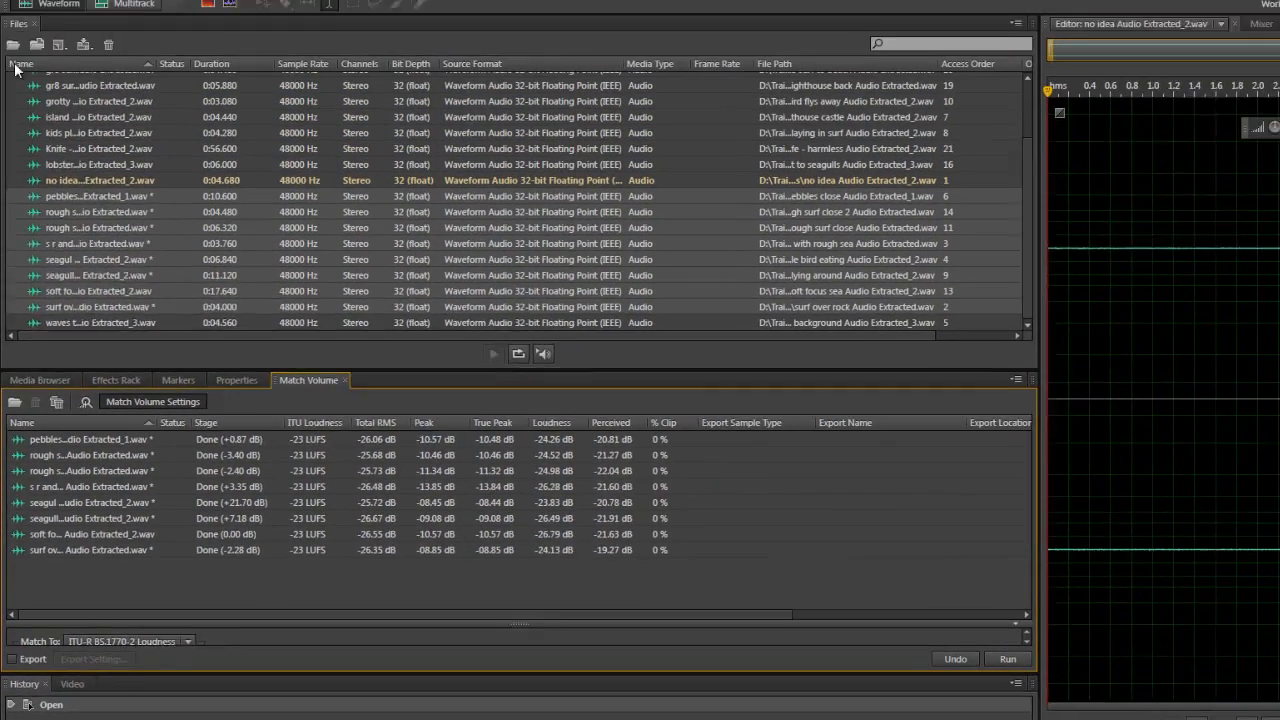
left_click(12, 24)
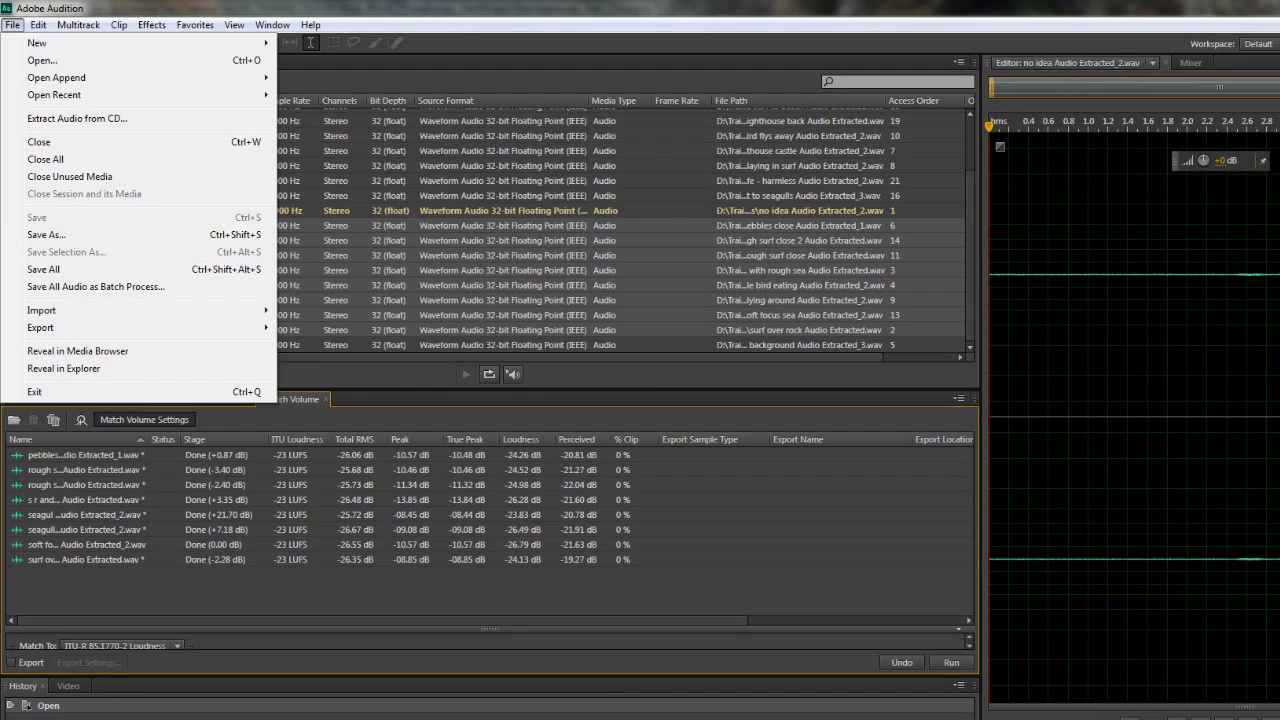
mouse_move(64, 552)
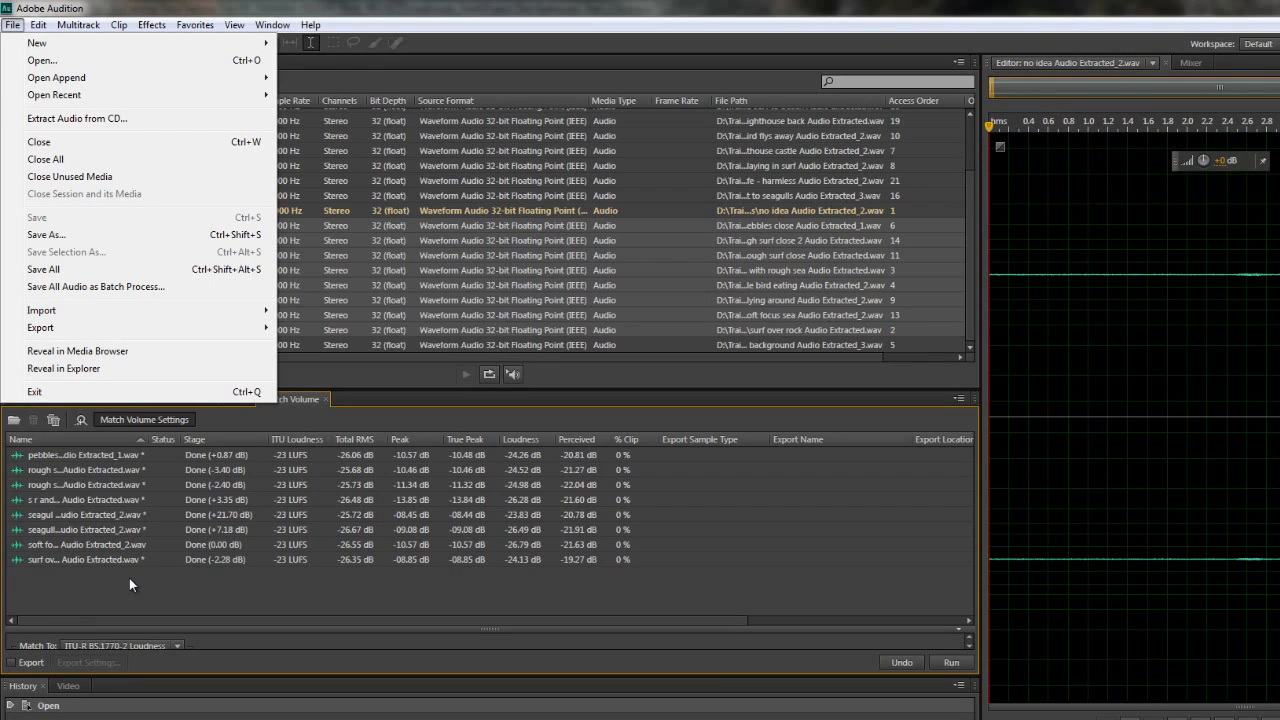
mouse_move(218, 544)
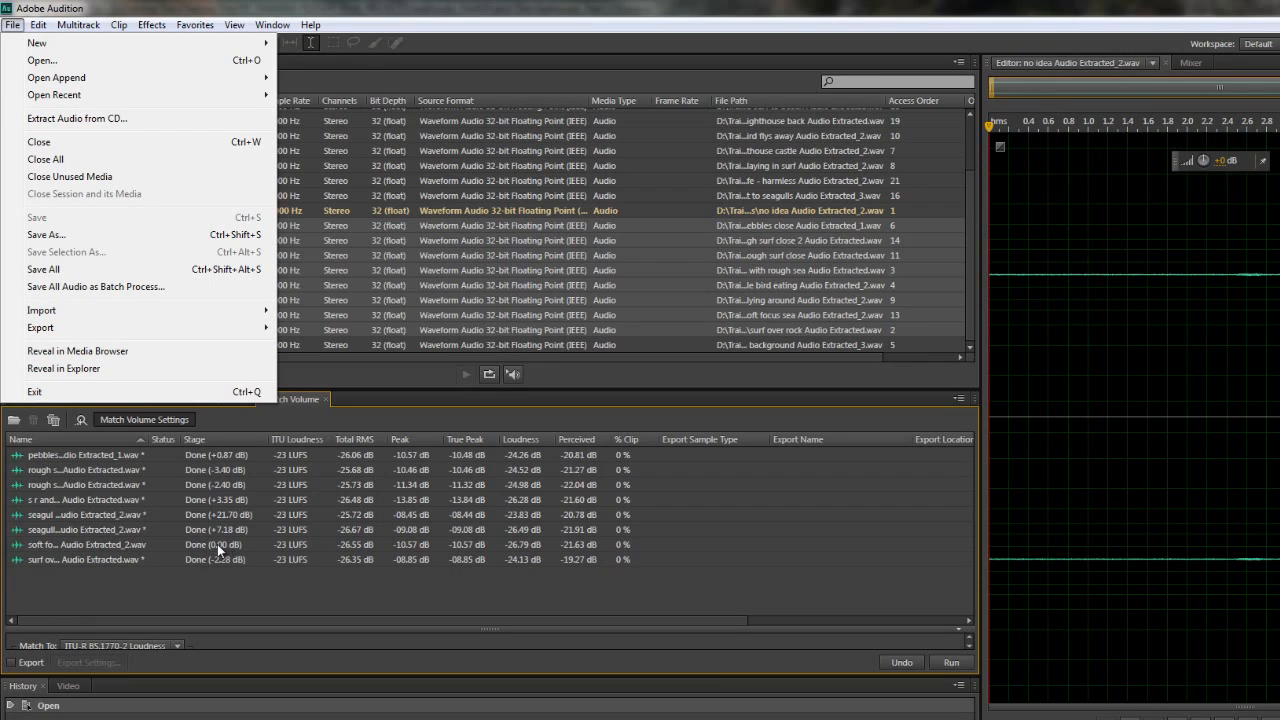
mouse_move(224, 552)
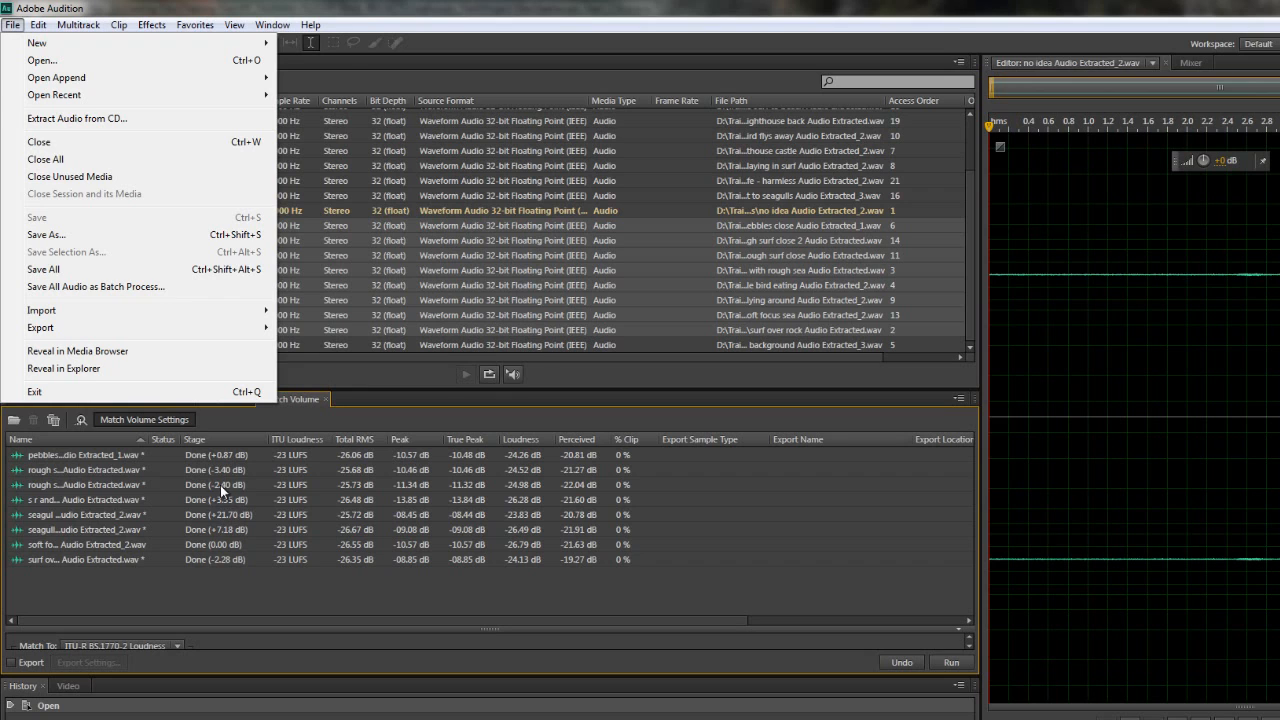
left_click(224, 598)
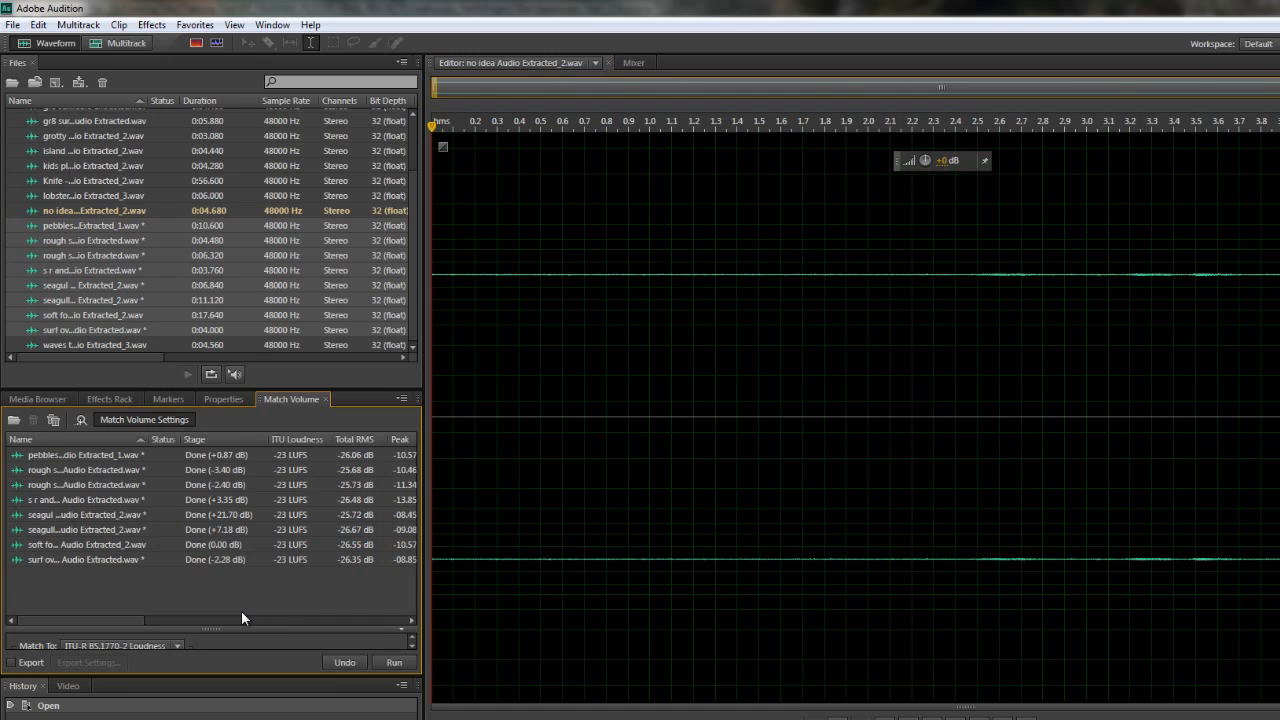
mouse_move(284, 594)
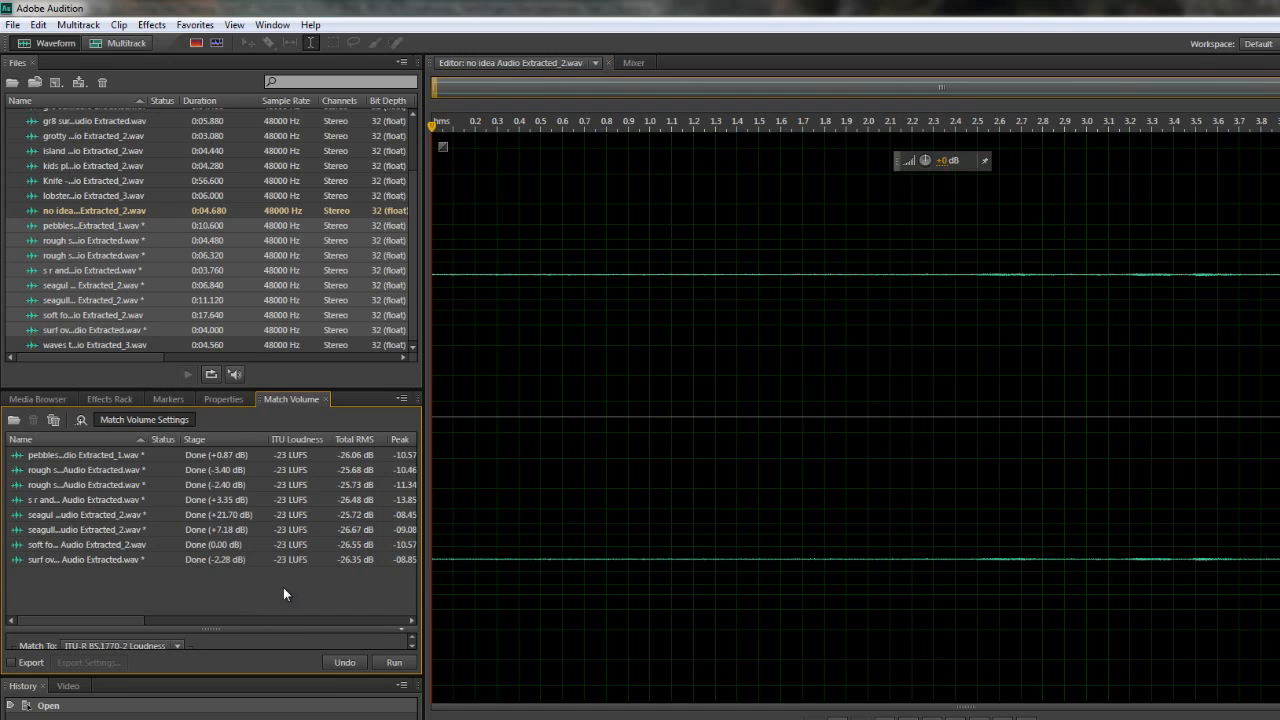